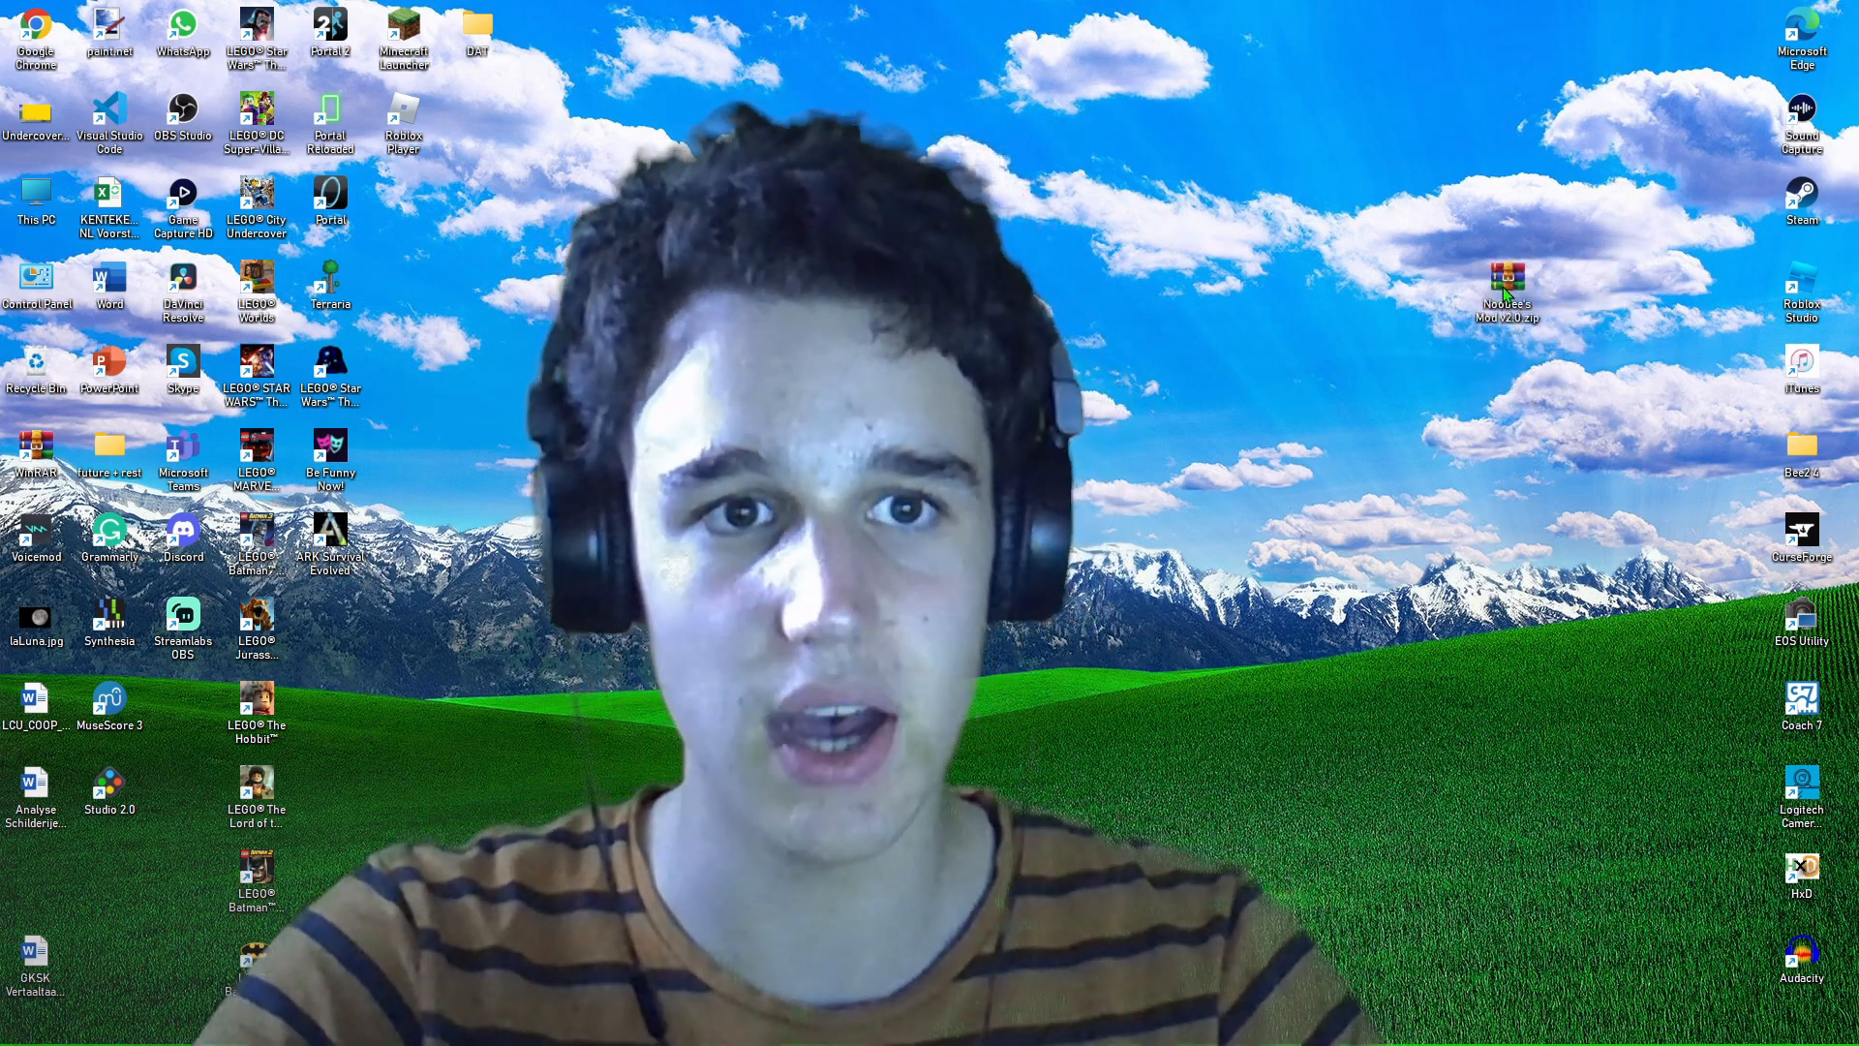
Read the INSTRUCTIONS text file inside the downloaded Noobee's Mod v2.0 archive.
double_click(1506, 284)
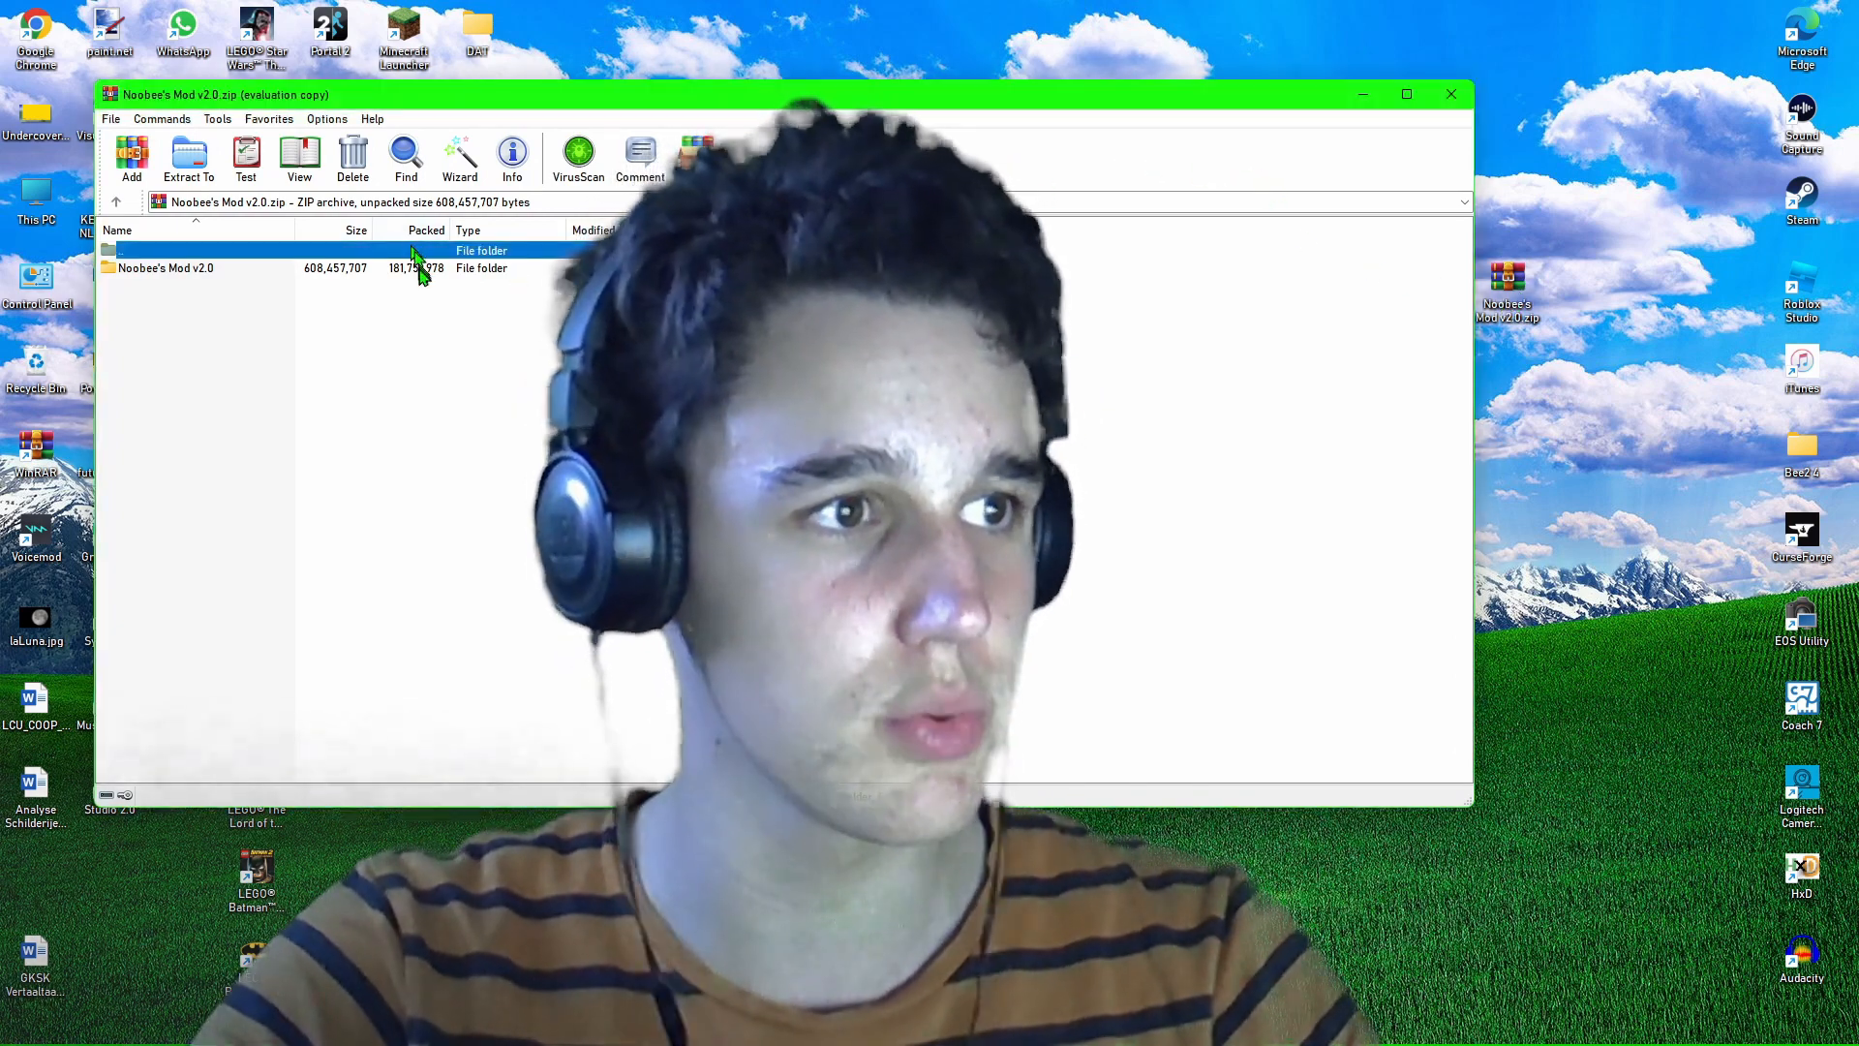
double_click(166, 267)
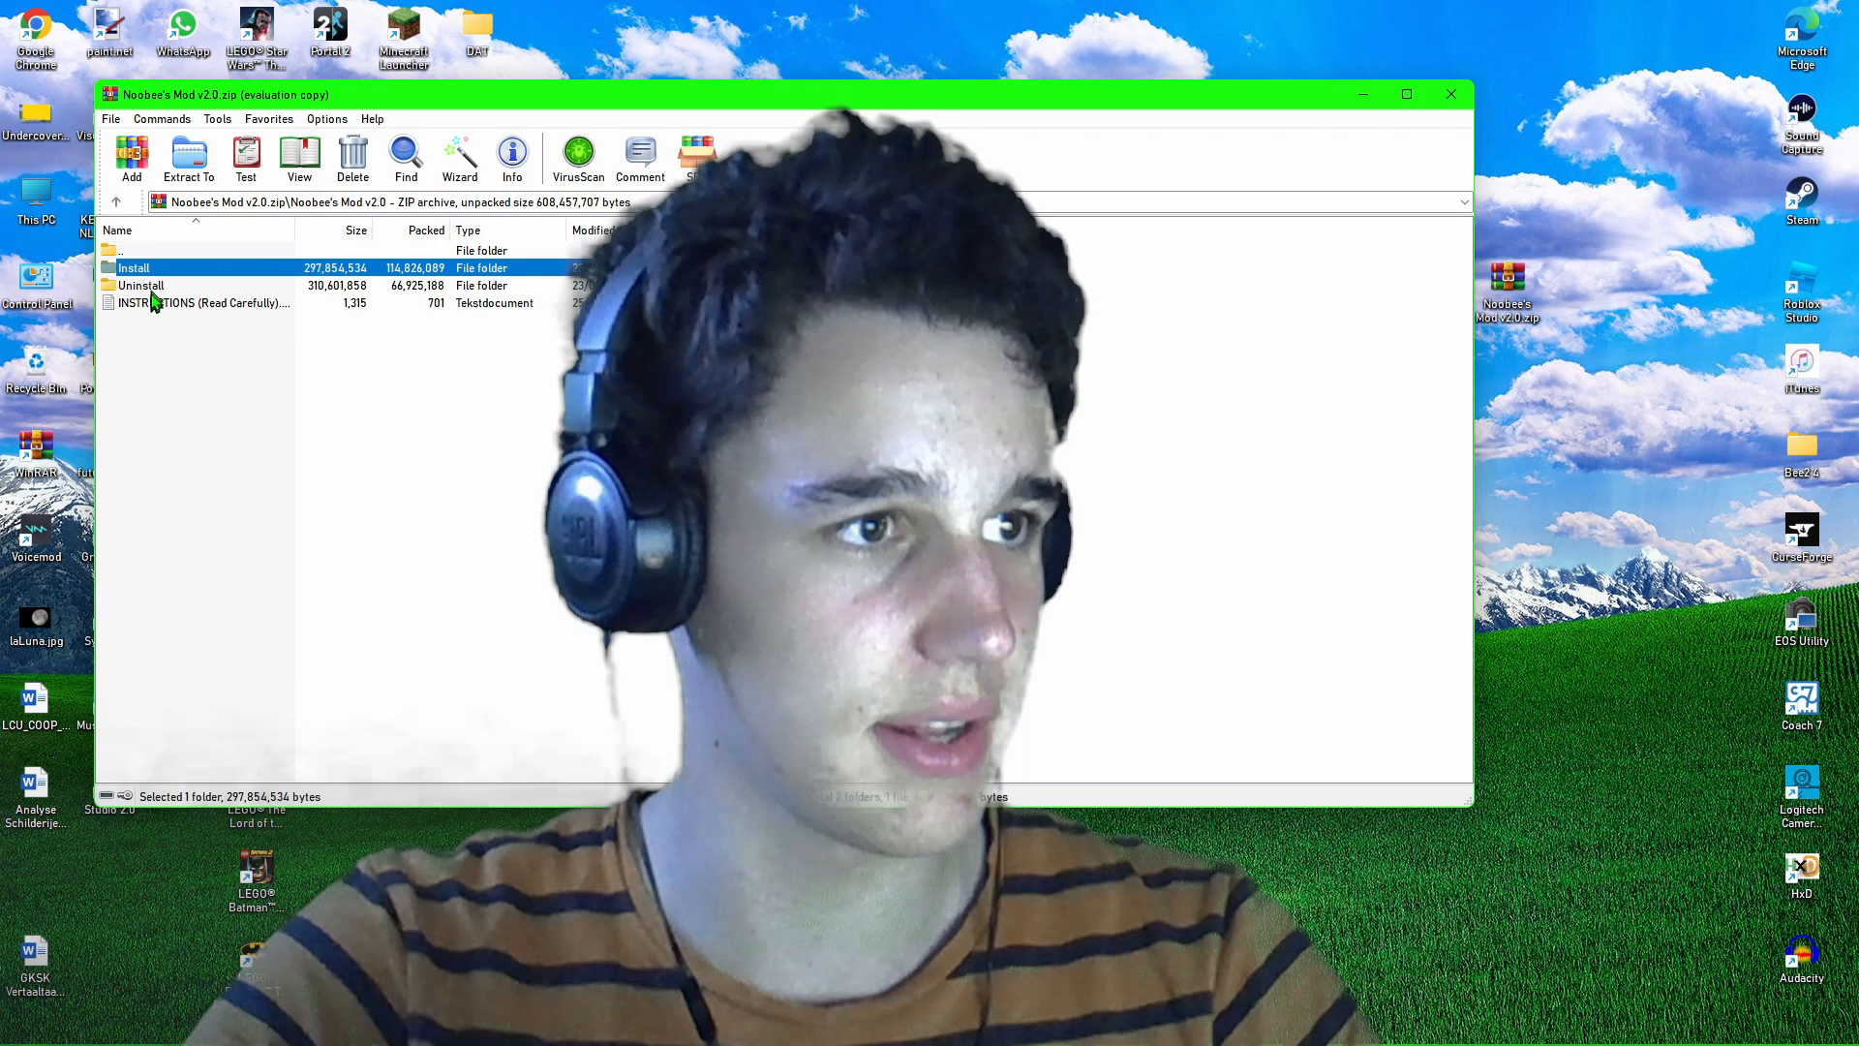
double_click(201, 302)
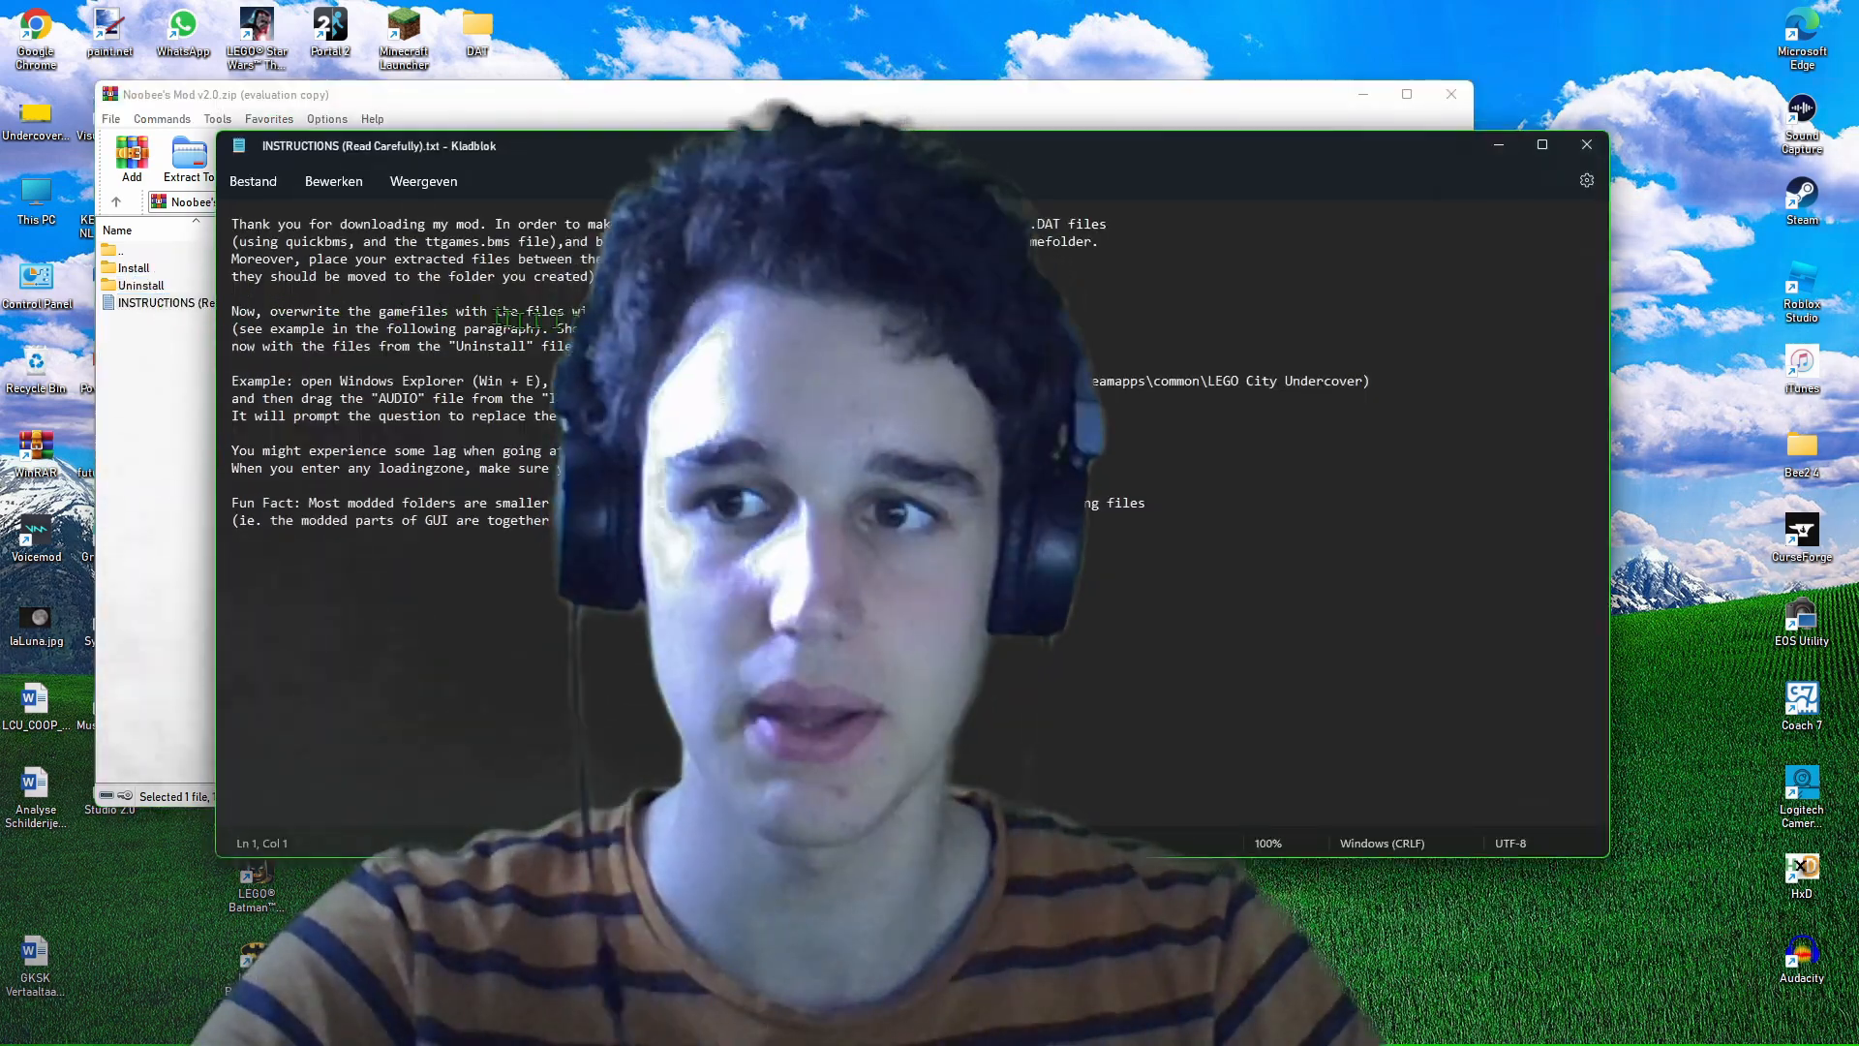
left_click_drag(379, 145, 283, 157)
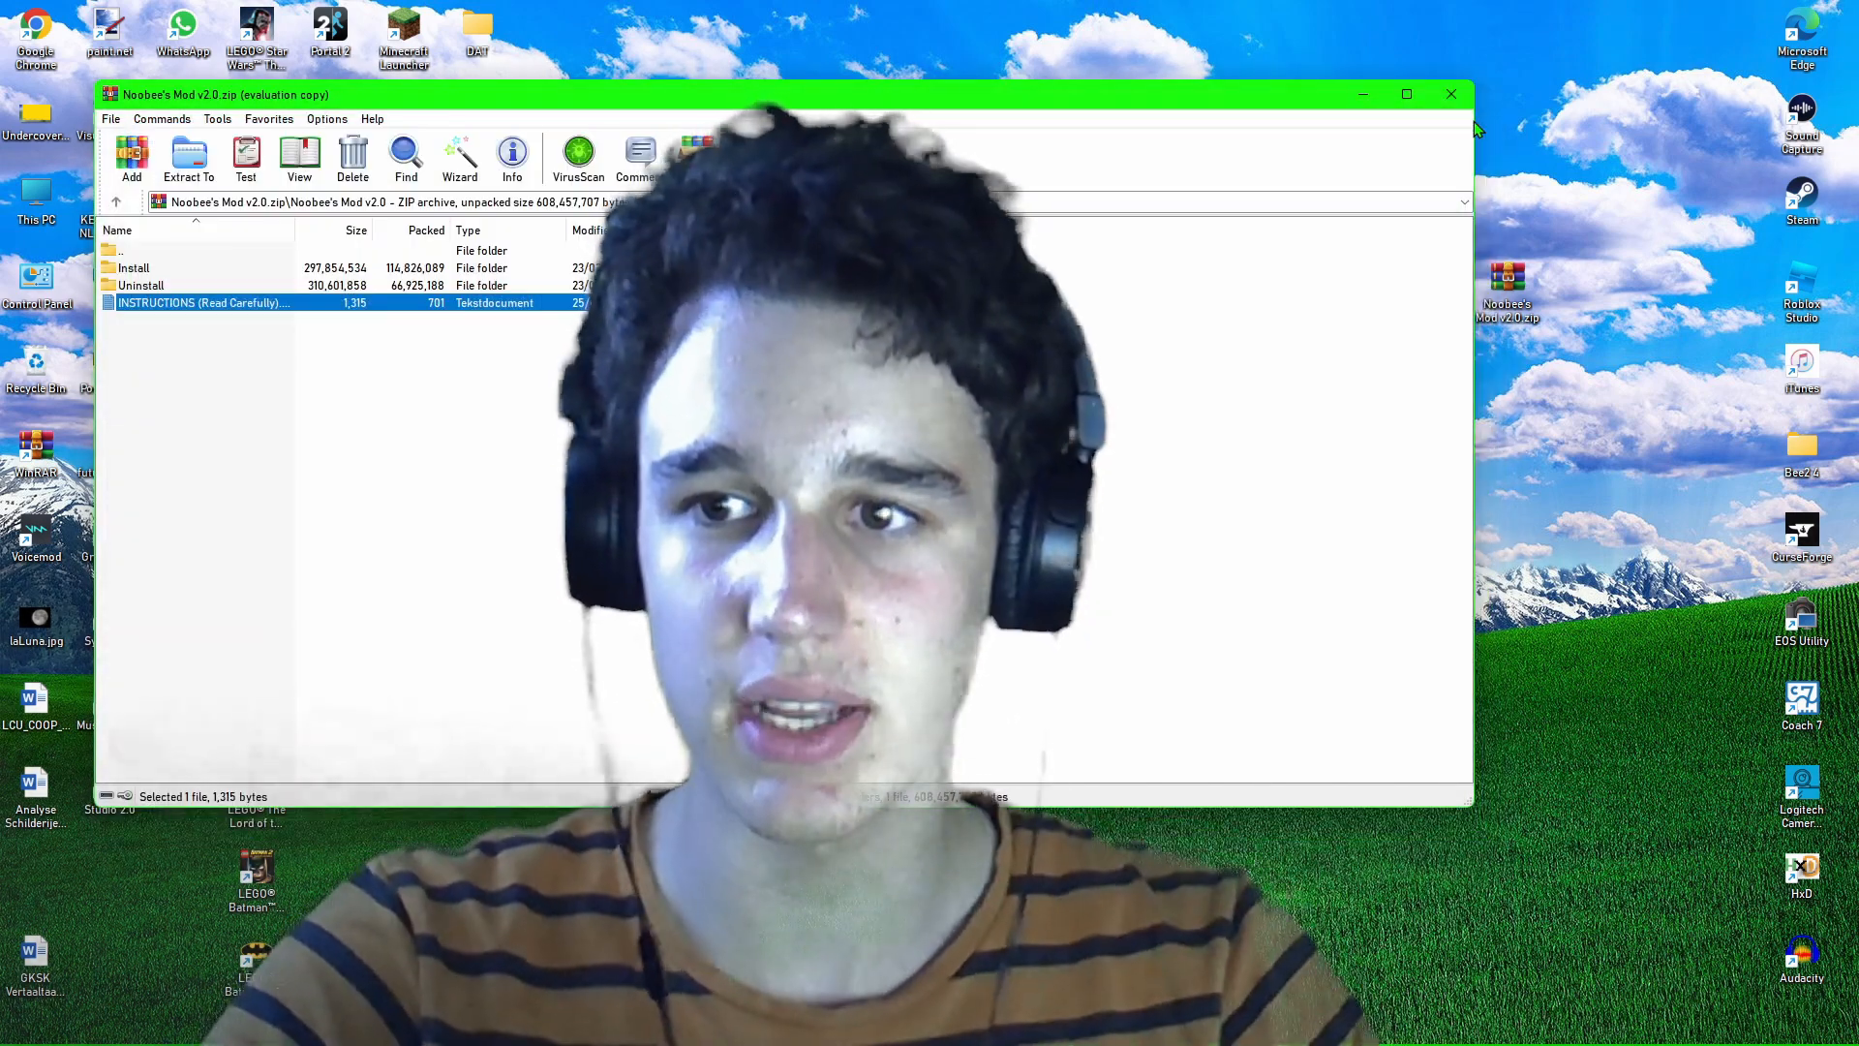
mouse_move(1450, 92)
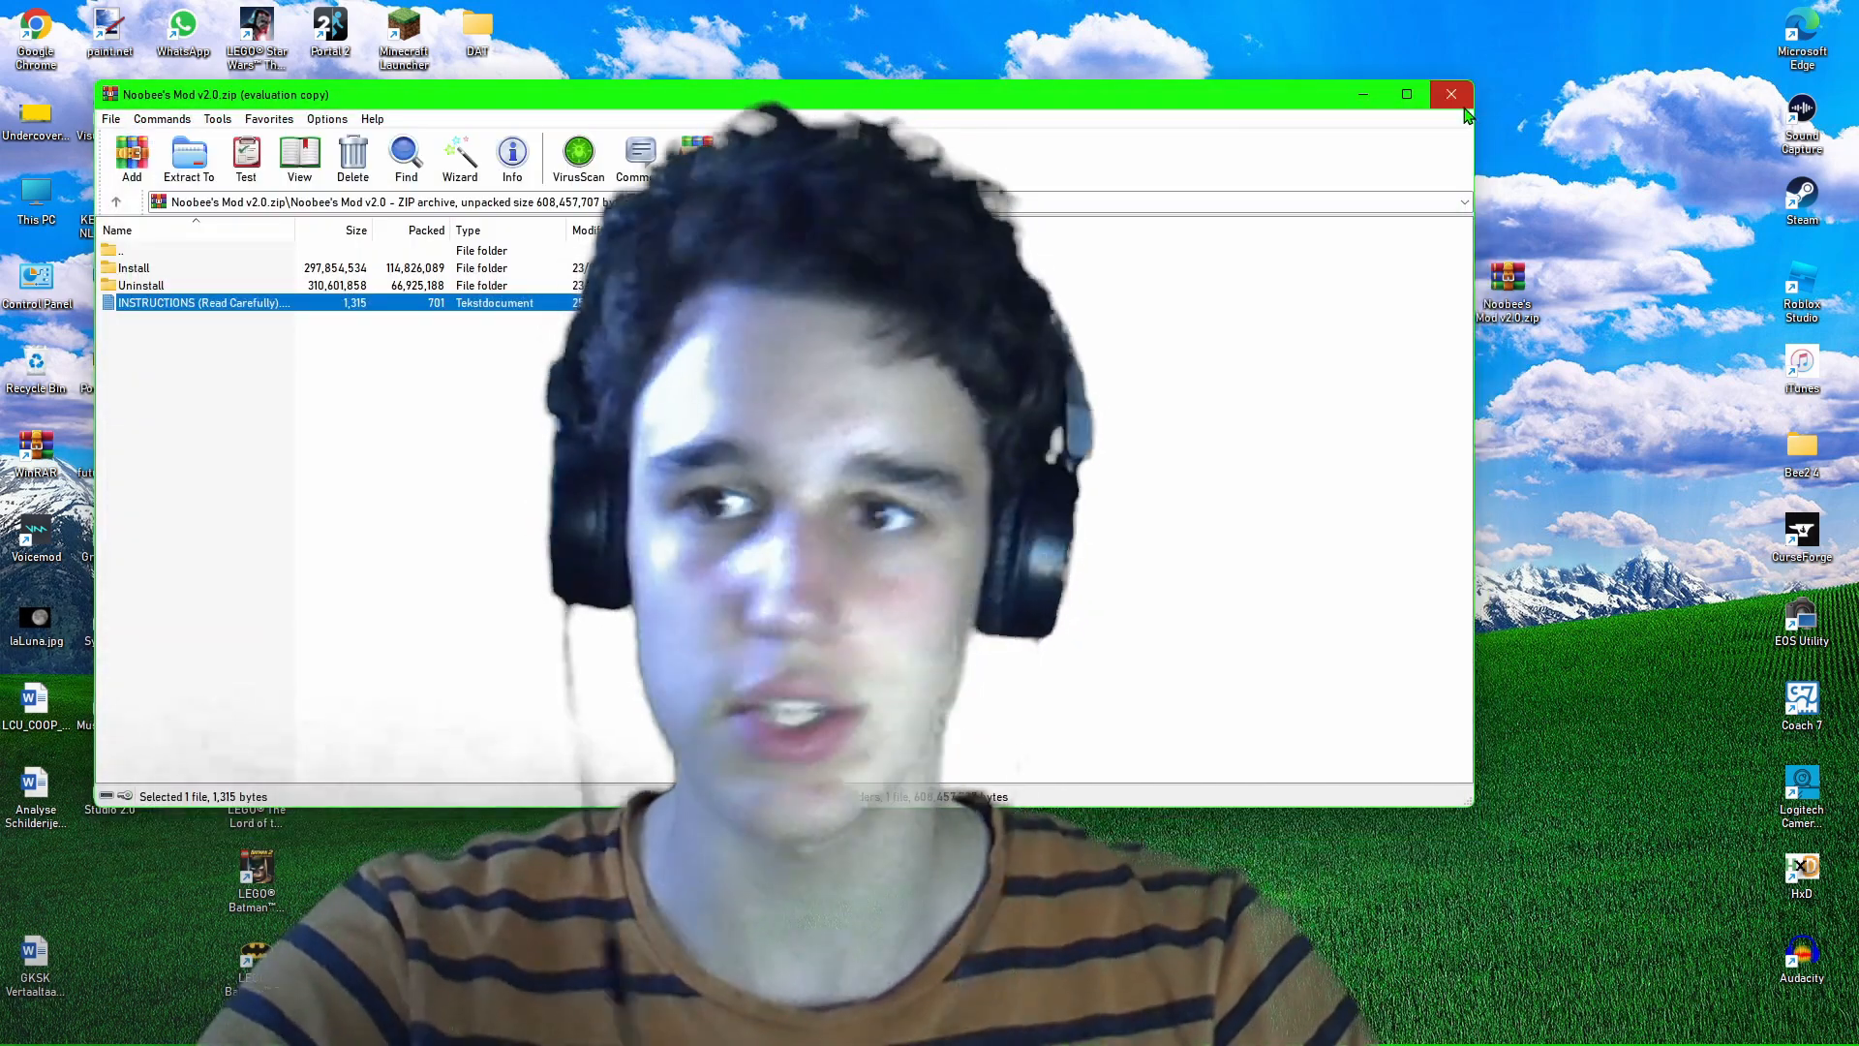
Close the archive and reach the QuickBMS page's Compiled versions section in Chrome.
left_click(1450, 93)
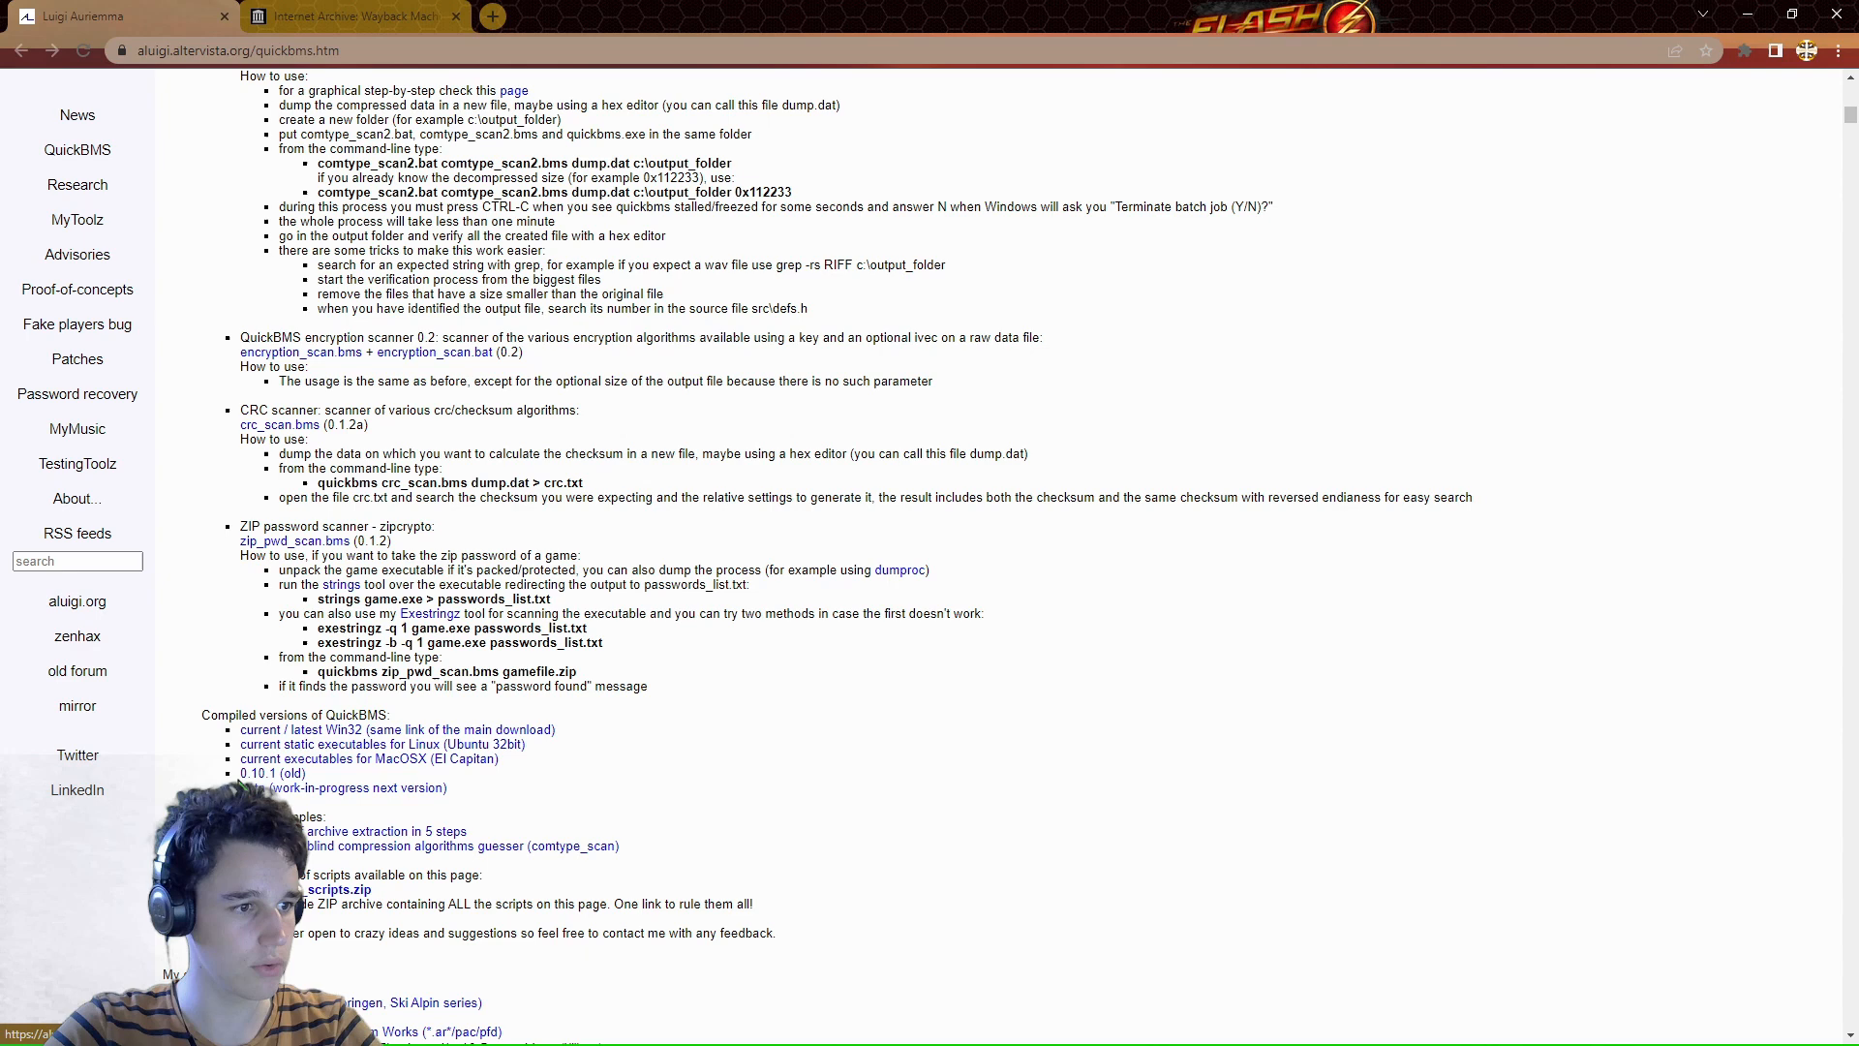
left_click(271, 773)
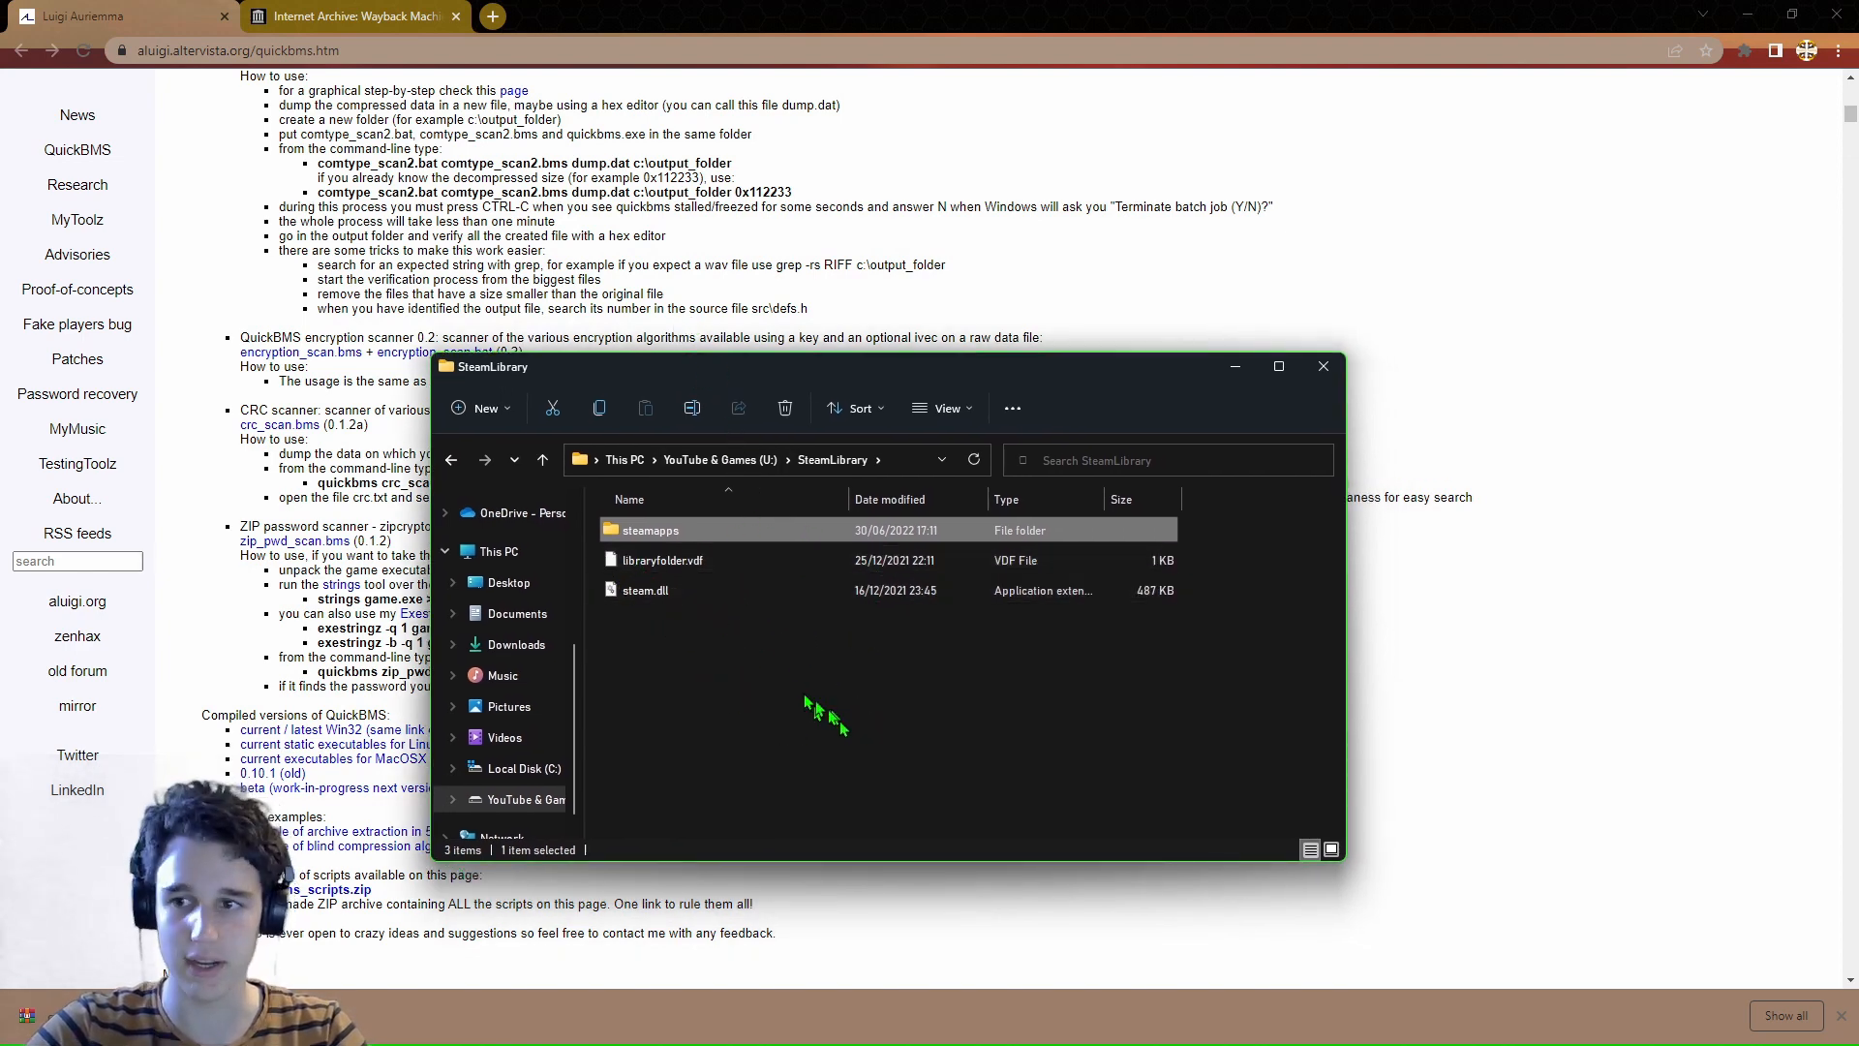
mouse_move(819, 716)
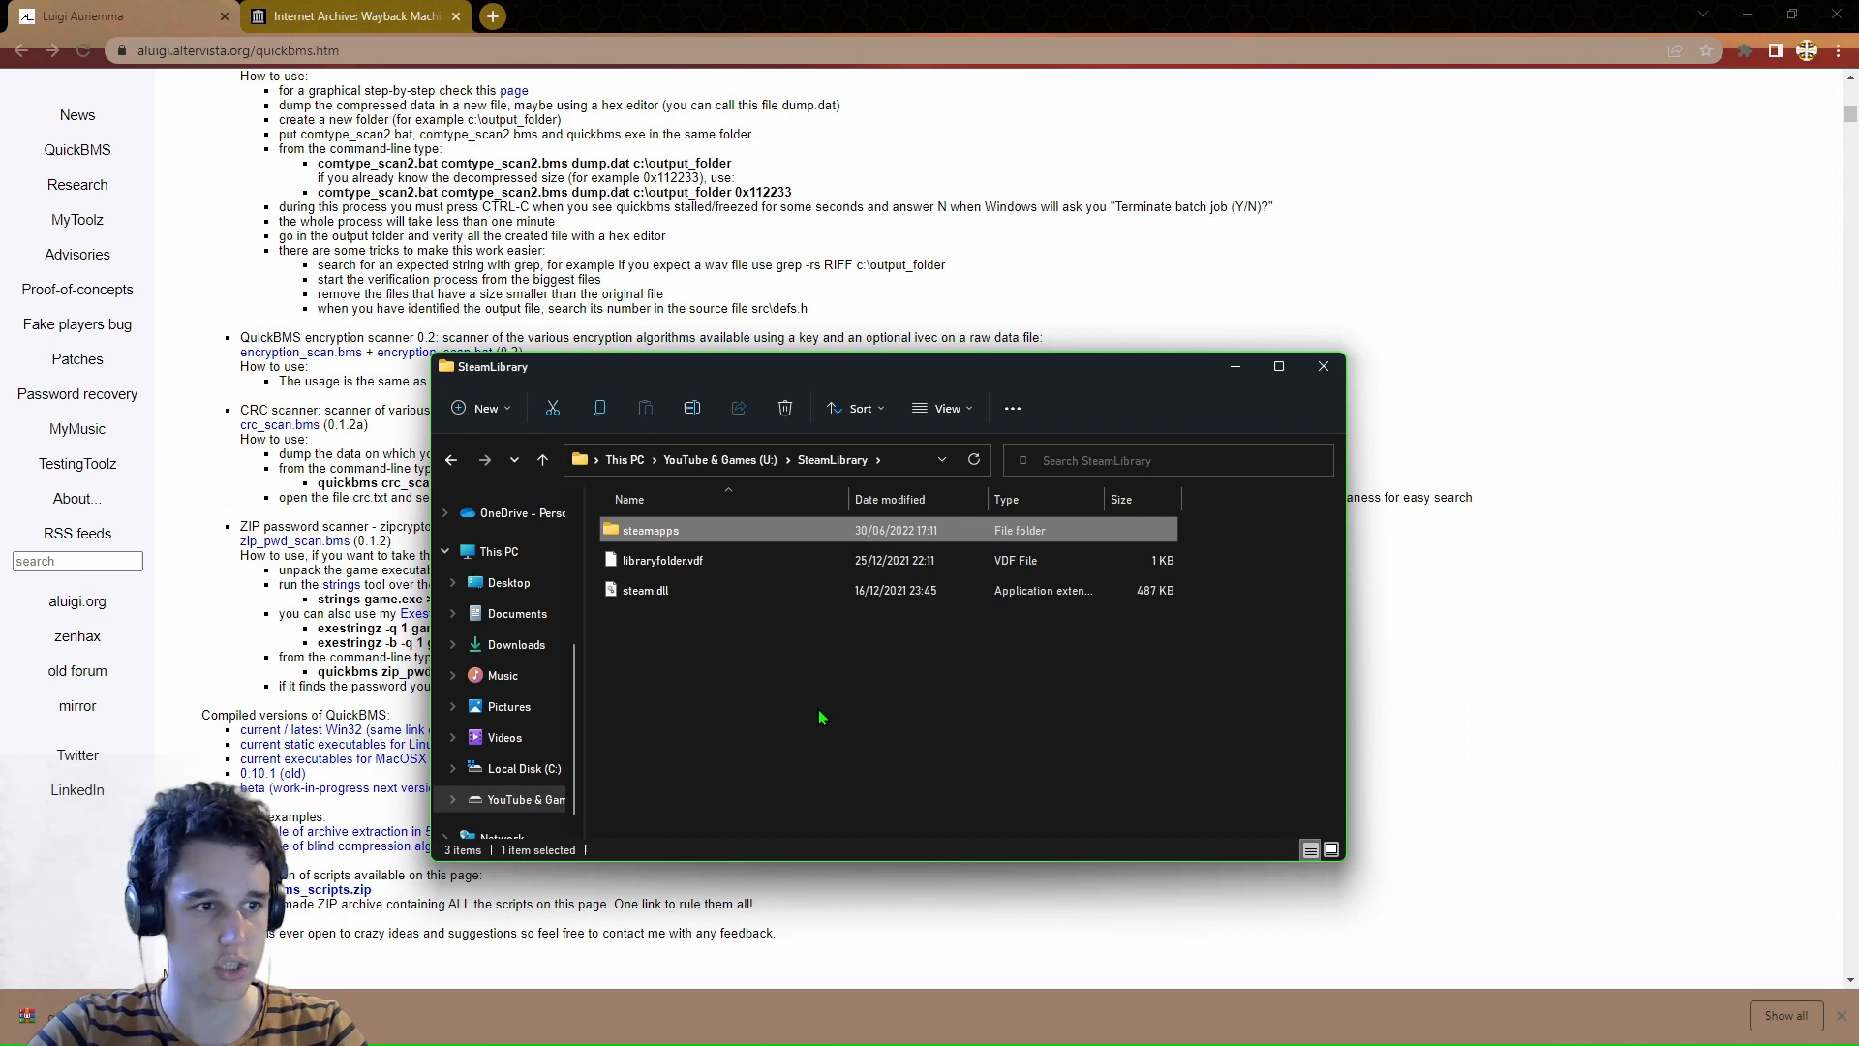
mouse_move(735, 750)
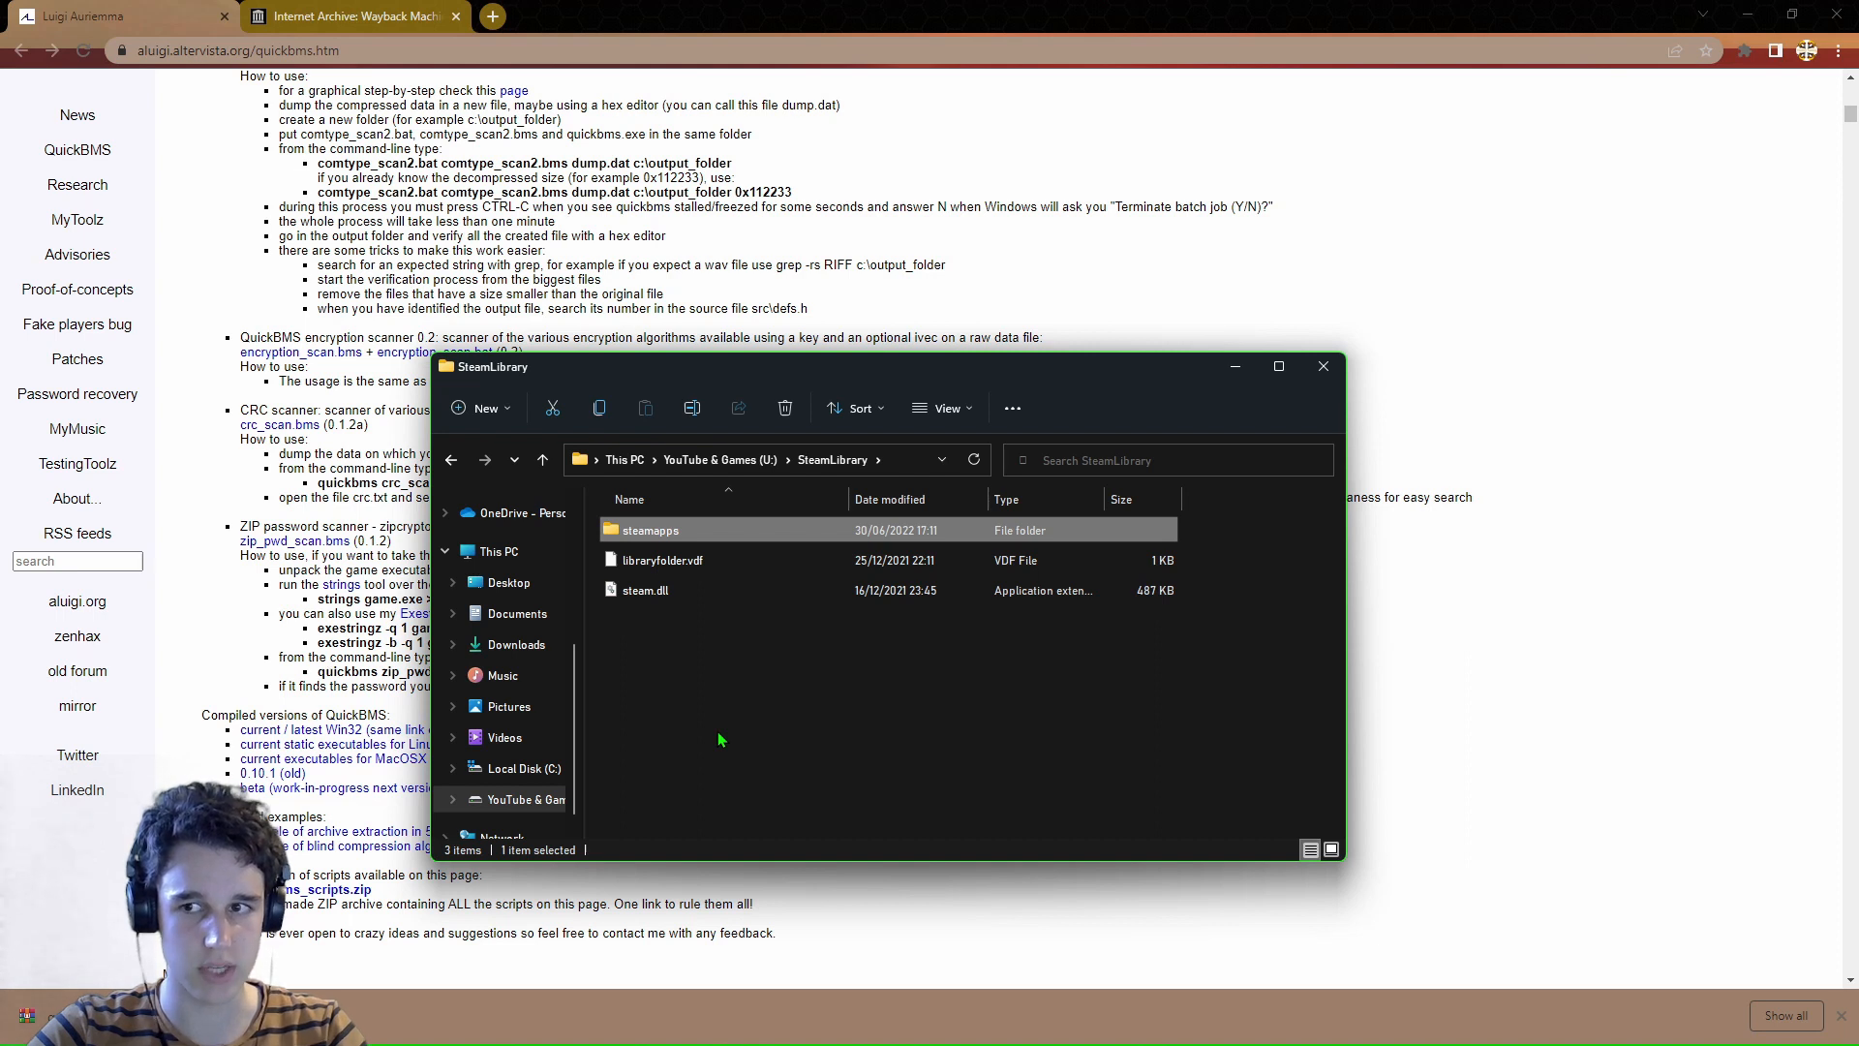
mouse_move(759, 696)
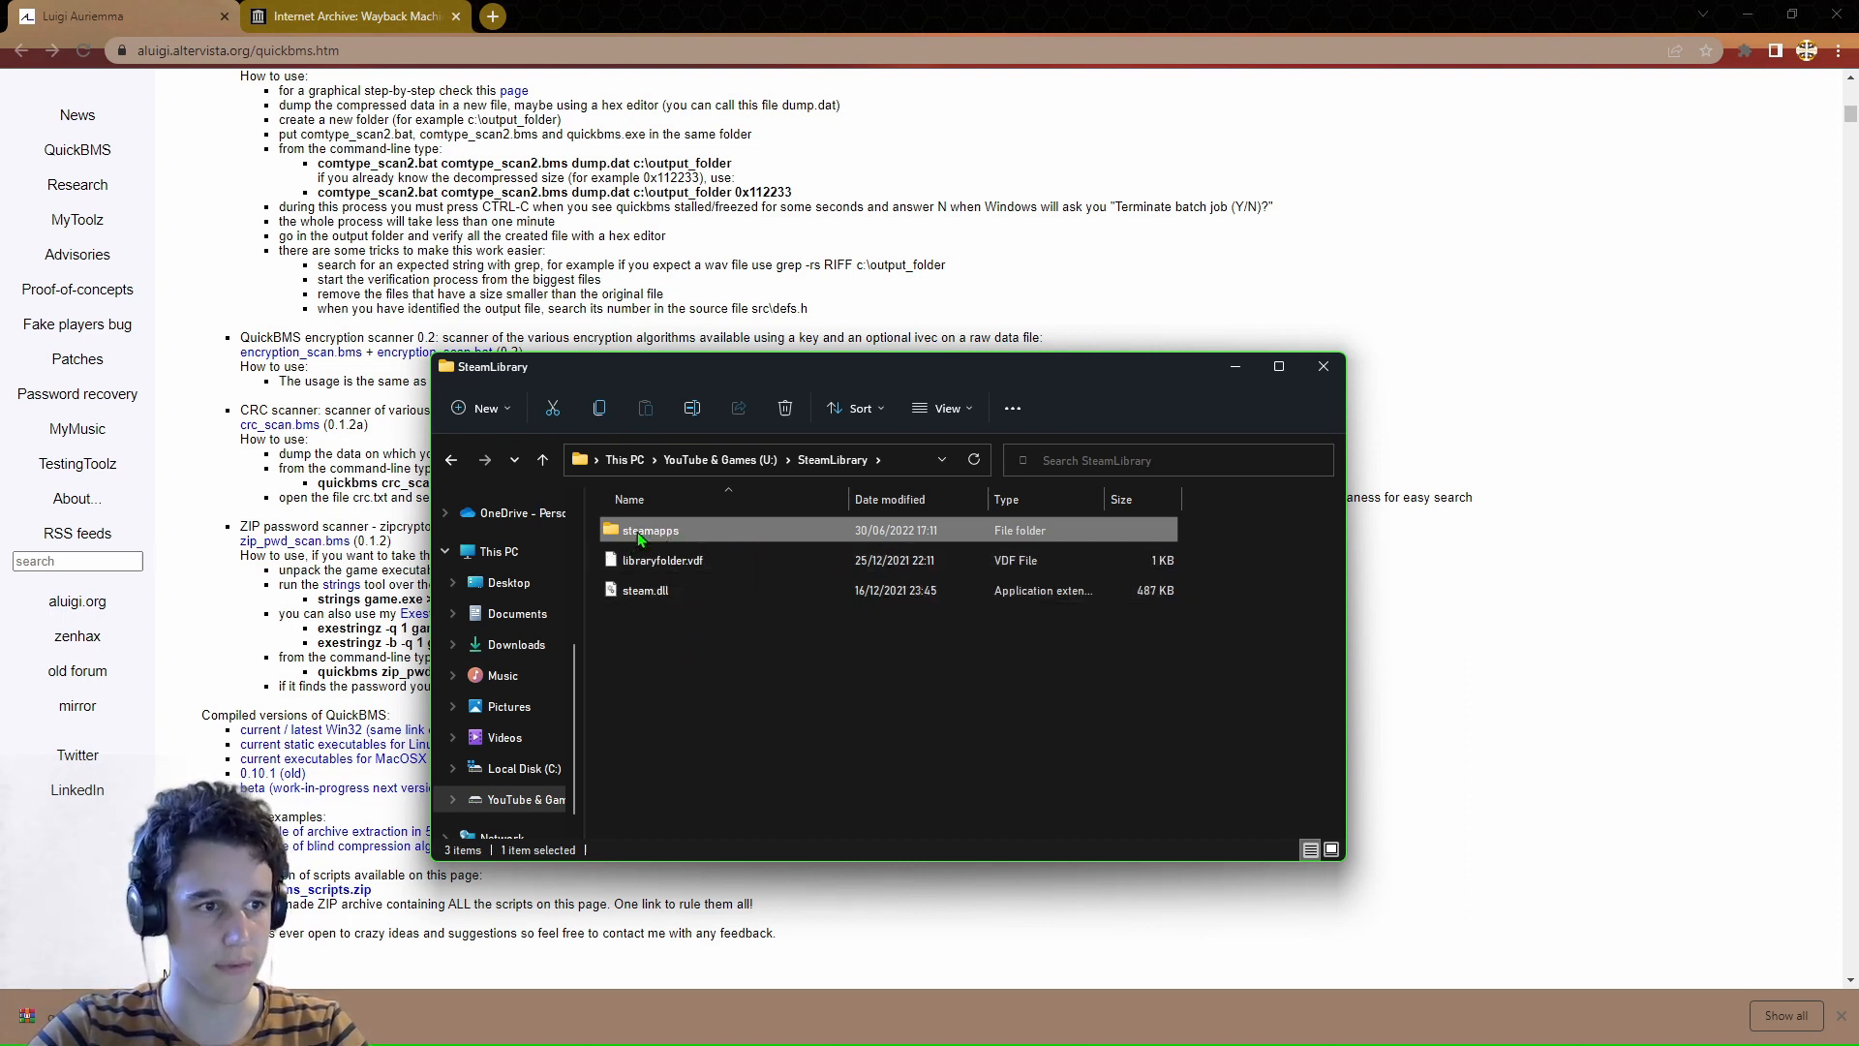
Navigate steamapps > common > LEGO City Undercover in File Explorer.
double_click(648, 531)
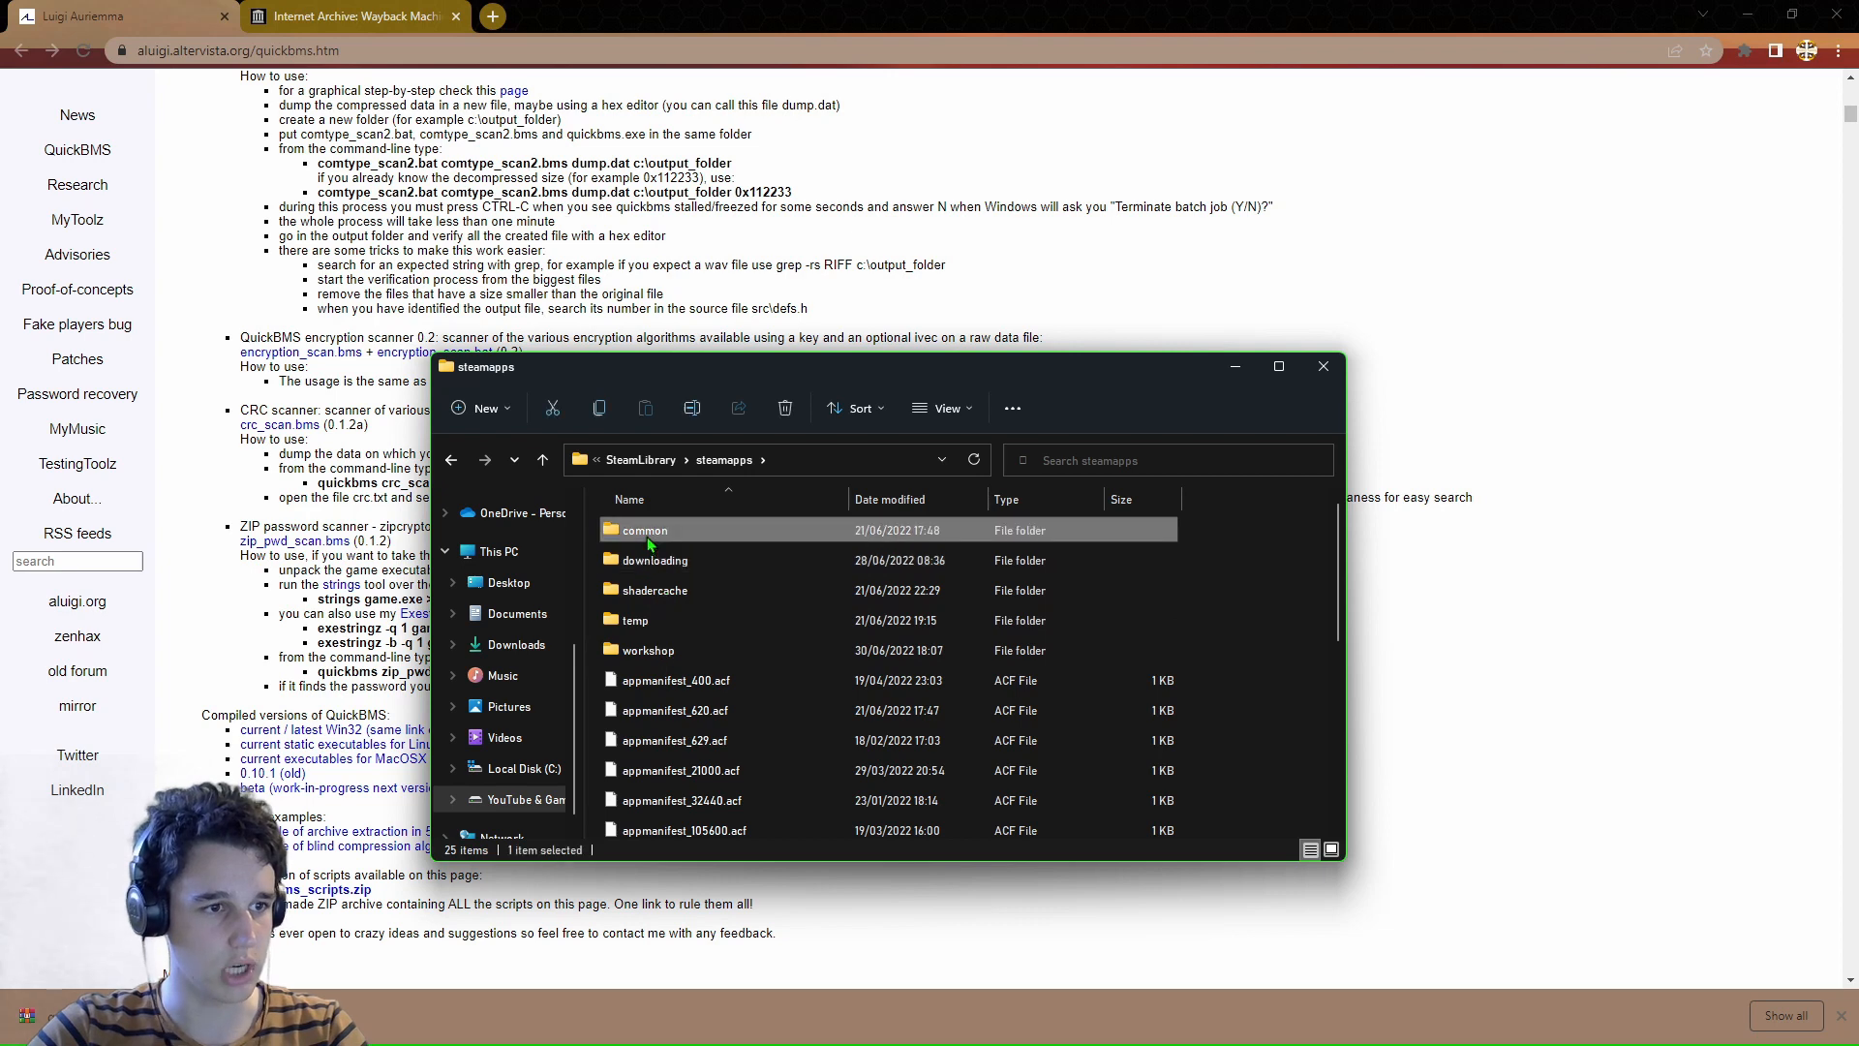
double_click(645, 531)
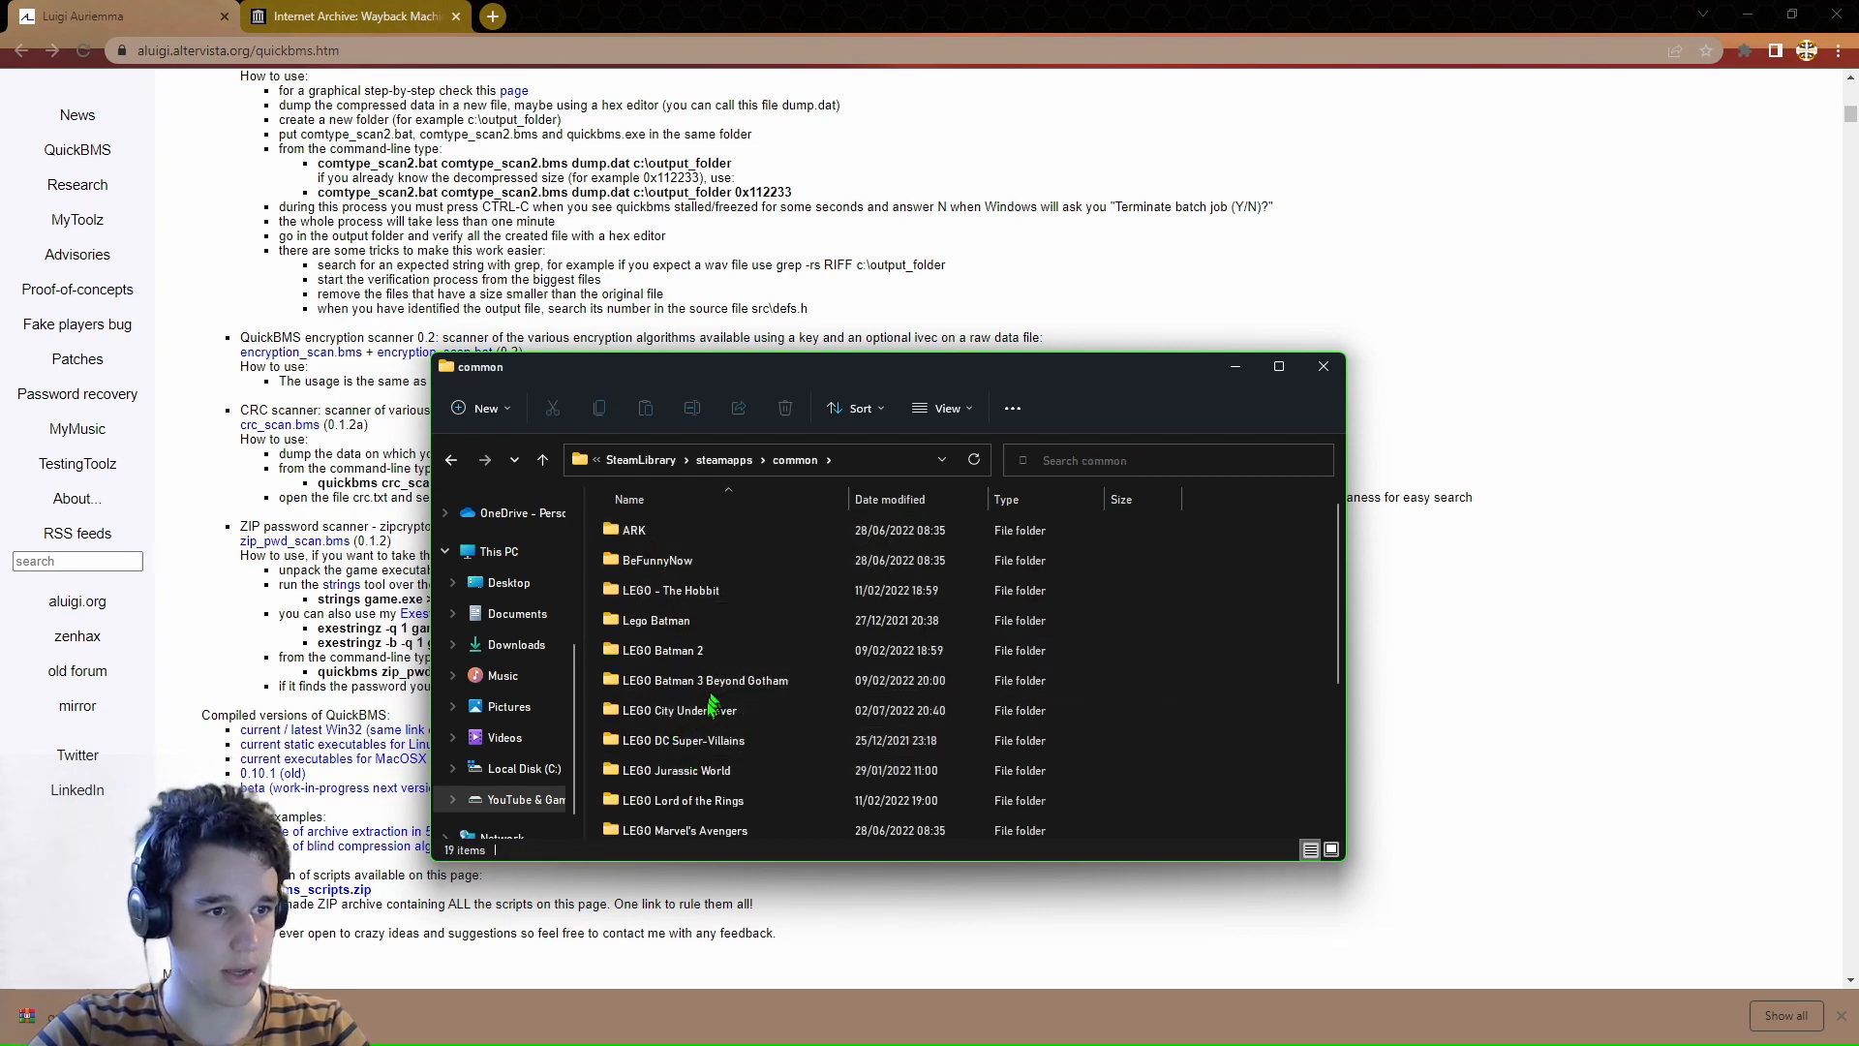
double_click(679, 711)
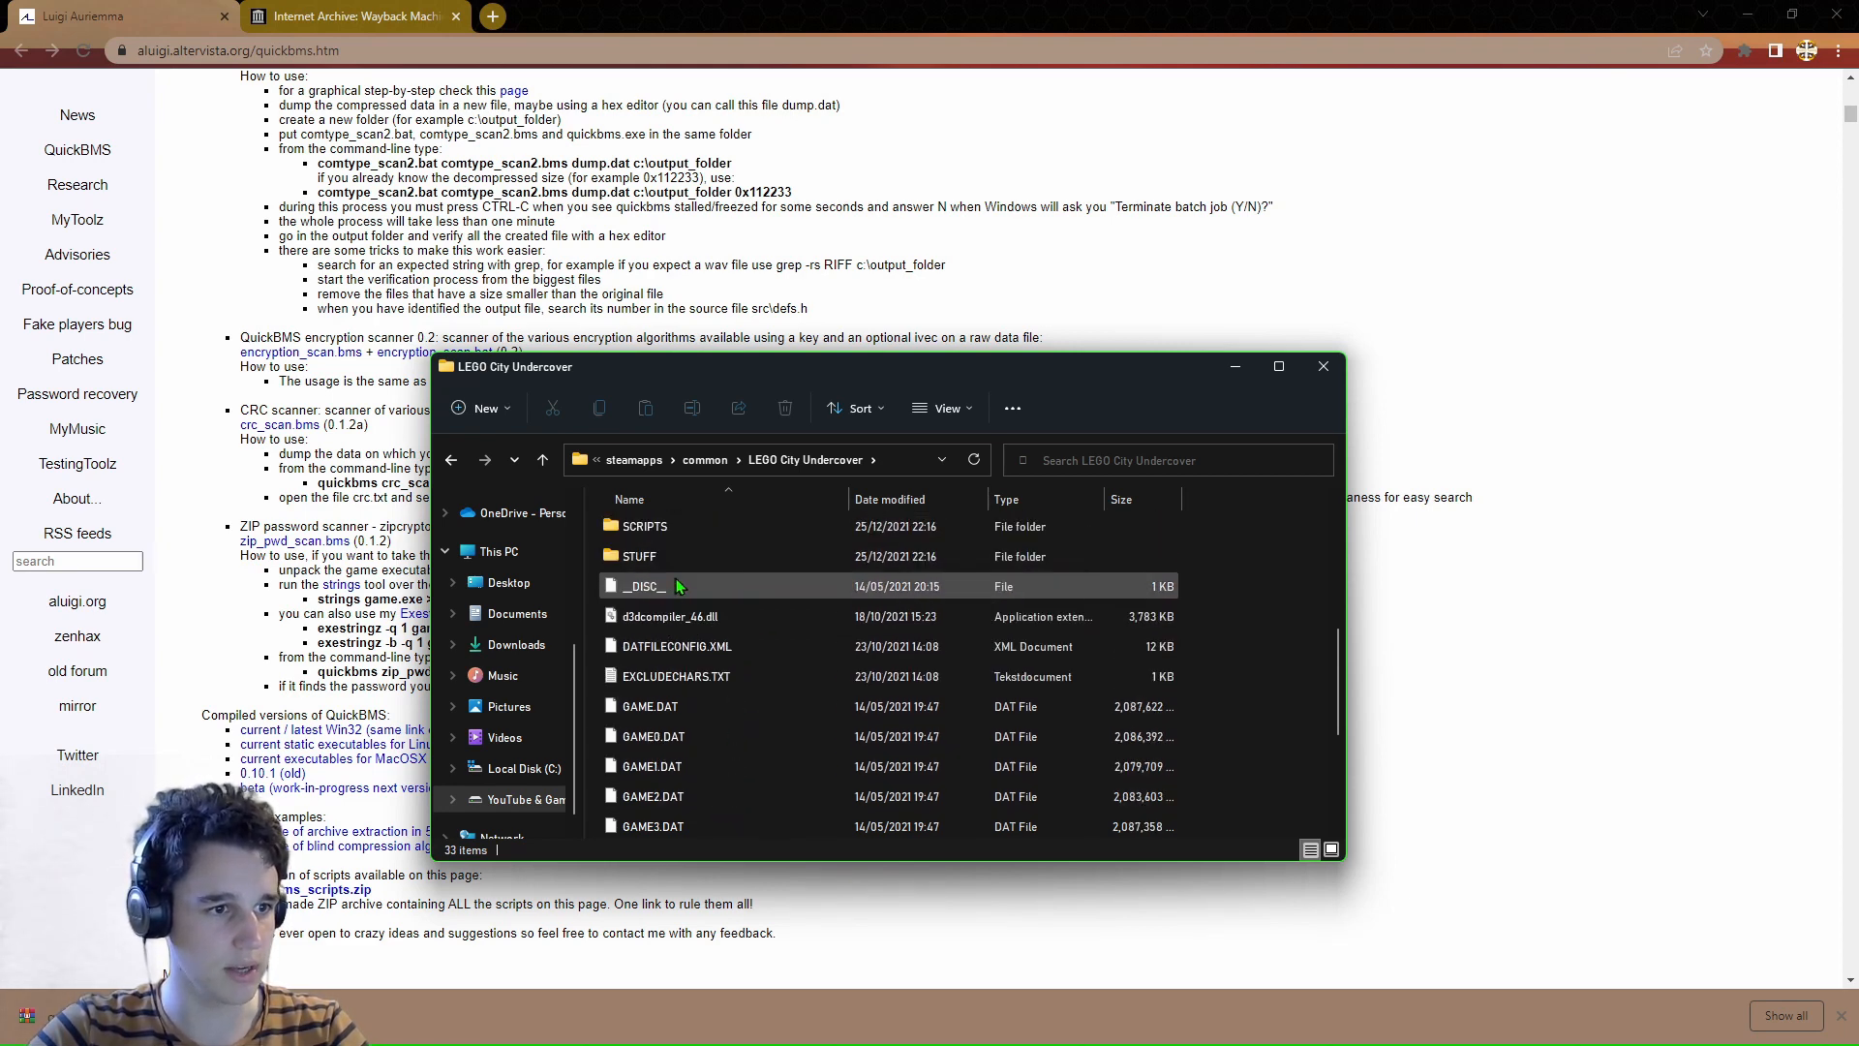
left_click(643, 525)
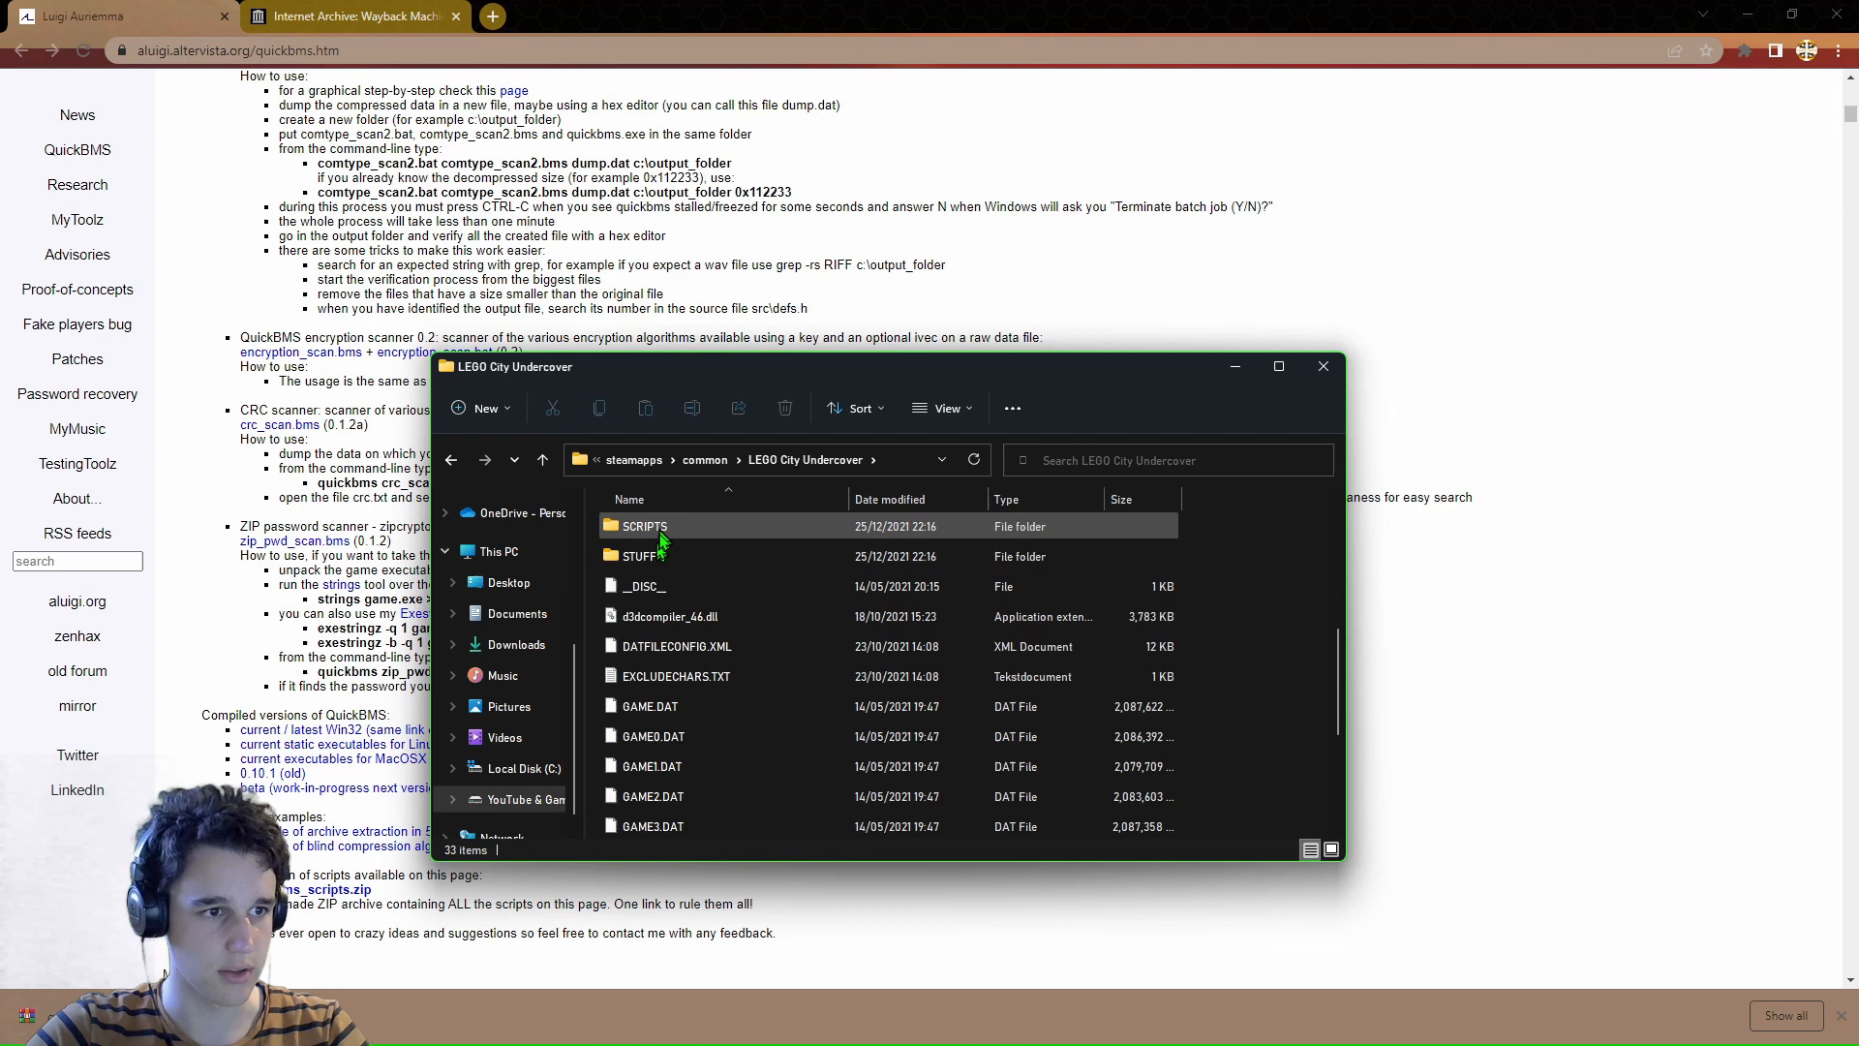
Scroll to the GAME .DAT archives and begin selecting them all.
scroll("down", 3)
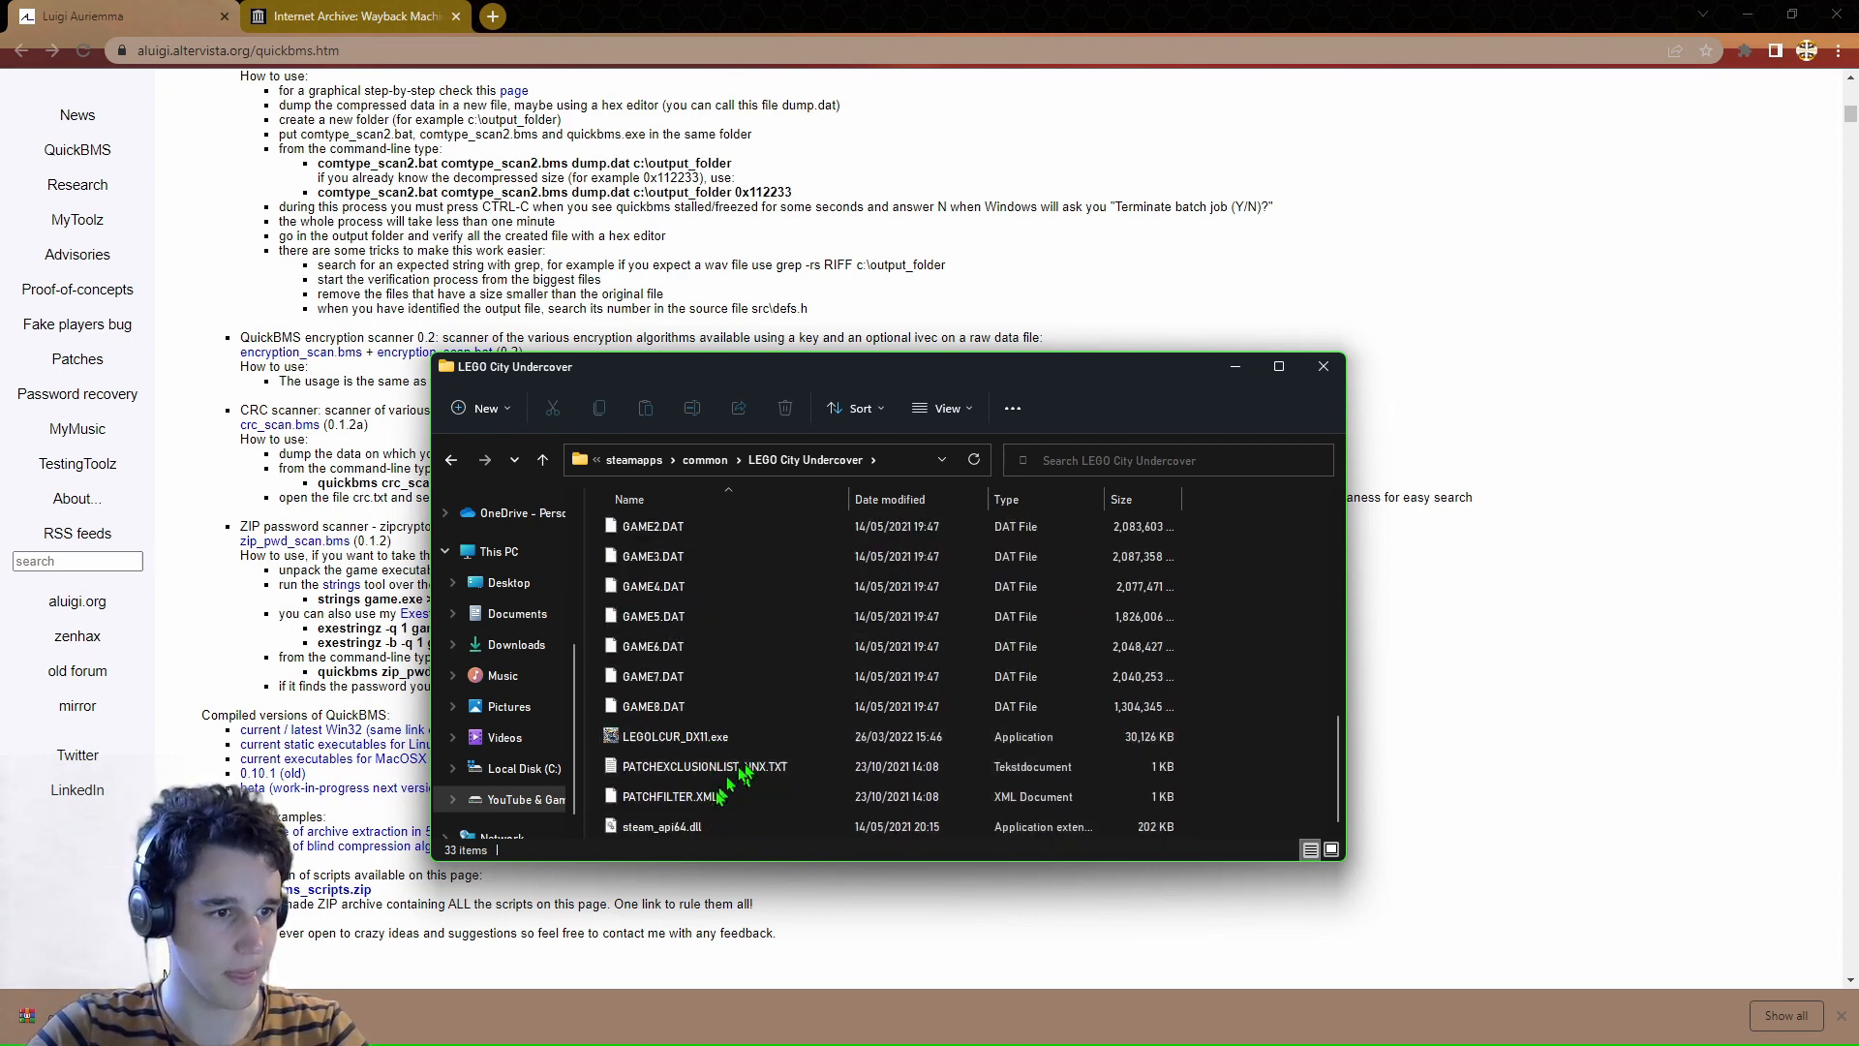
mouse_move(687, 827)
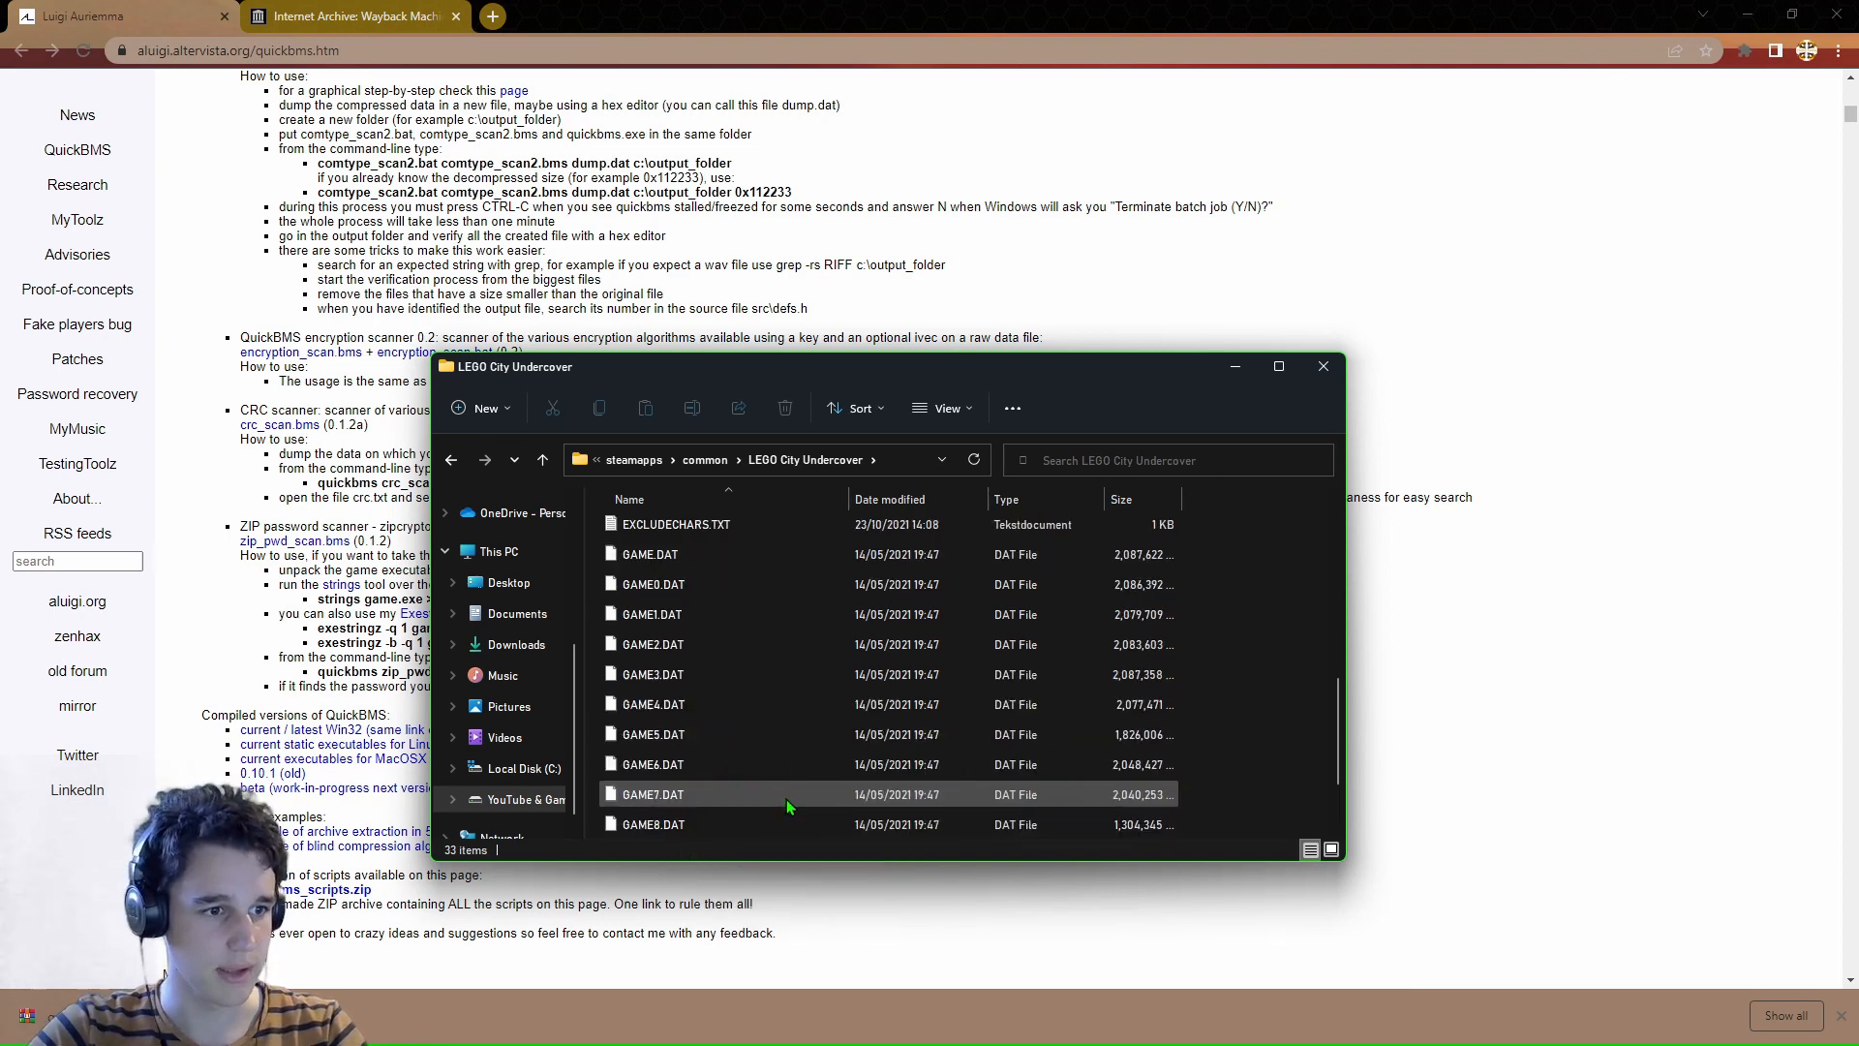
left_click(650, 554)
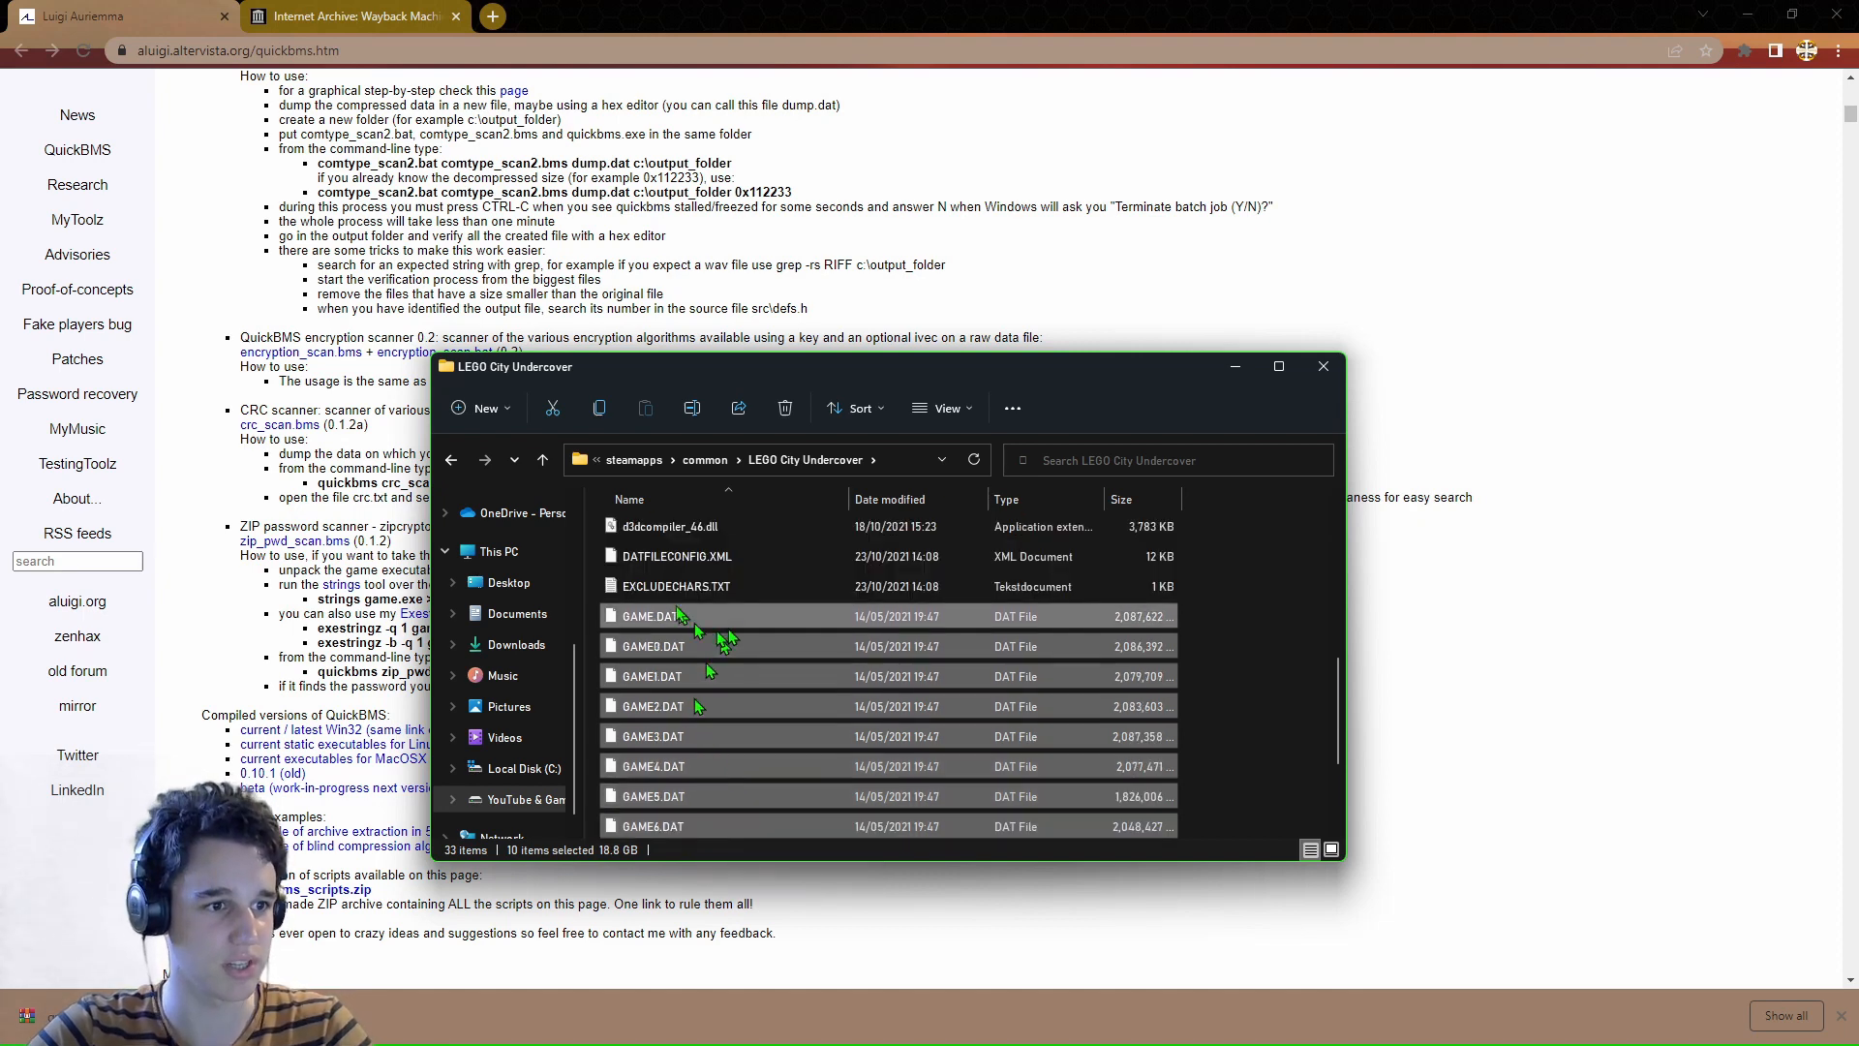
scroll("down", 3)
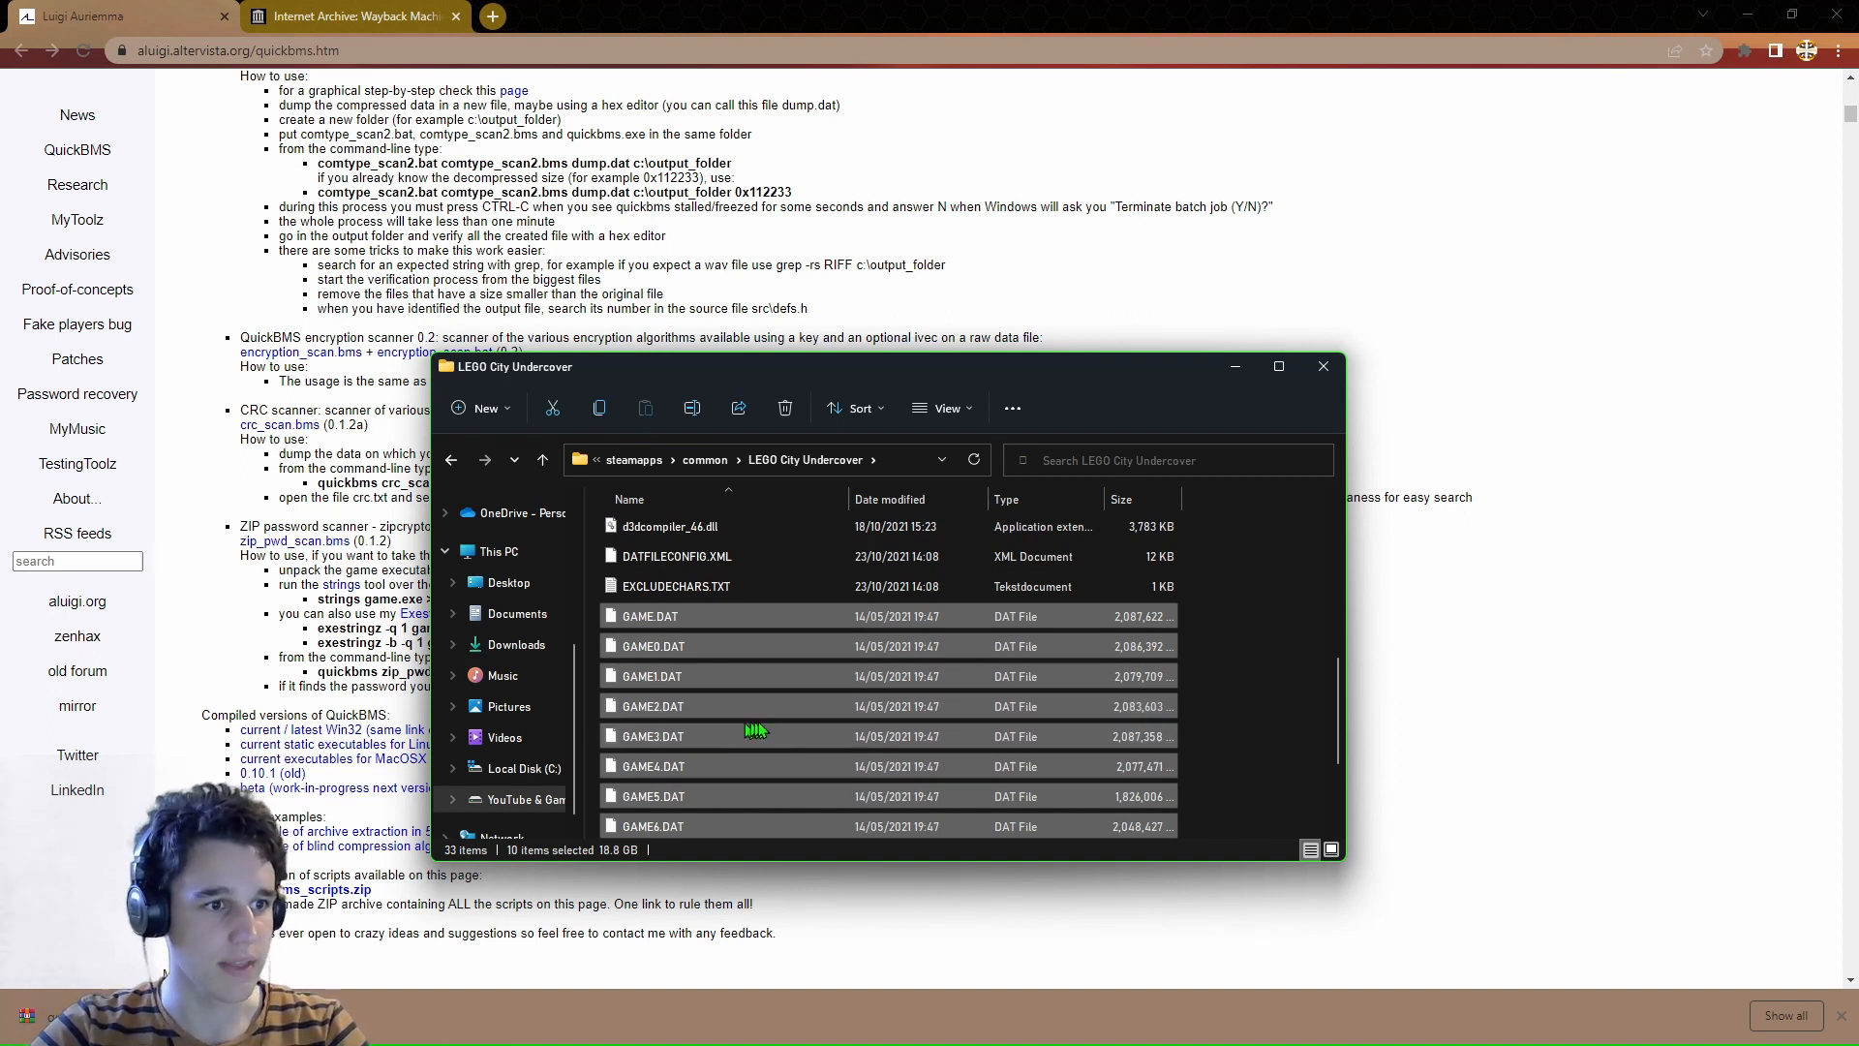
mouse_move(1054, 668)
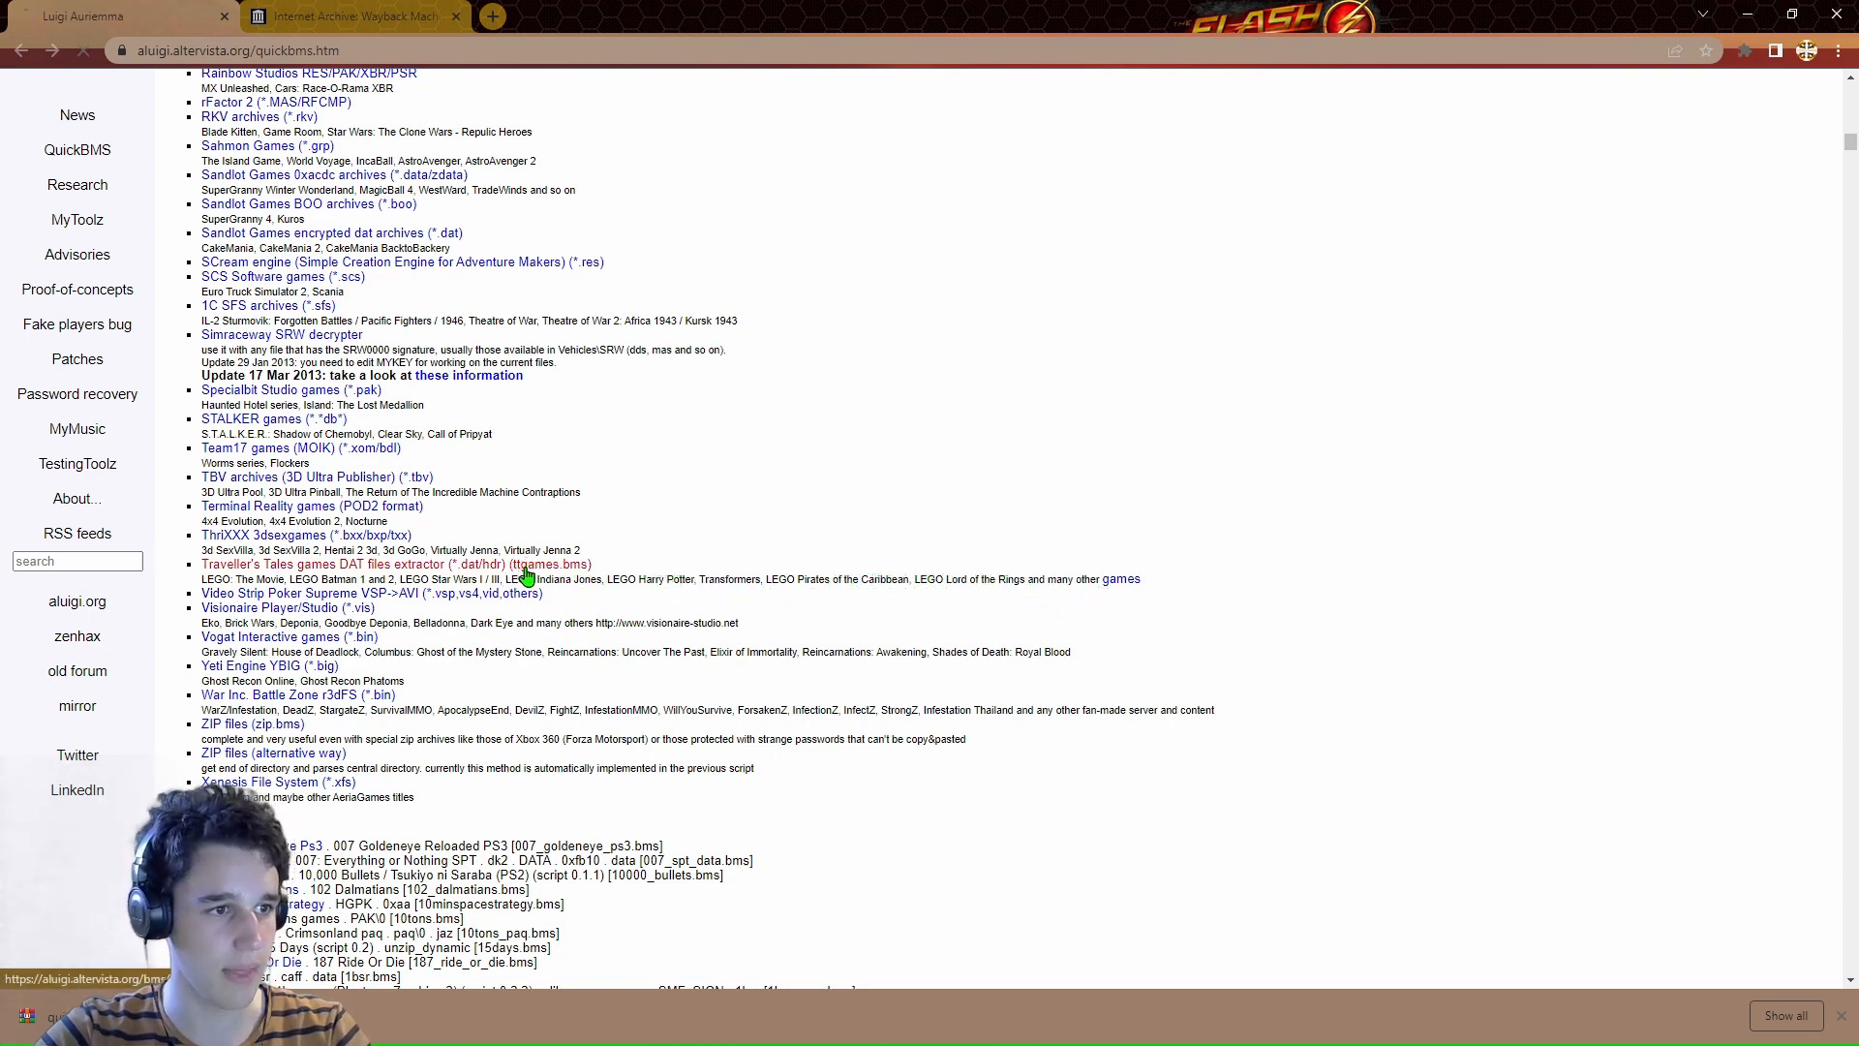
Get the Traveller's Tales DAT extractor script (ttgames.bms) from the QuickBMS scripts list.
left_click(552, 563)
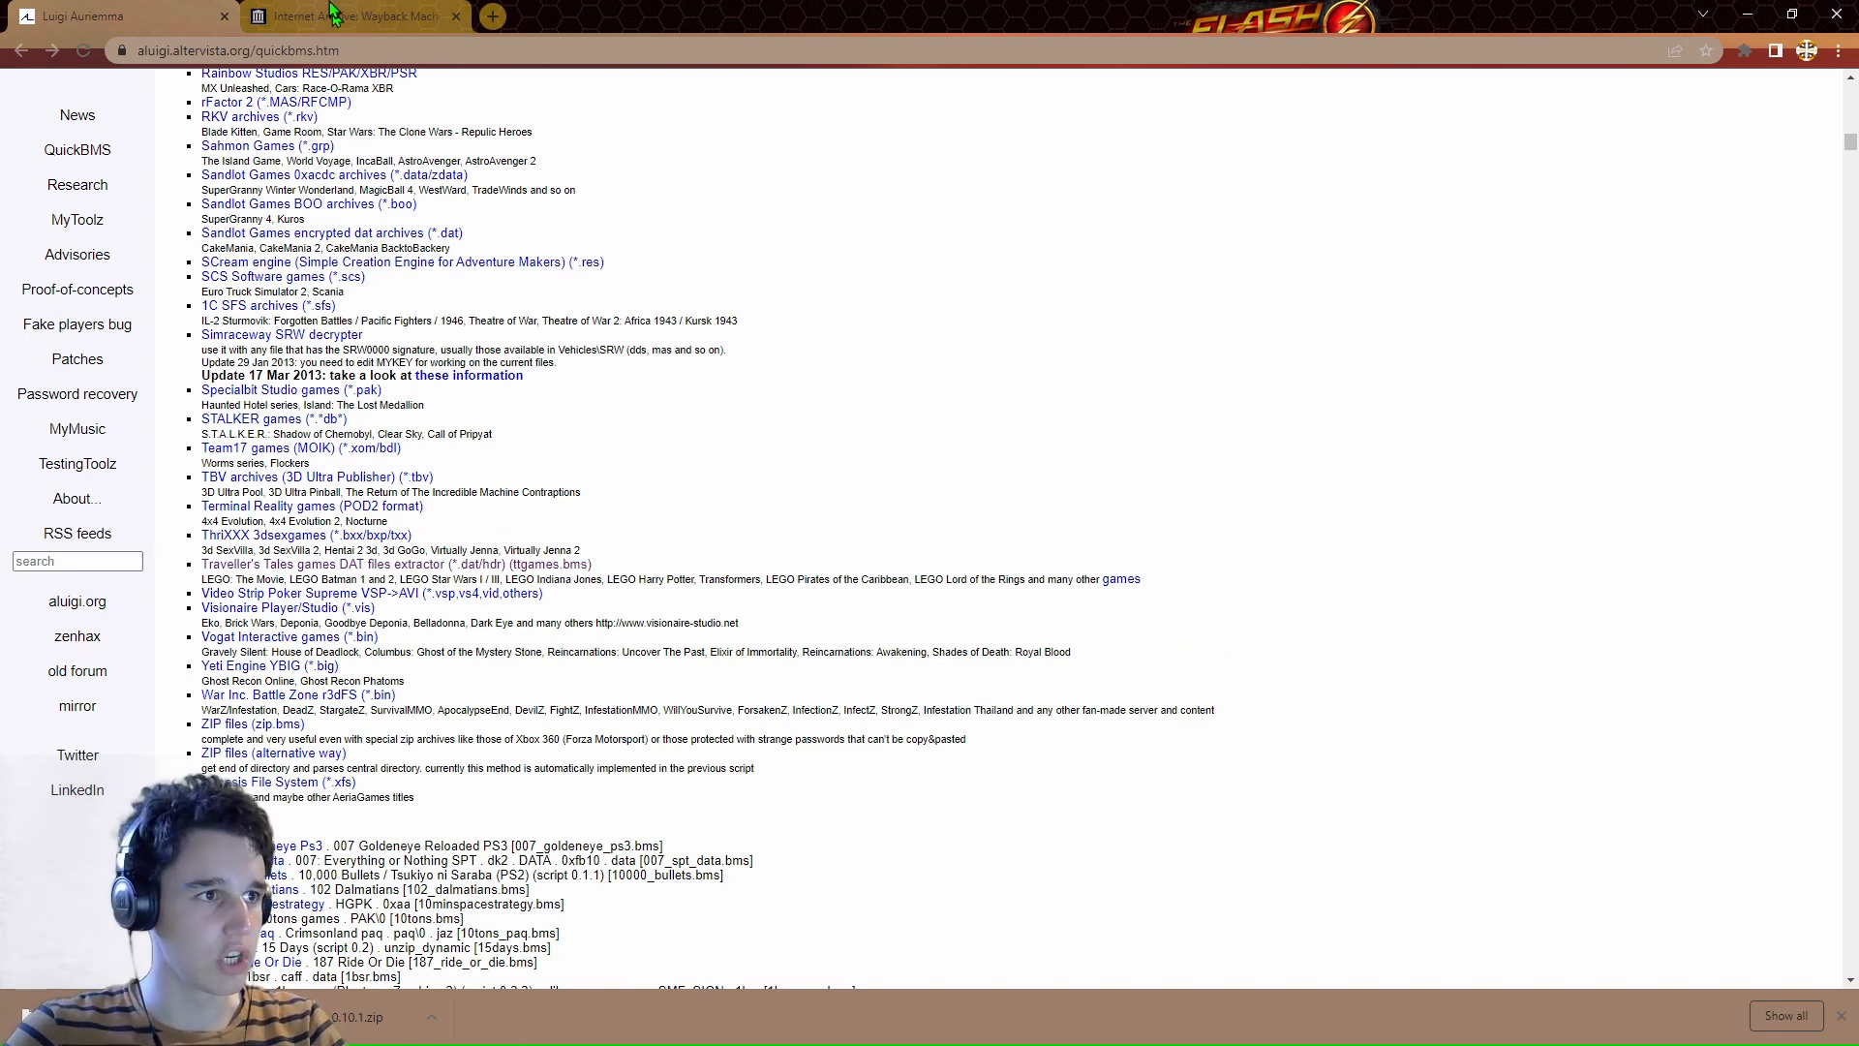
Look up the QuickBMS page on the Wayback Machine and show its 2021 captures.
left_click(350, 16)
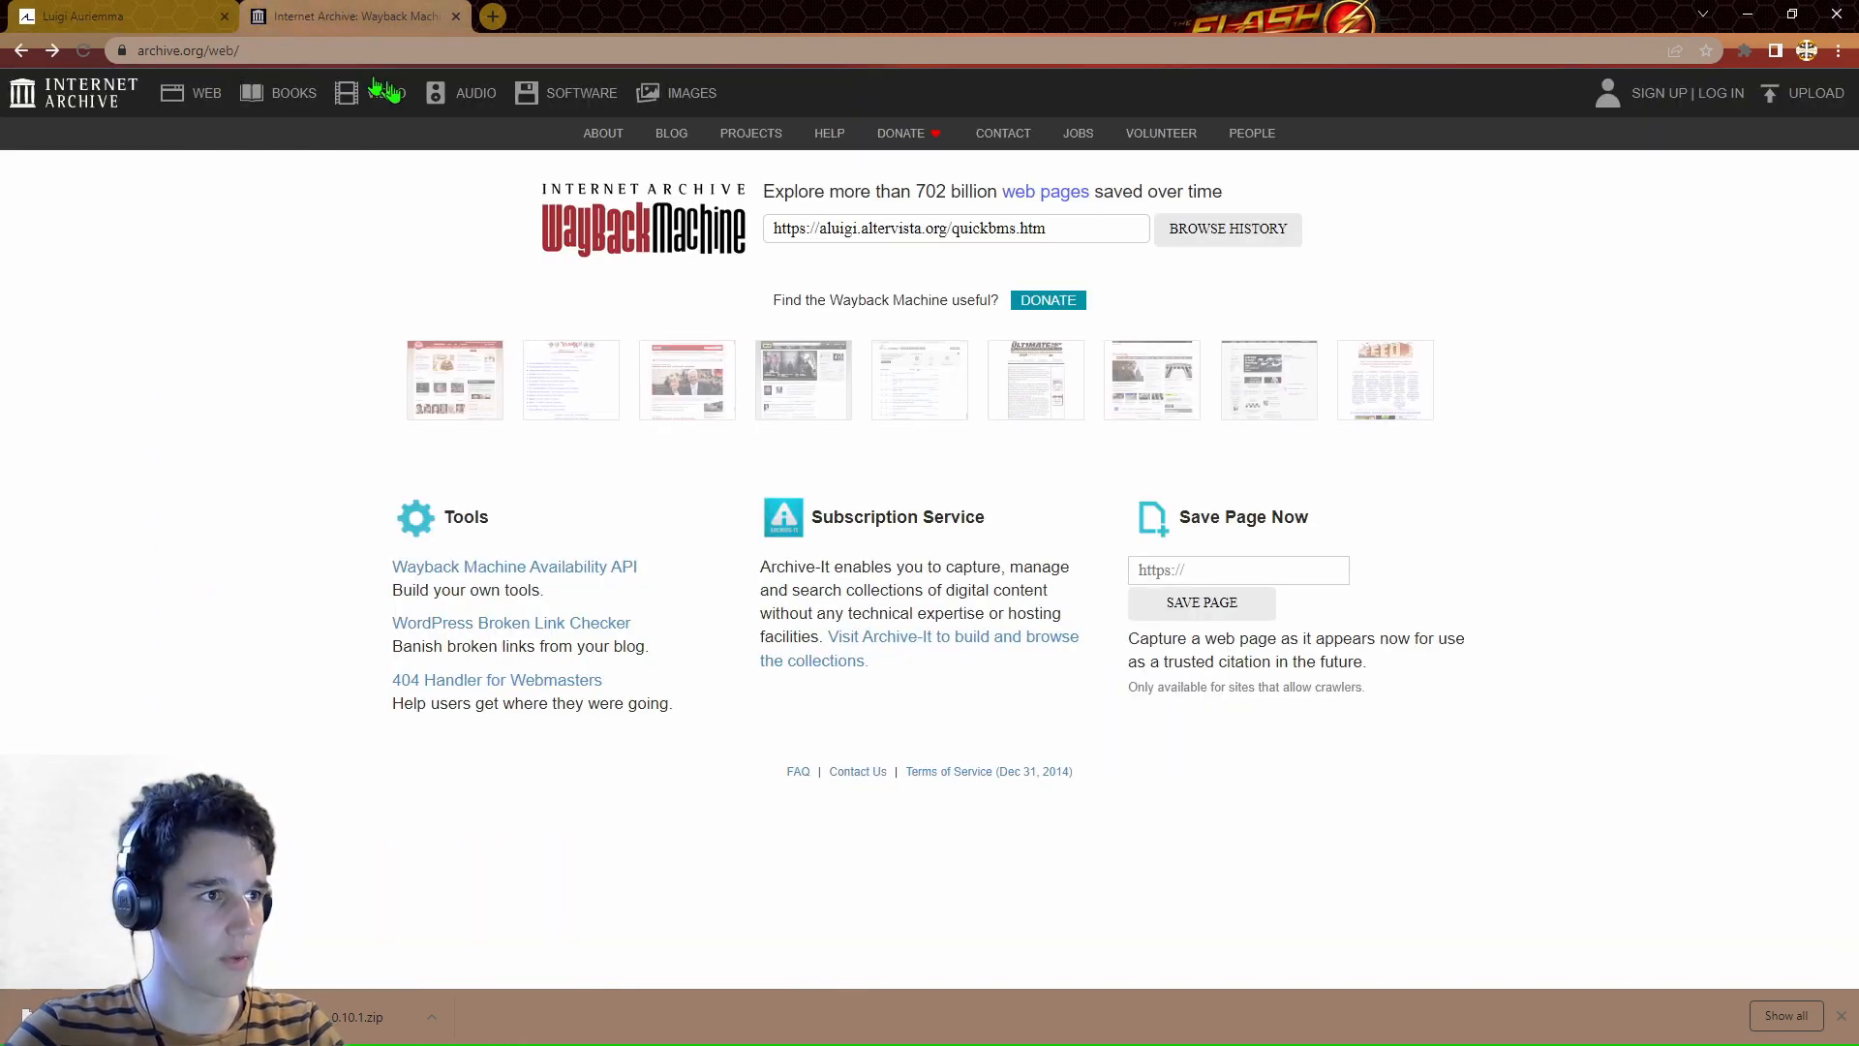
left_click(118, 16)
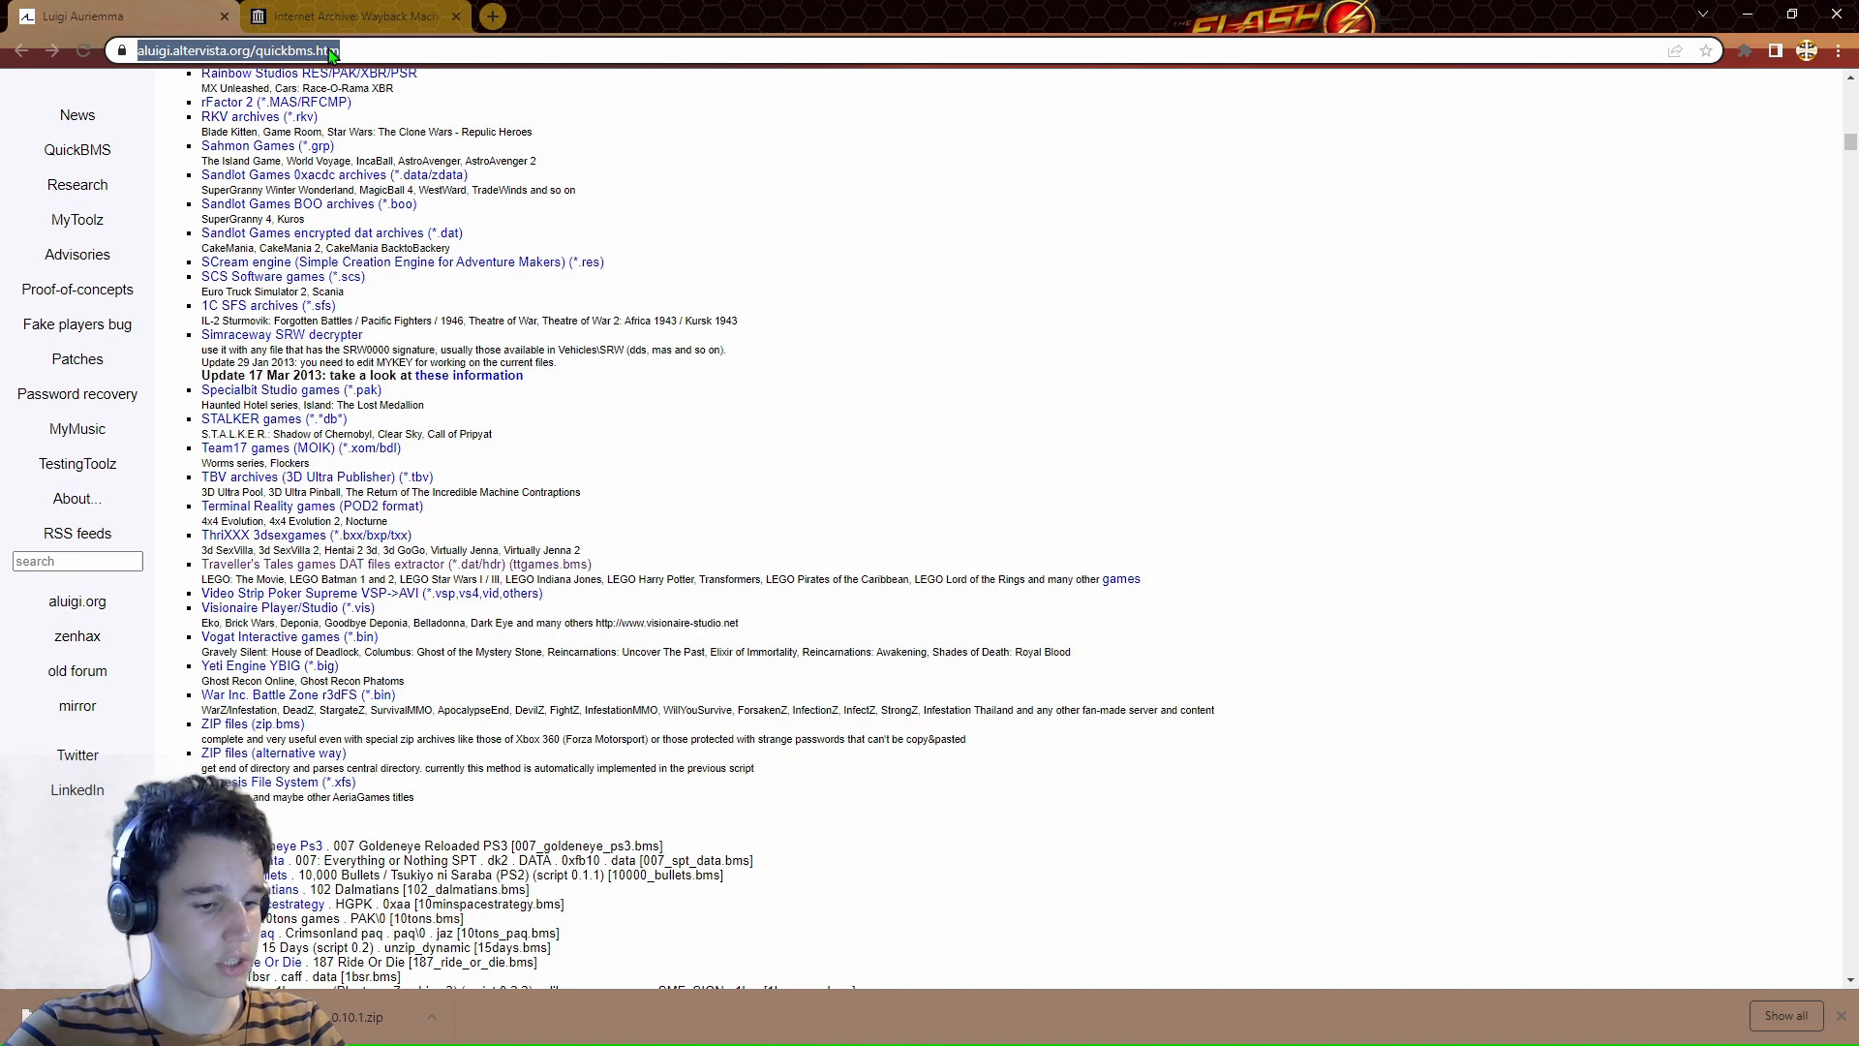
left_click(350, 15)
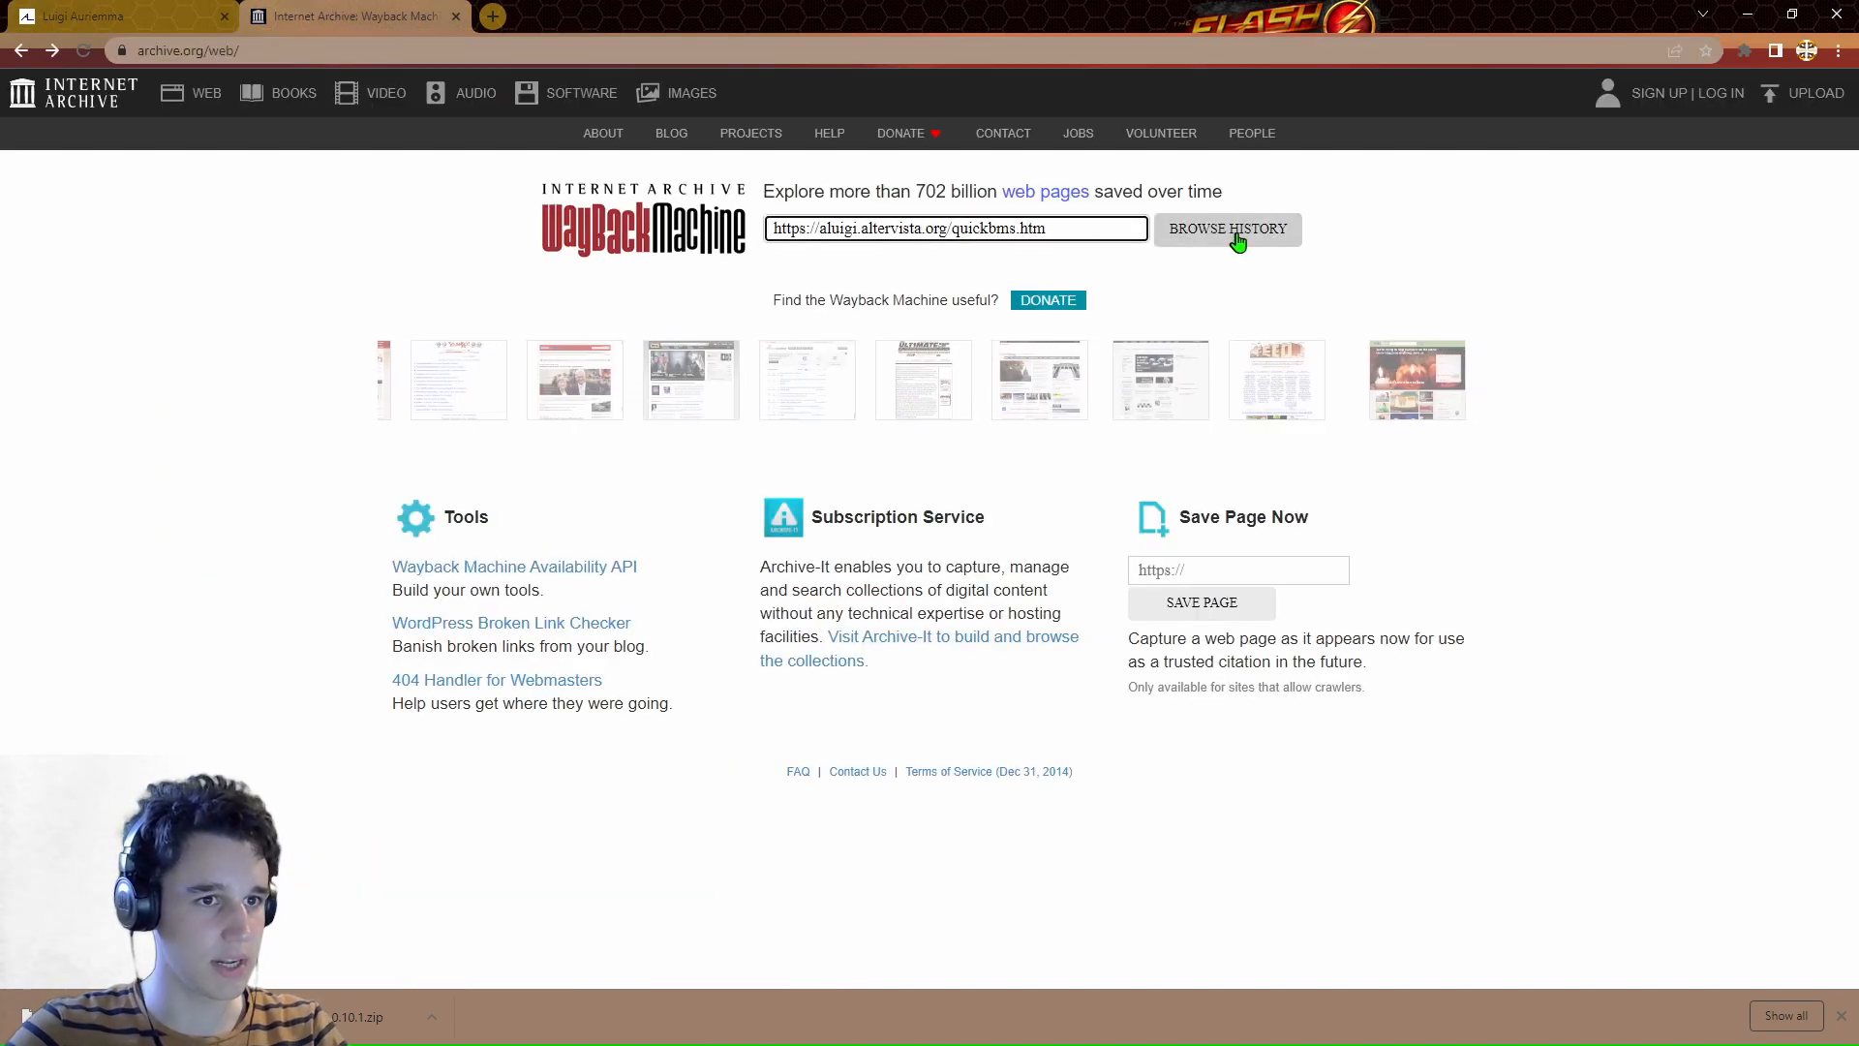
left_click(1227, 229)
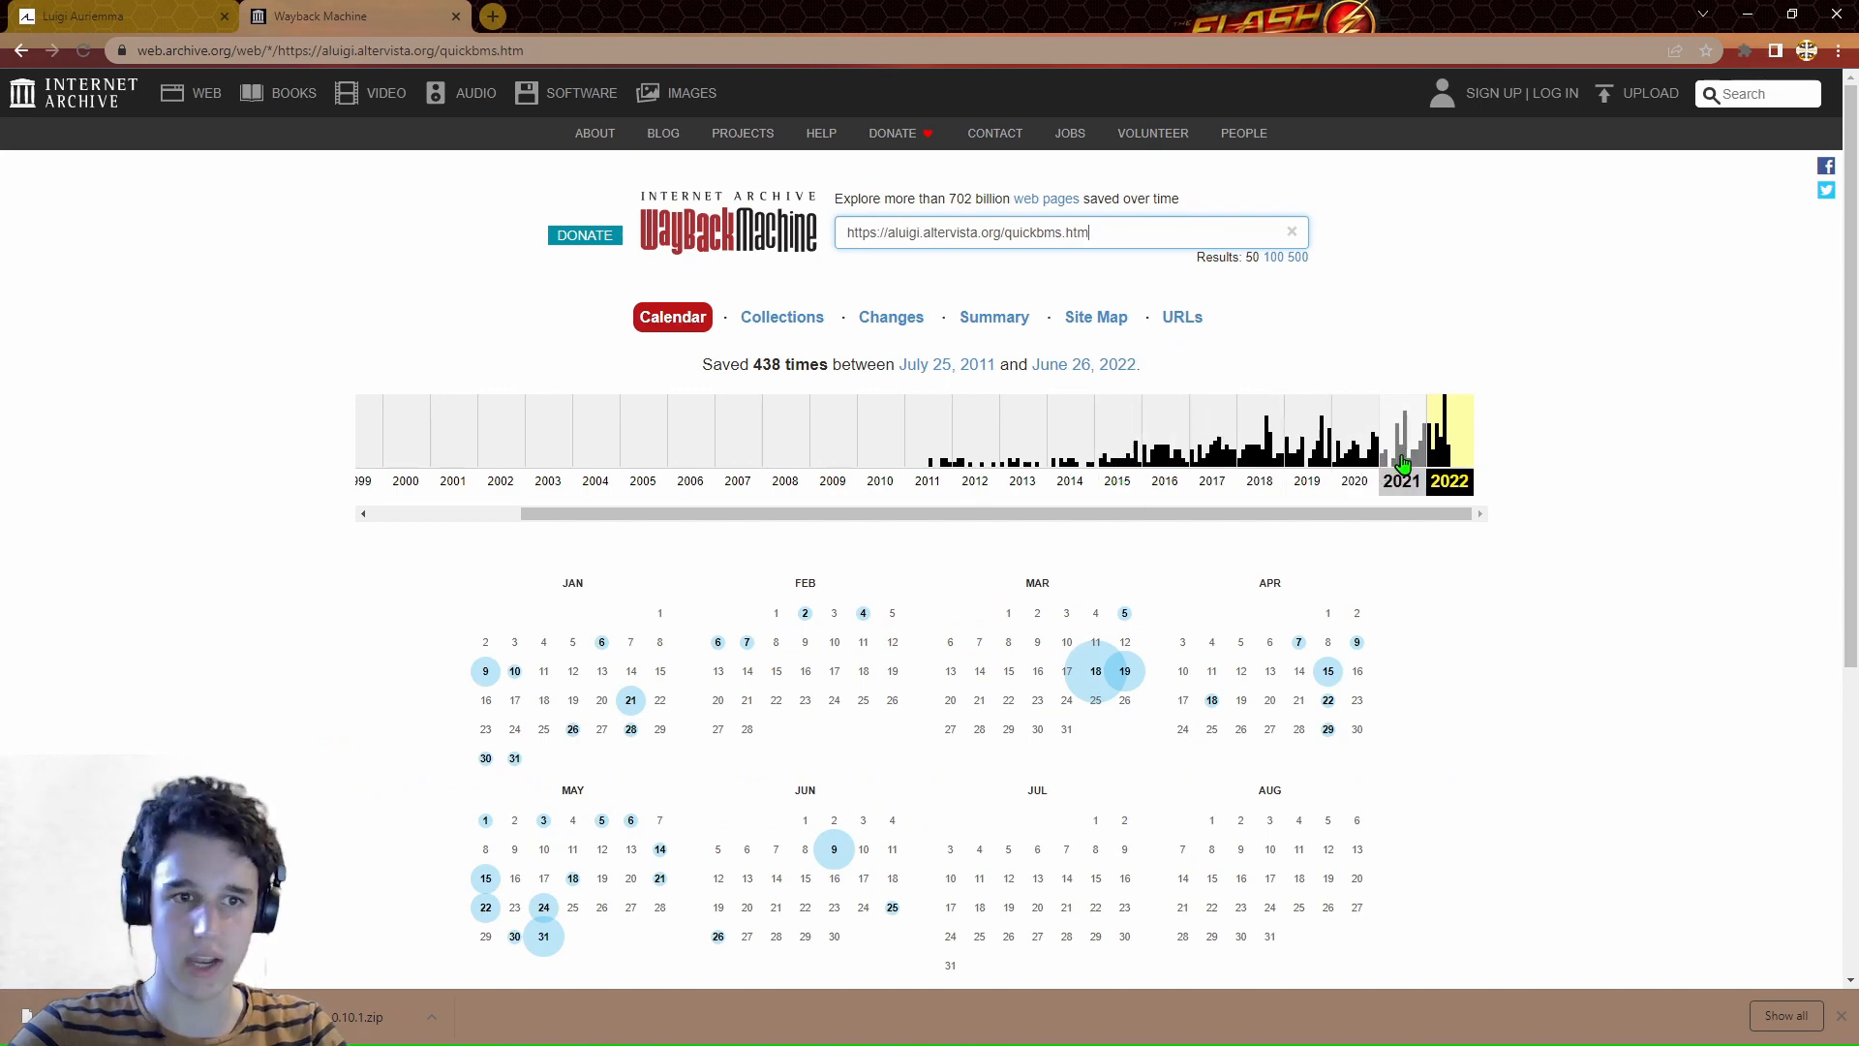
left_click(1400, 463)
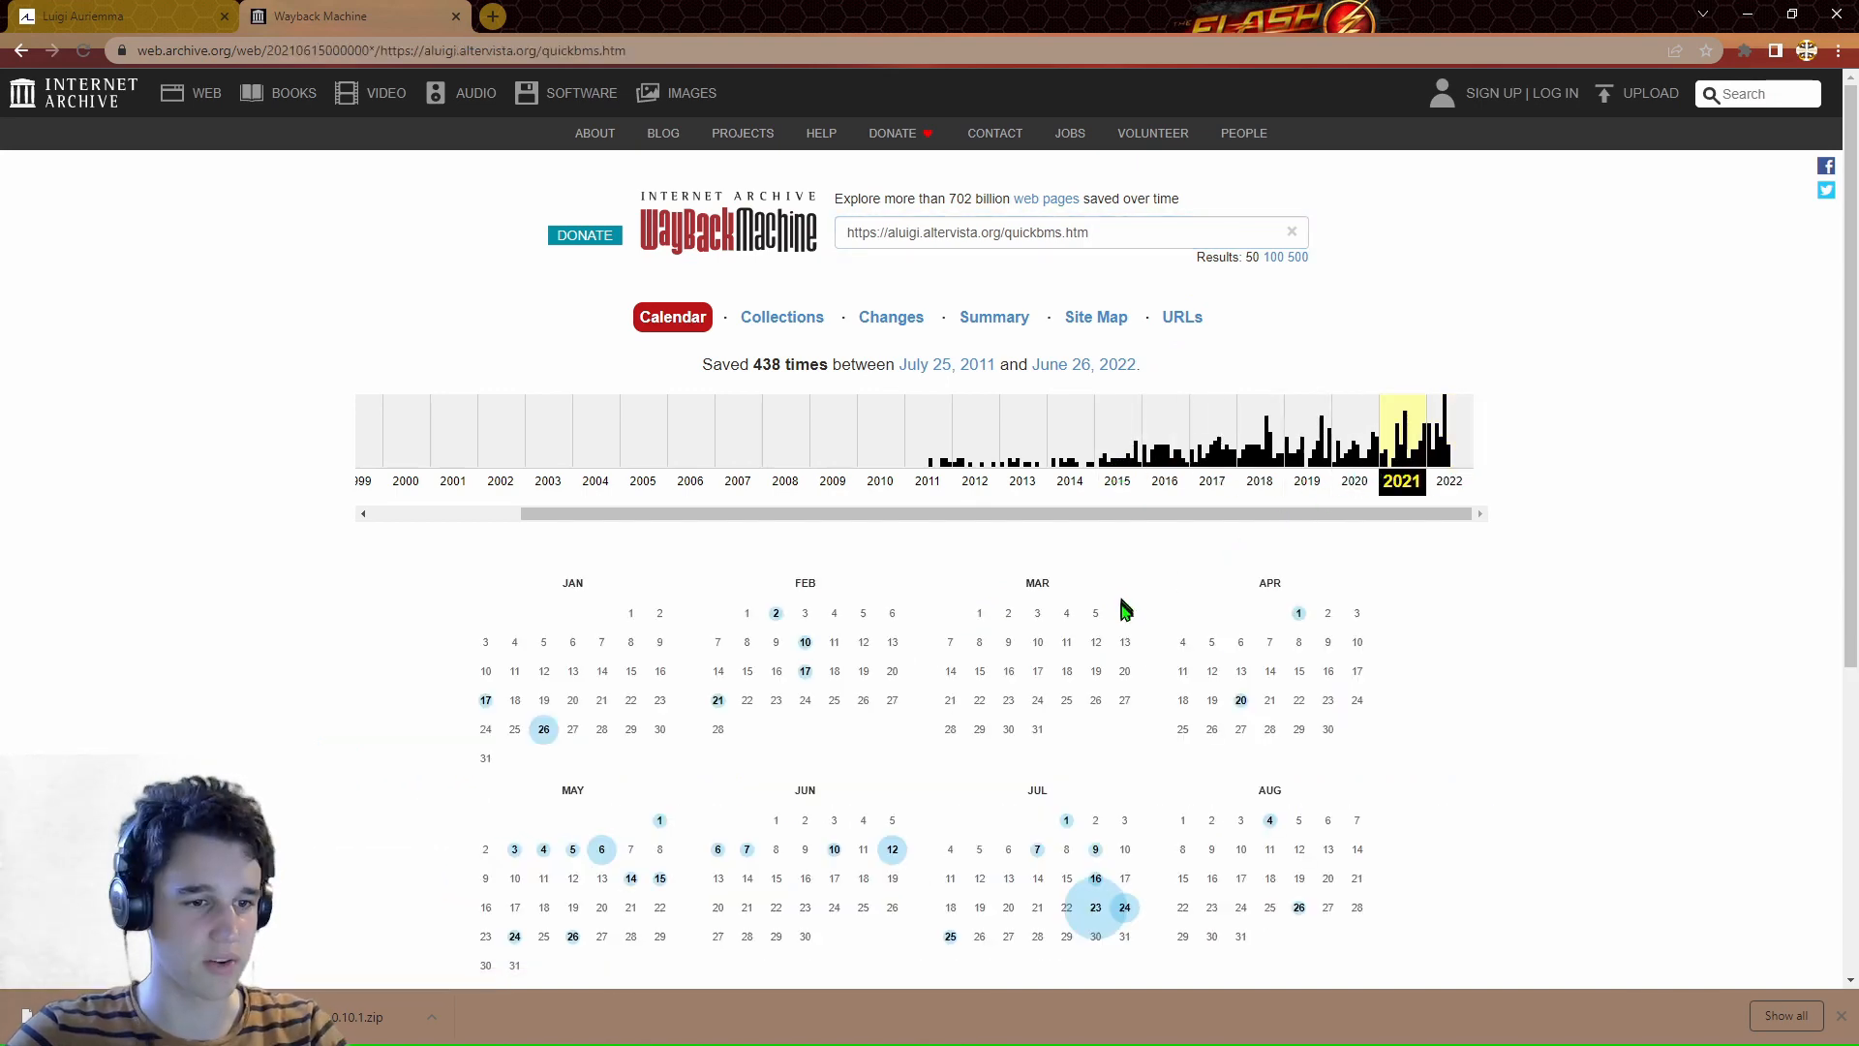
Open the June 10, 2021 snapshot and scroll to its Compiled versions of QuickBMS list.
scroll("down", 3)
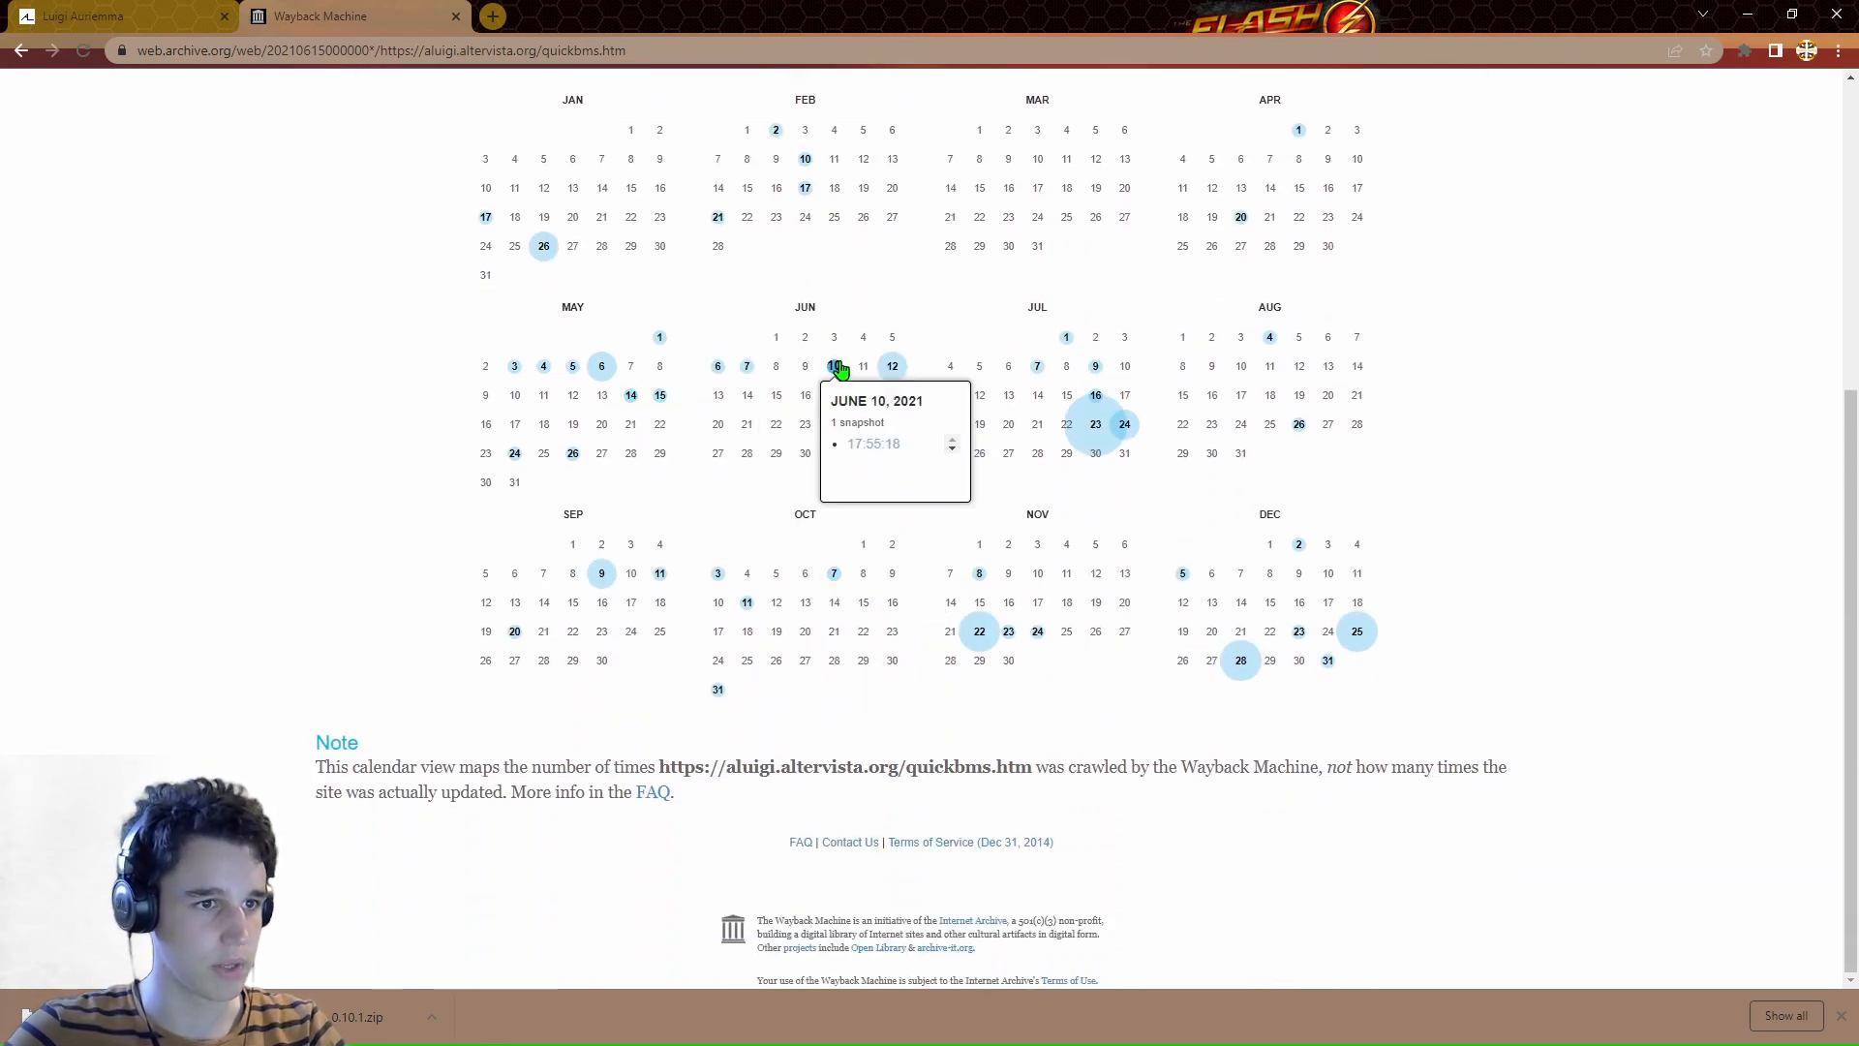
left_click(873, 444)
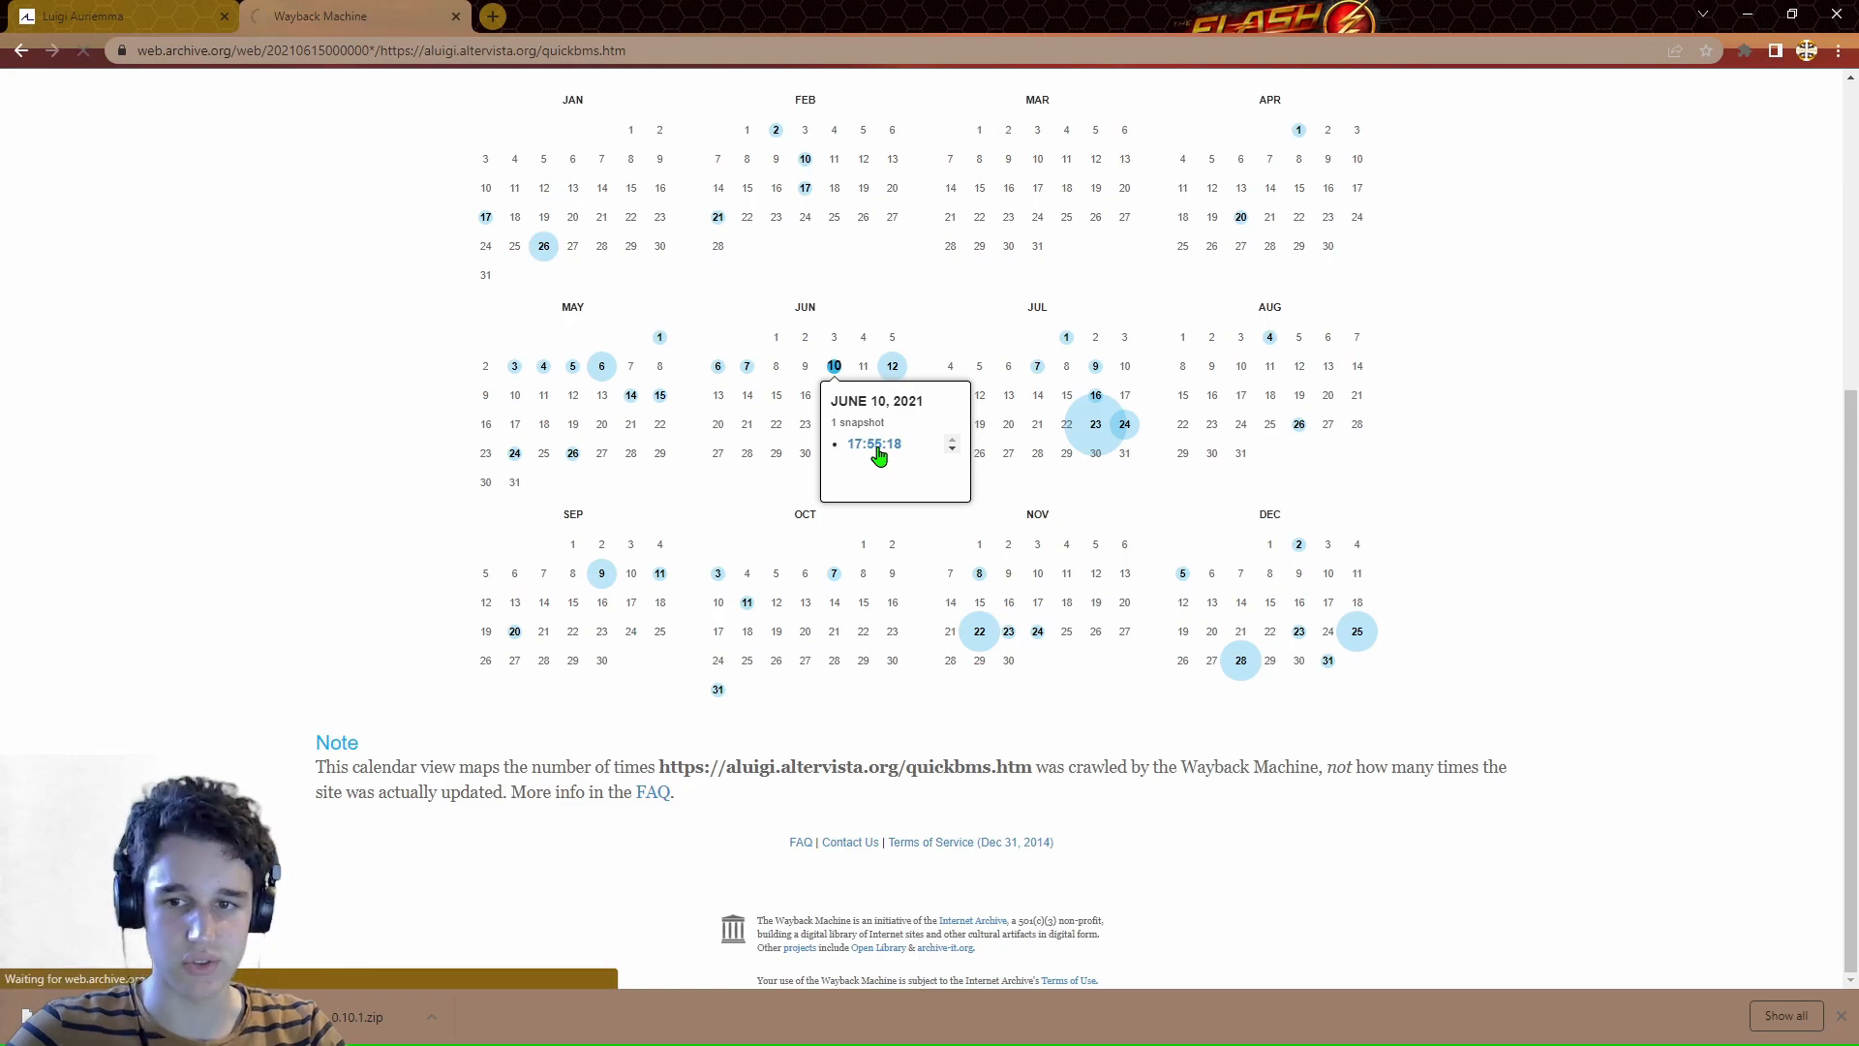
left_click(873, 443)
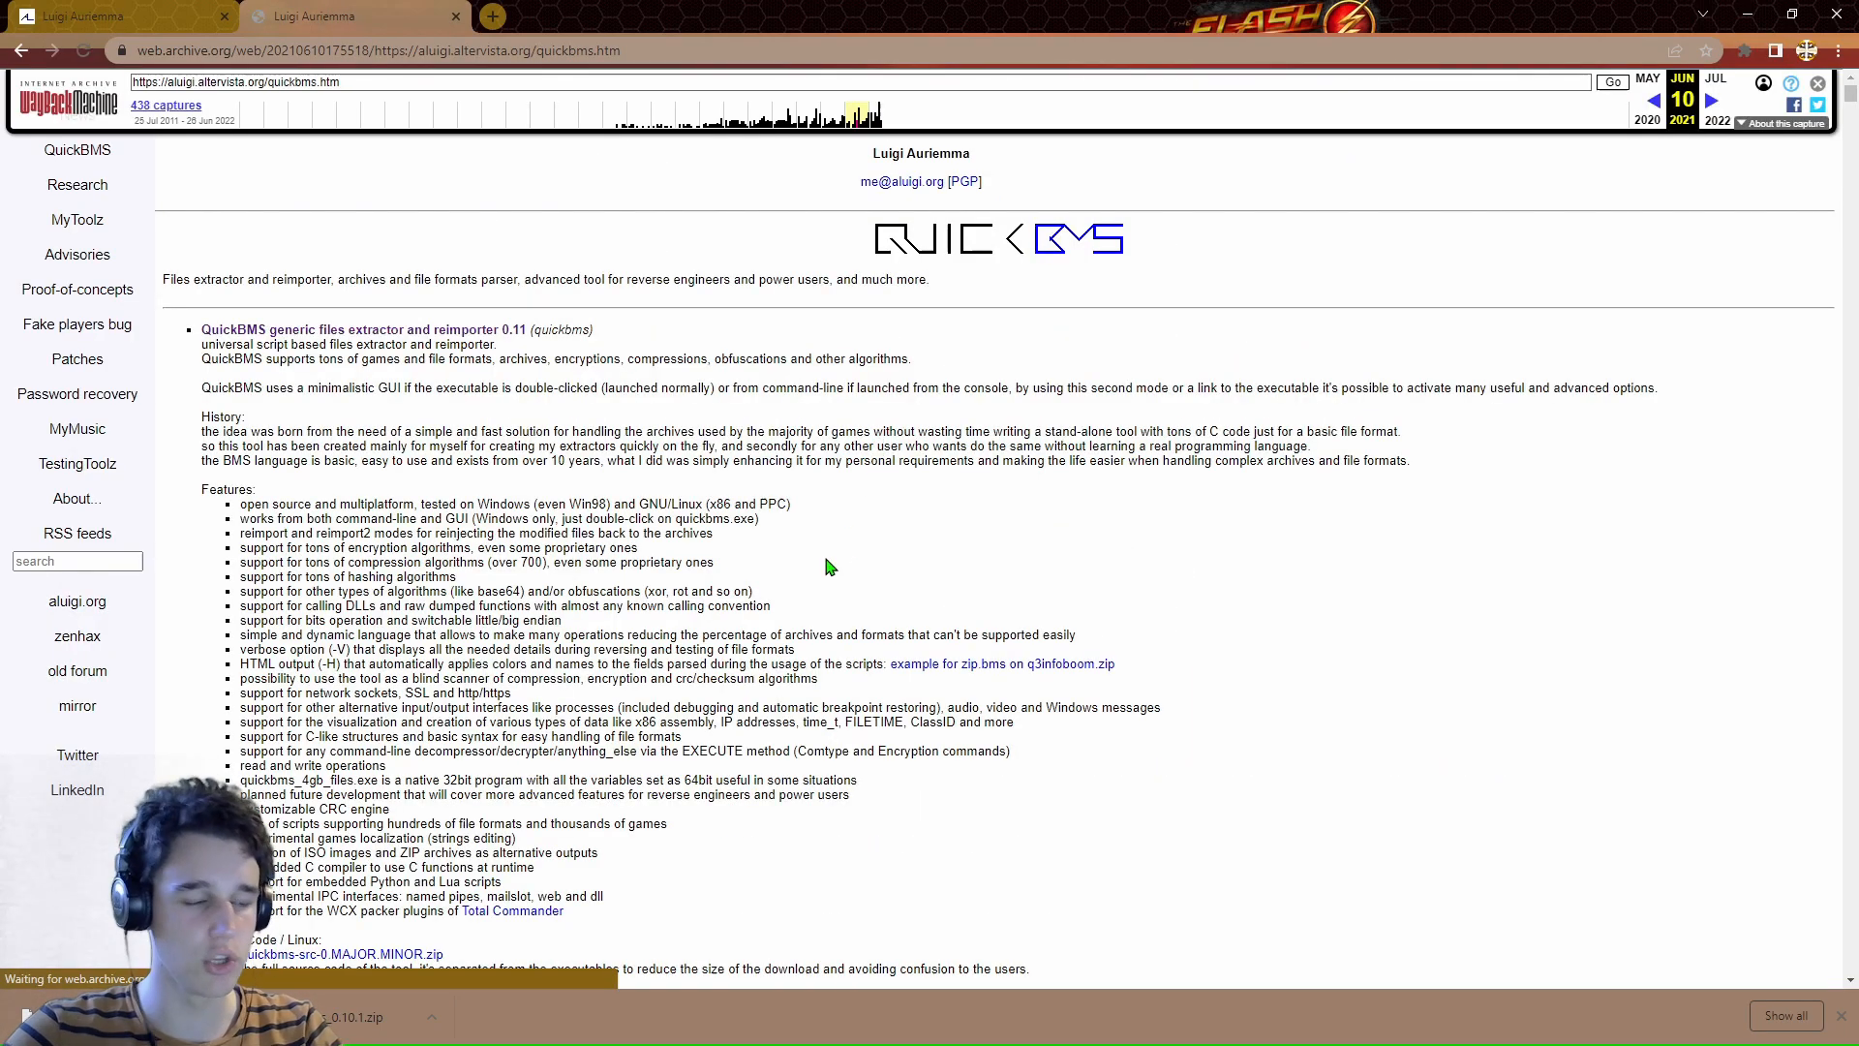
scroll("down", 3)
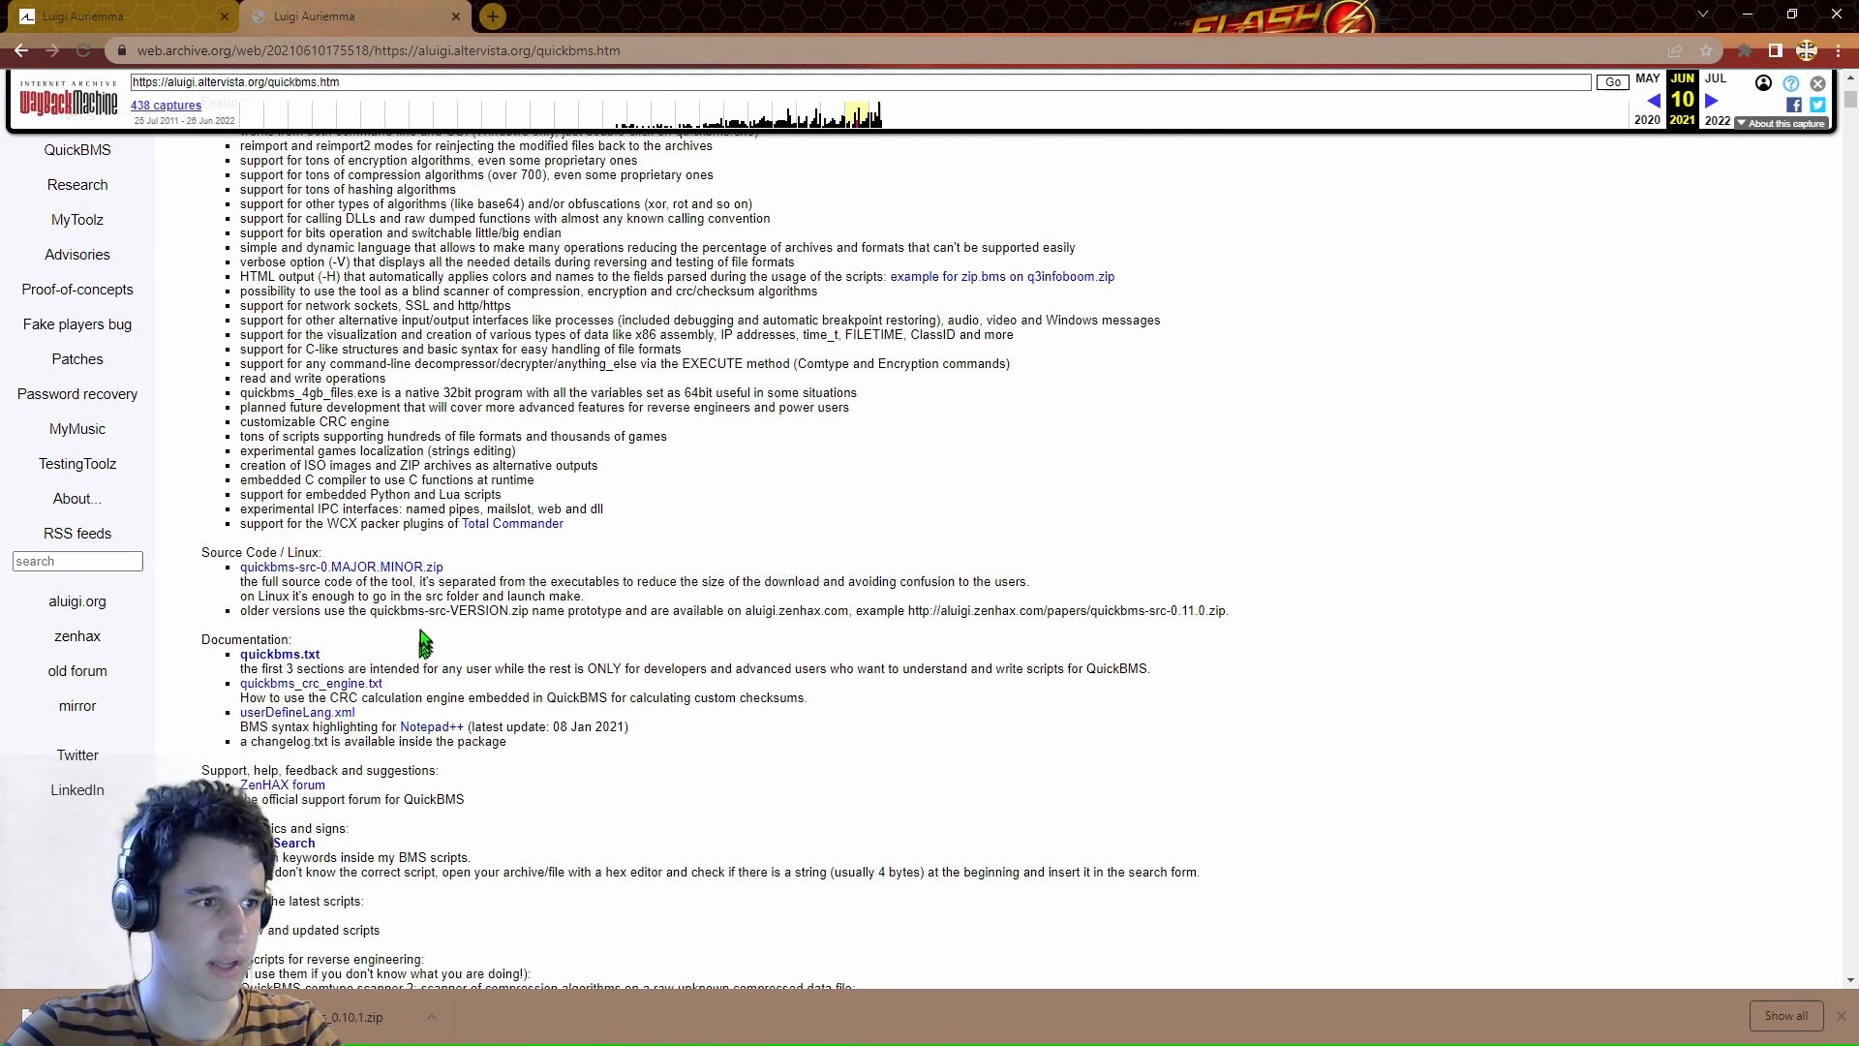
scroll("down", 3)
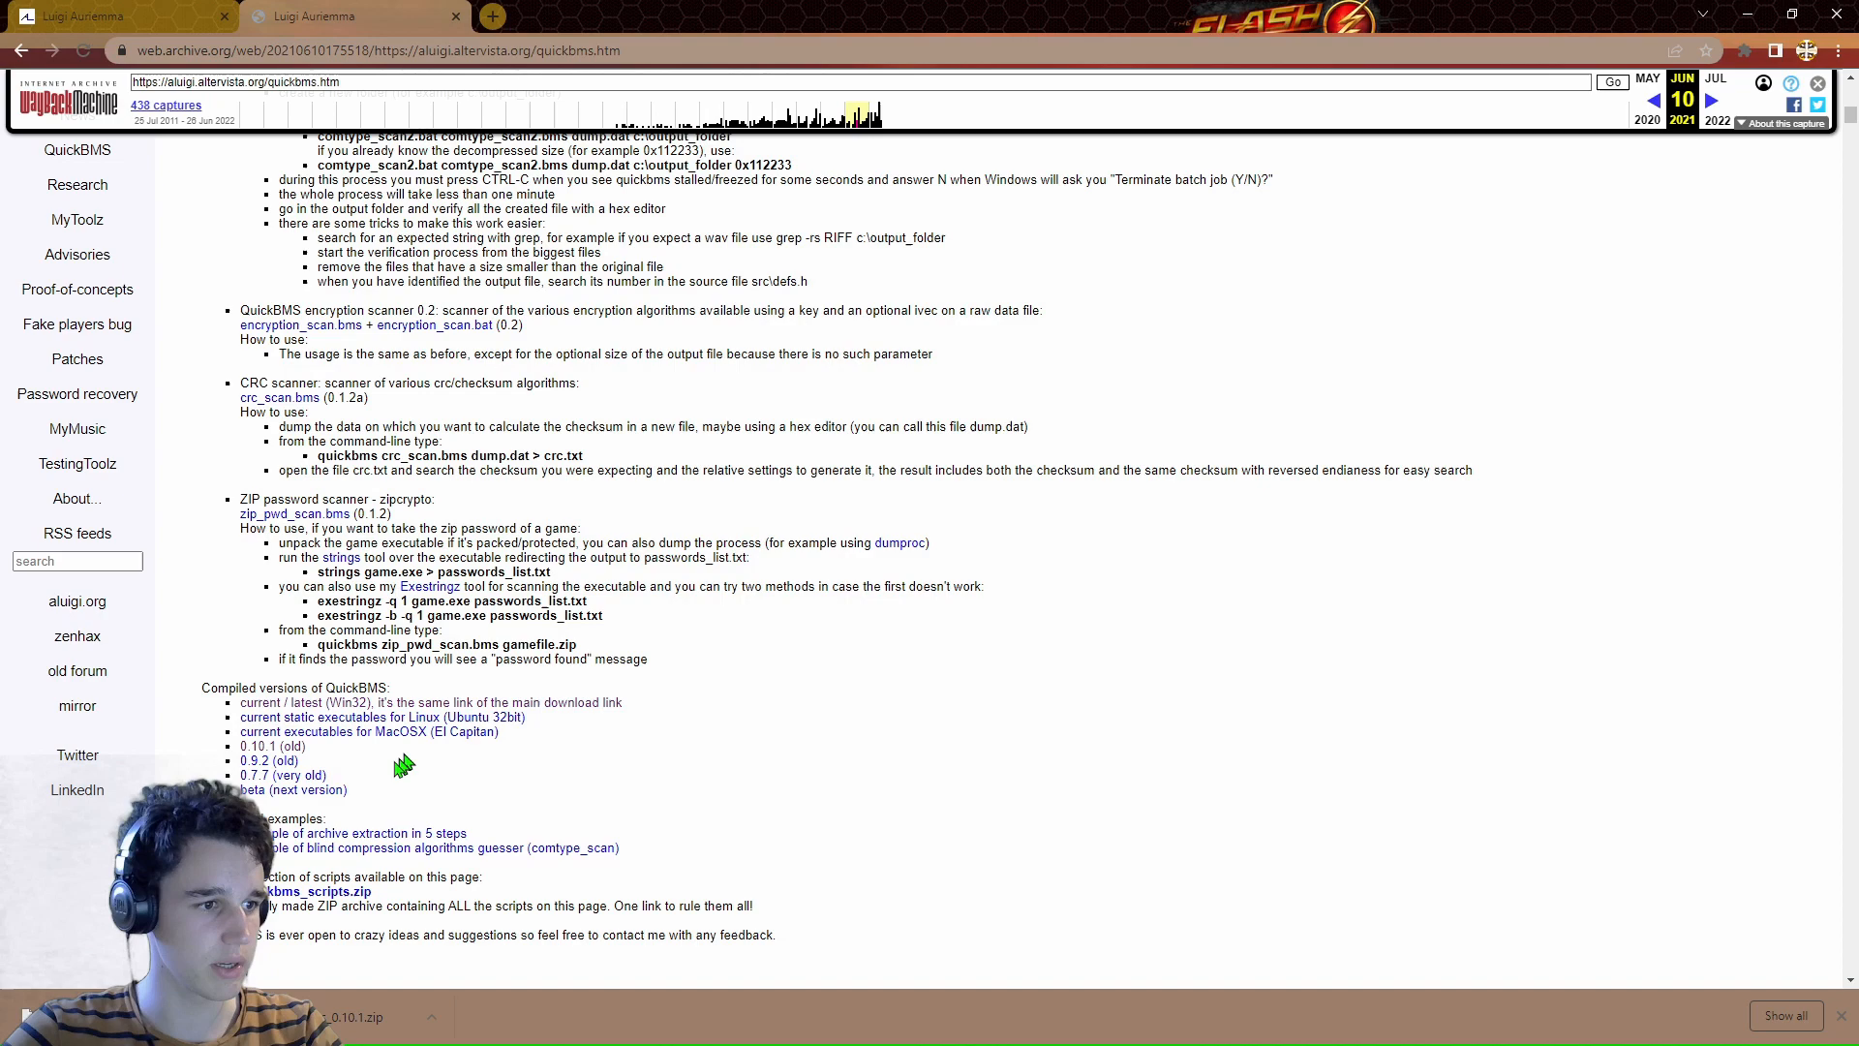
mouse_move(730, 536)
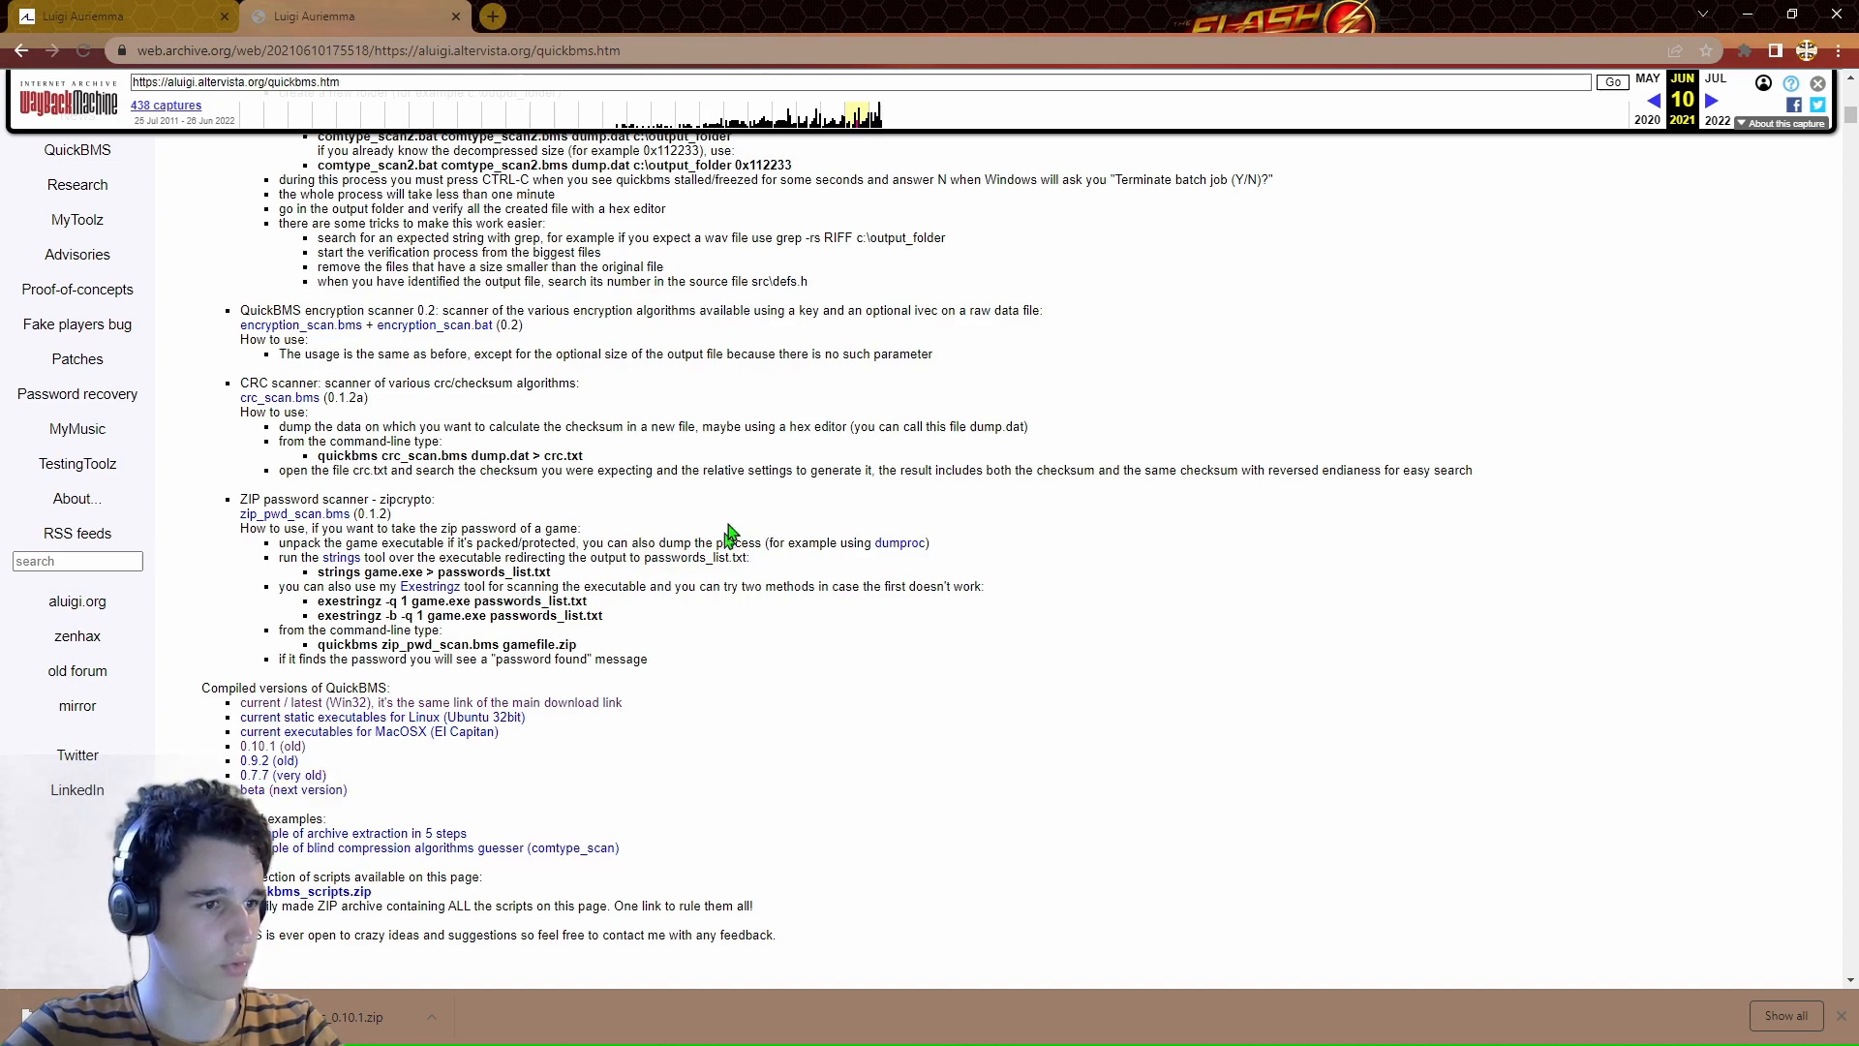
scroll("up", 3)
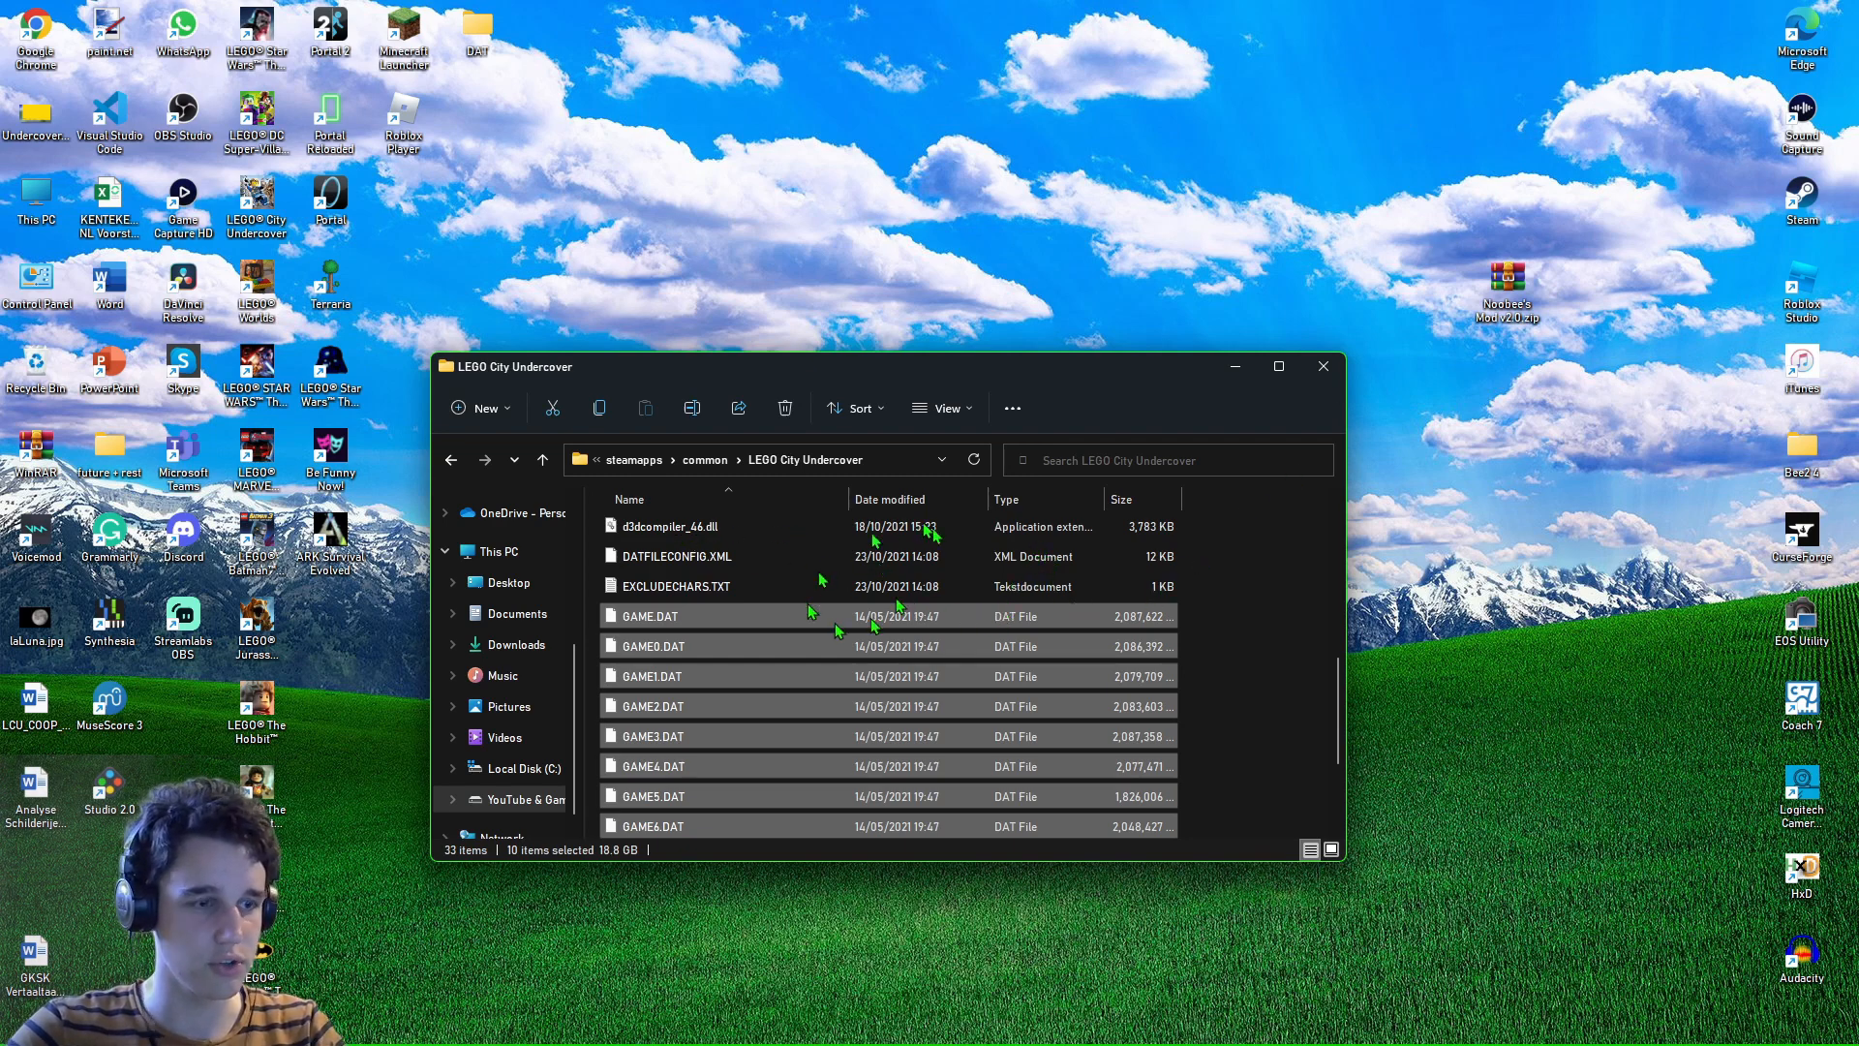
Close the game folder and open quickbms_0.10.1.zip from the desktop in WinRAR.
left_click(1323, 366)
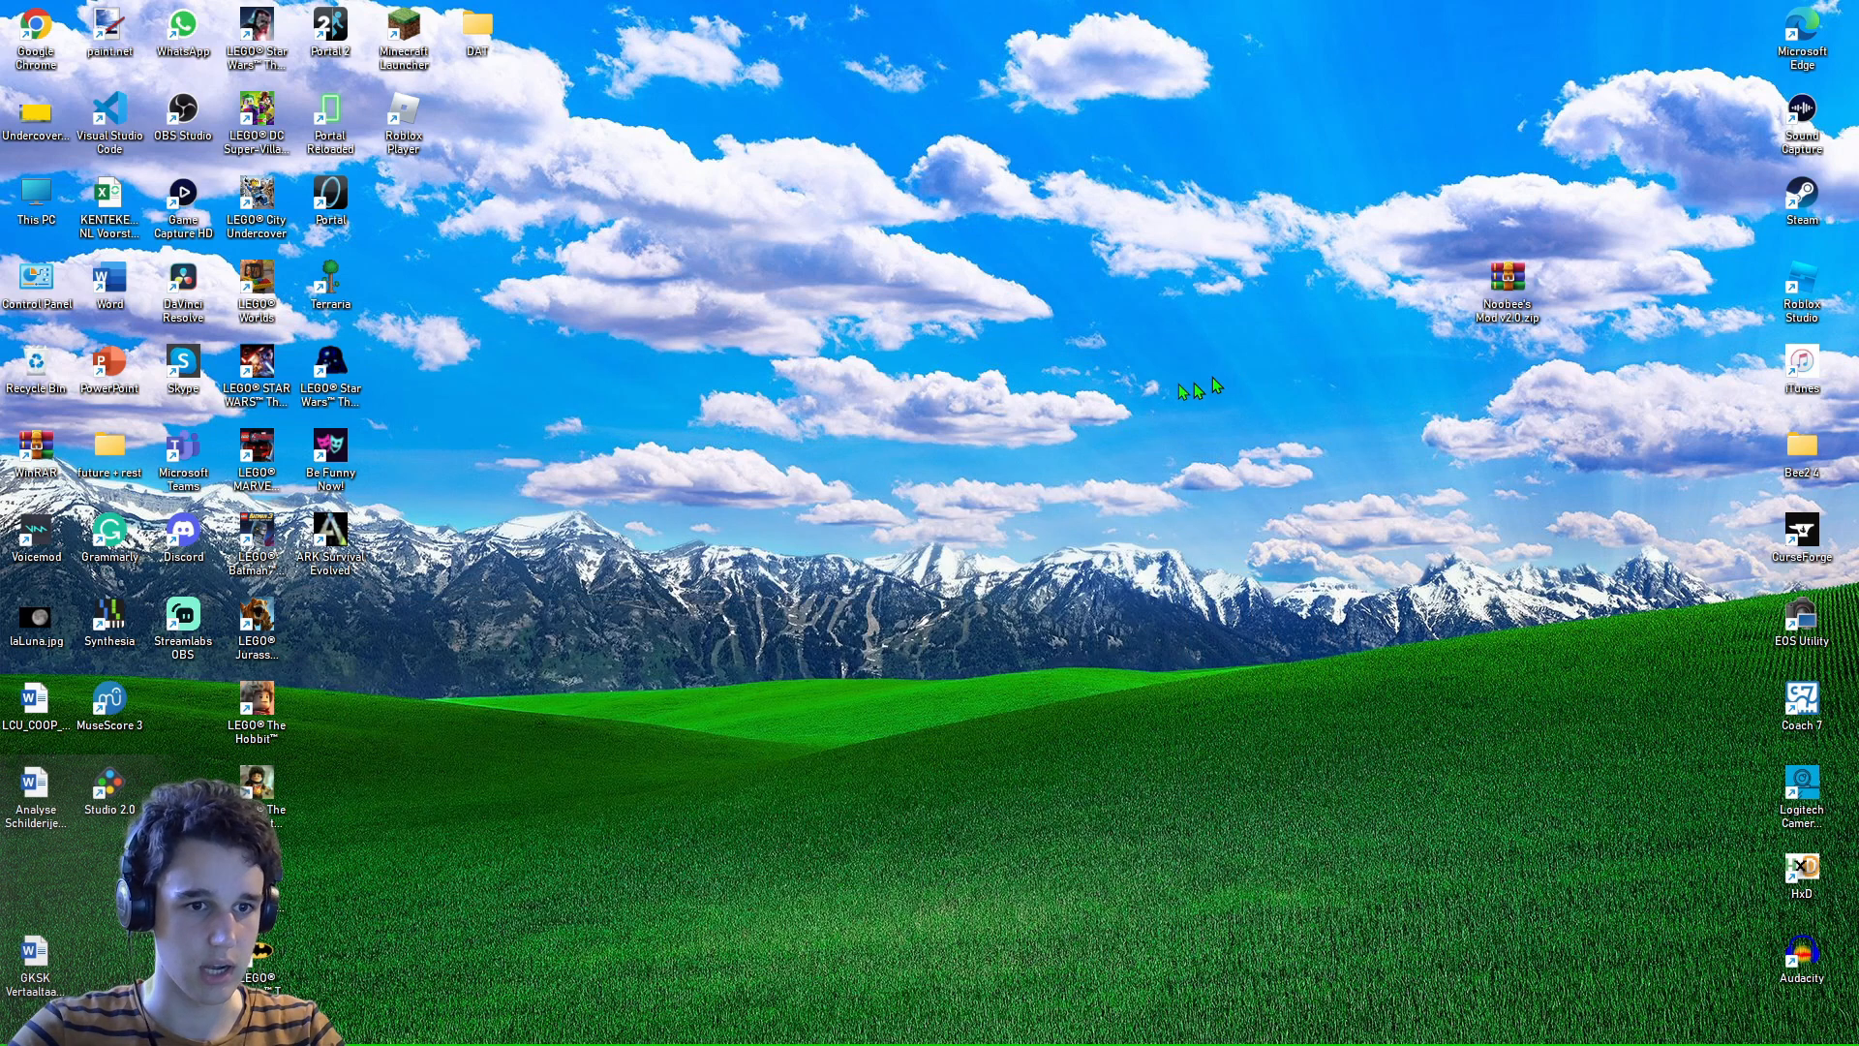
mouse_move(815, 472)
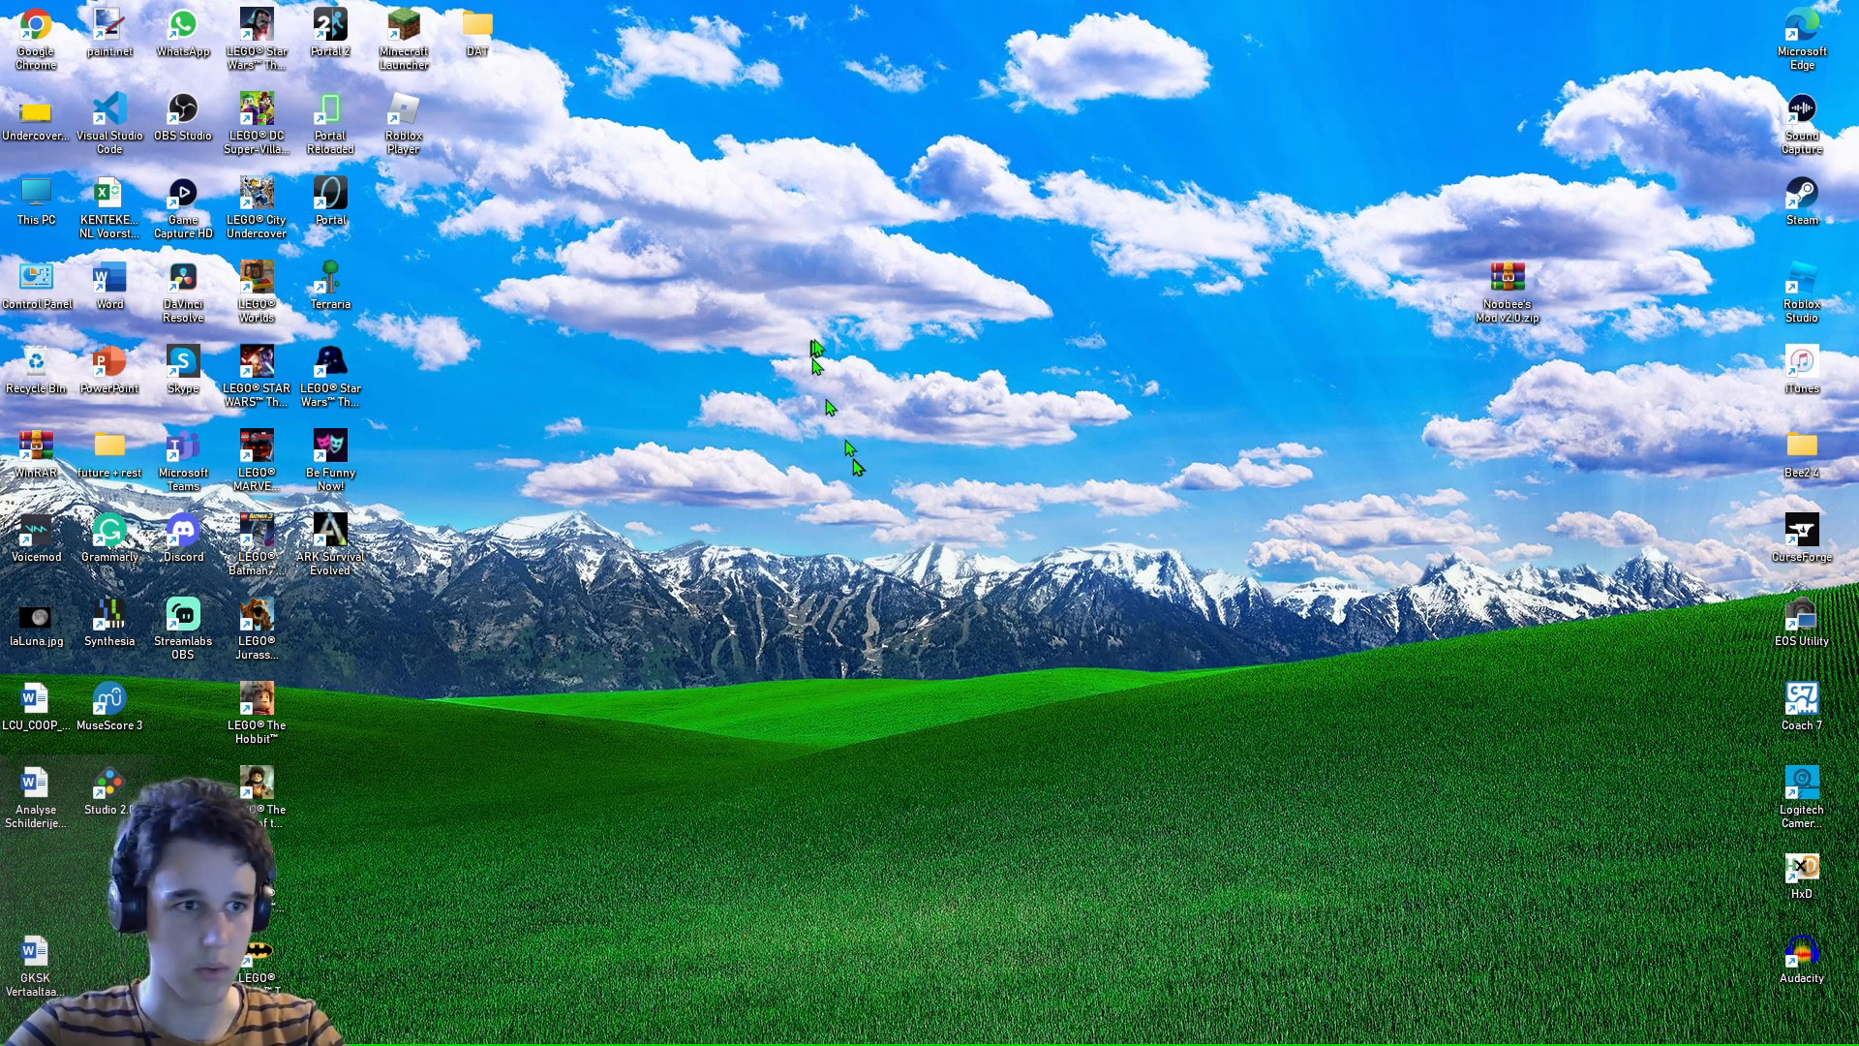
mouse_move(860, 552)
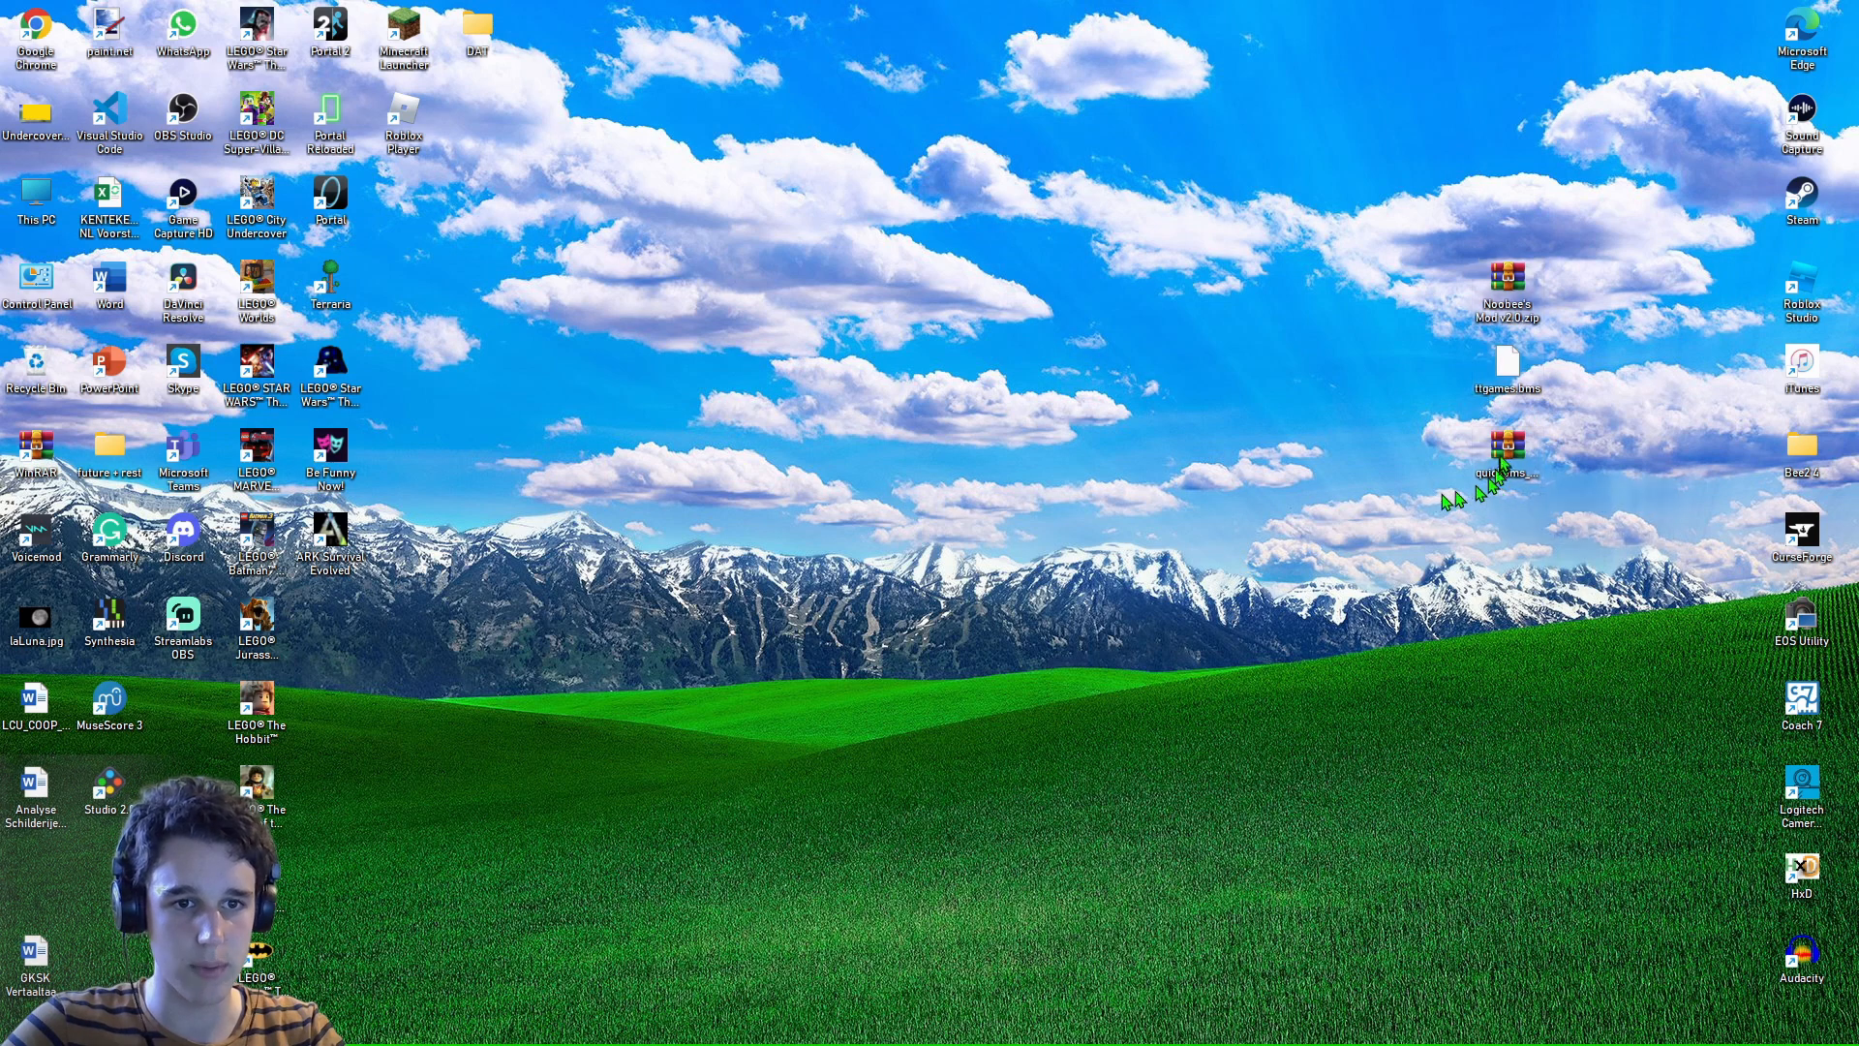
double_click(1506, 453)
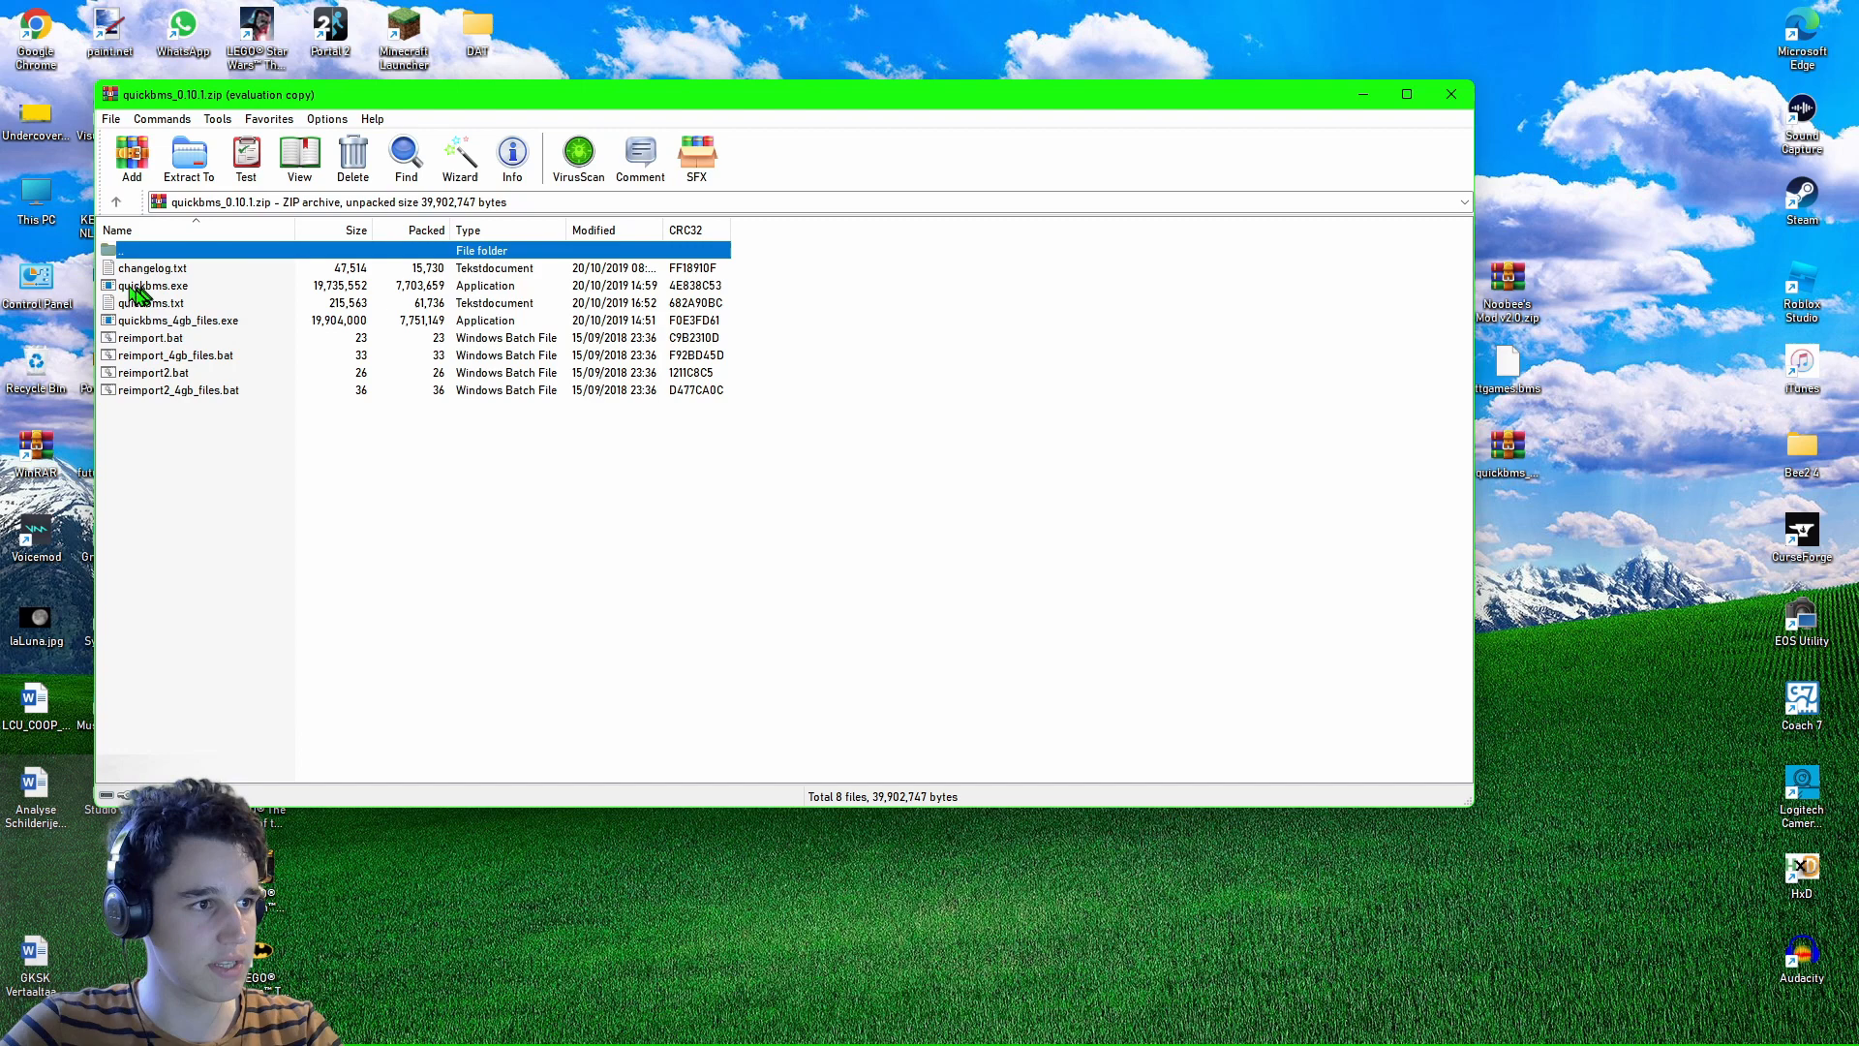
Run quickbms.exe and choose ttgames.bms from the desktop as the extraction script.
left_click(151, 286)
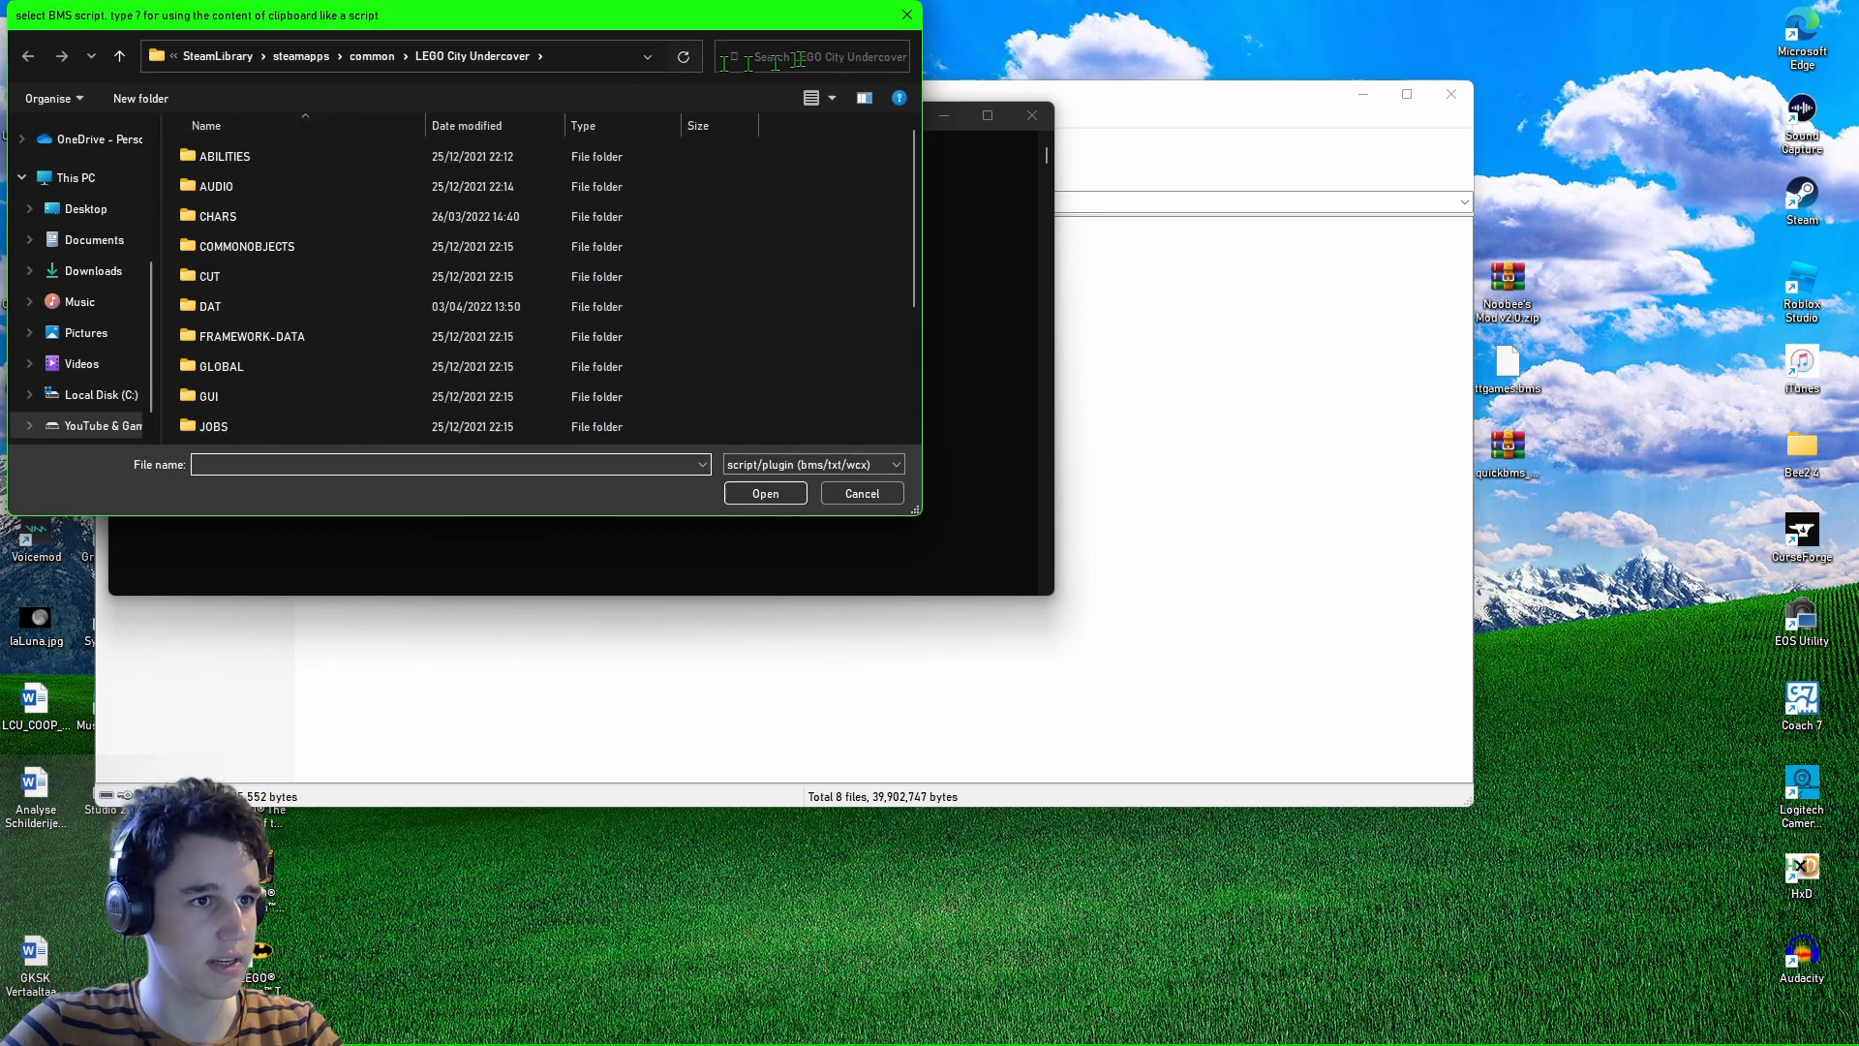
left_click_drag(463, 14, 1161, 573)
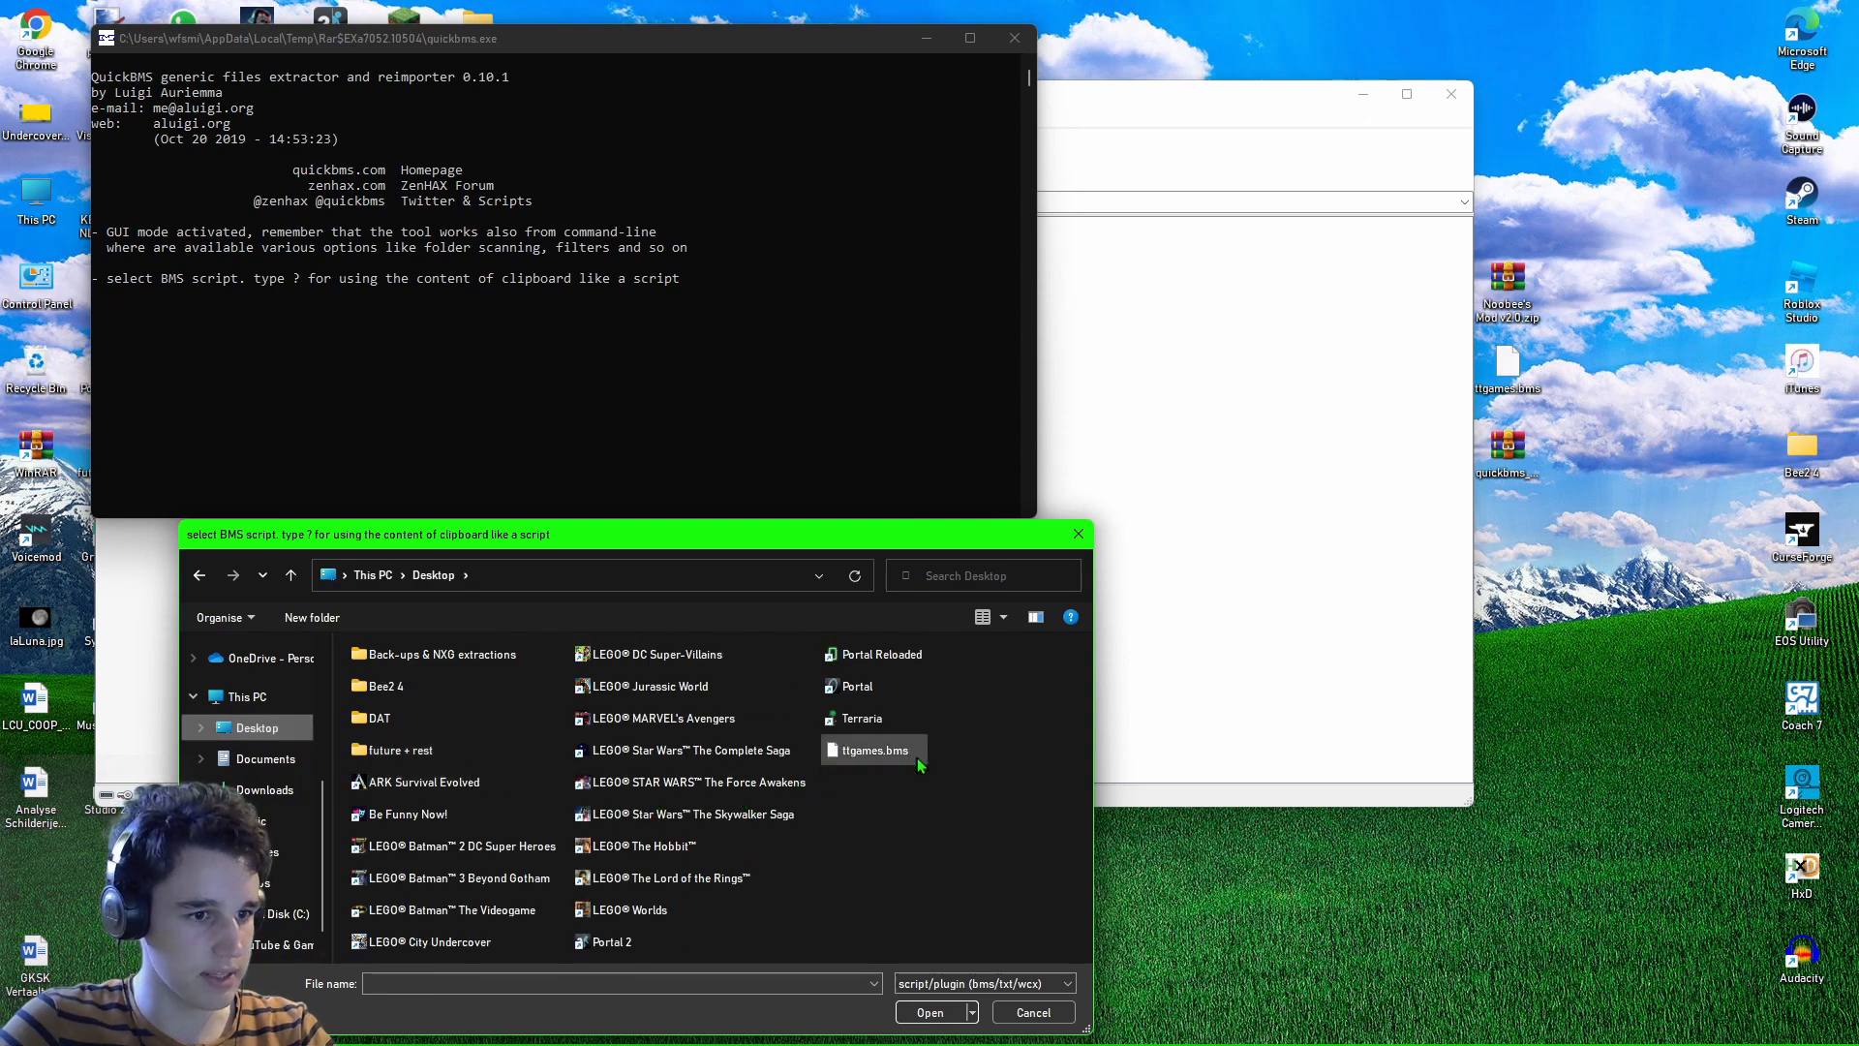
left_click(873, 749)
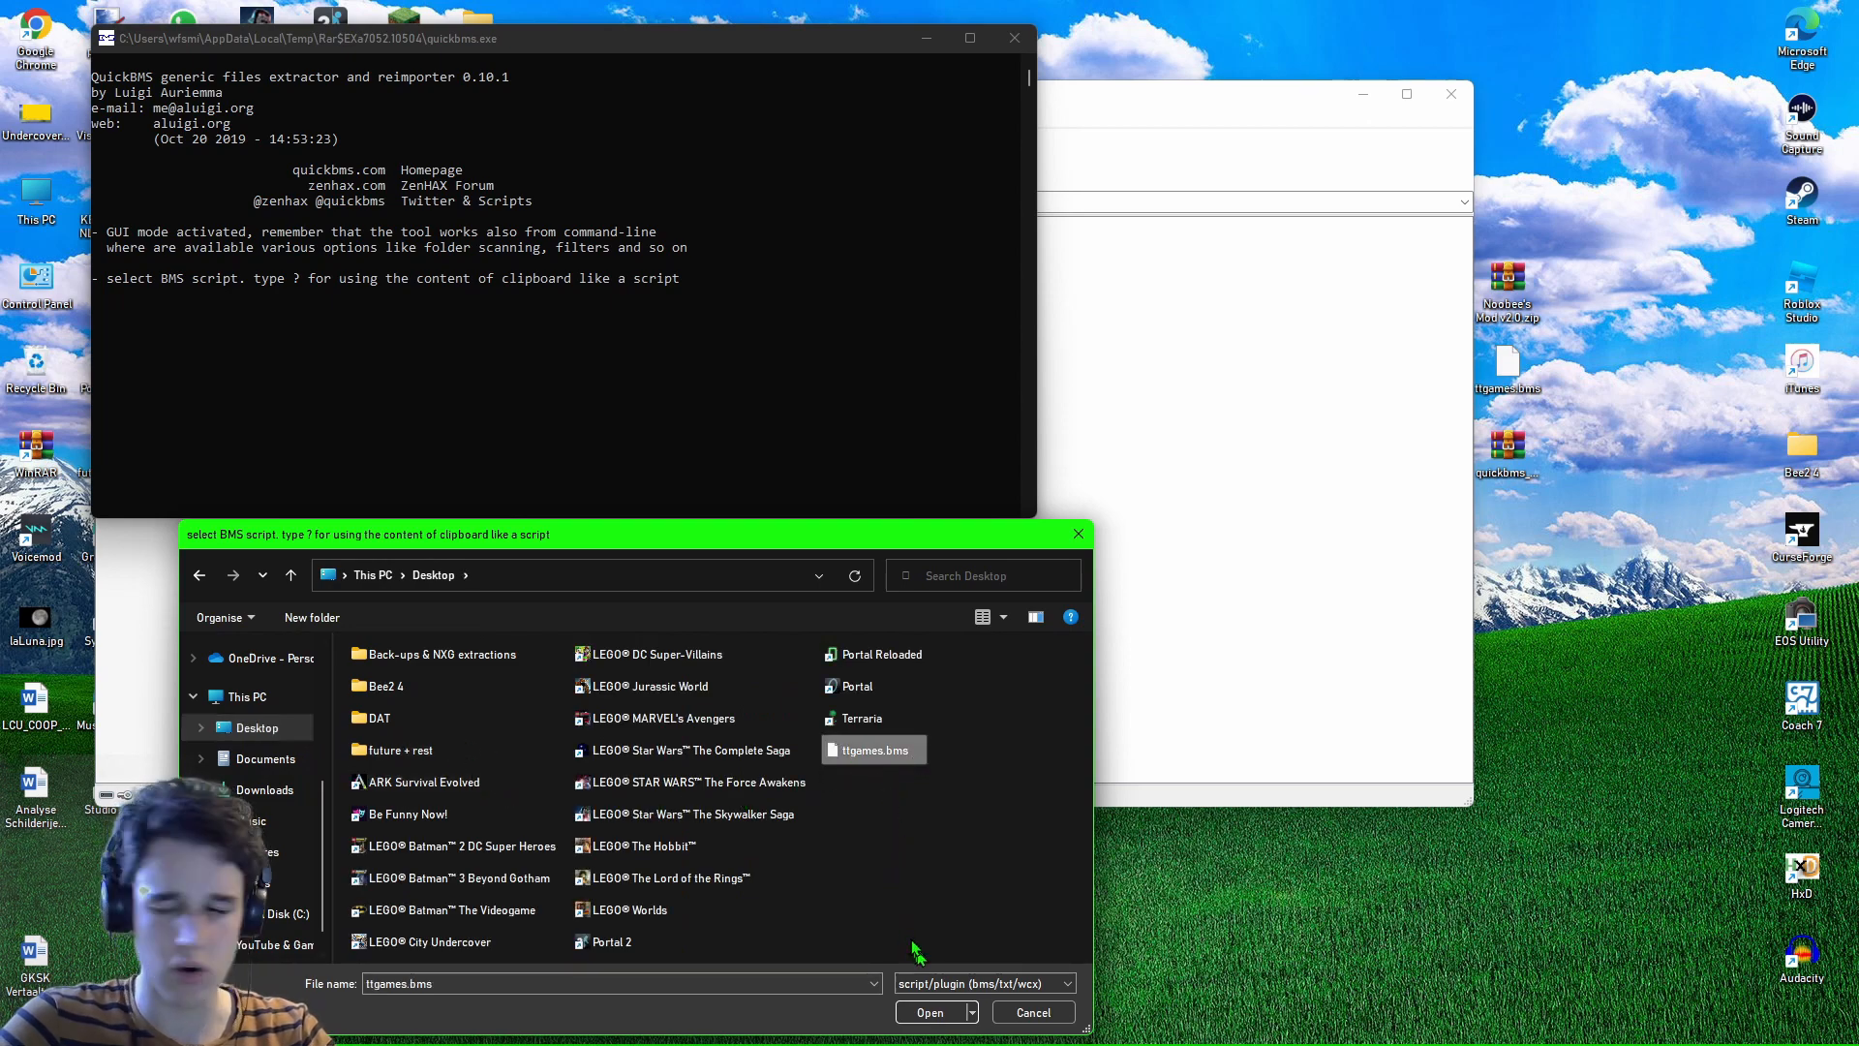
left_click(929, 1010)
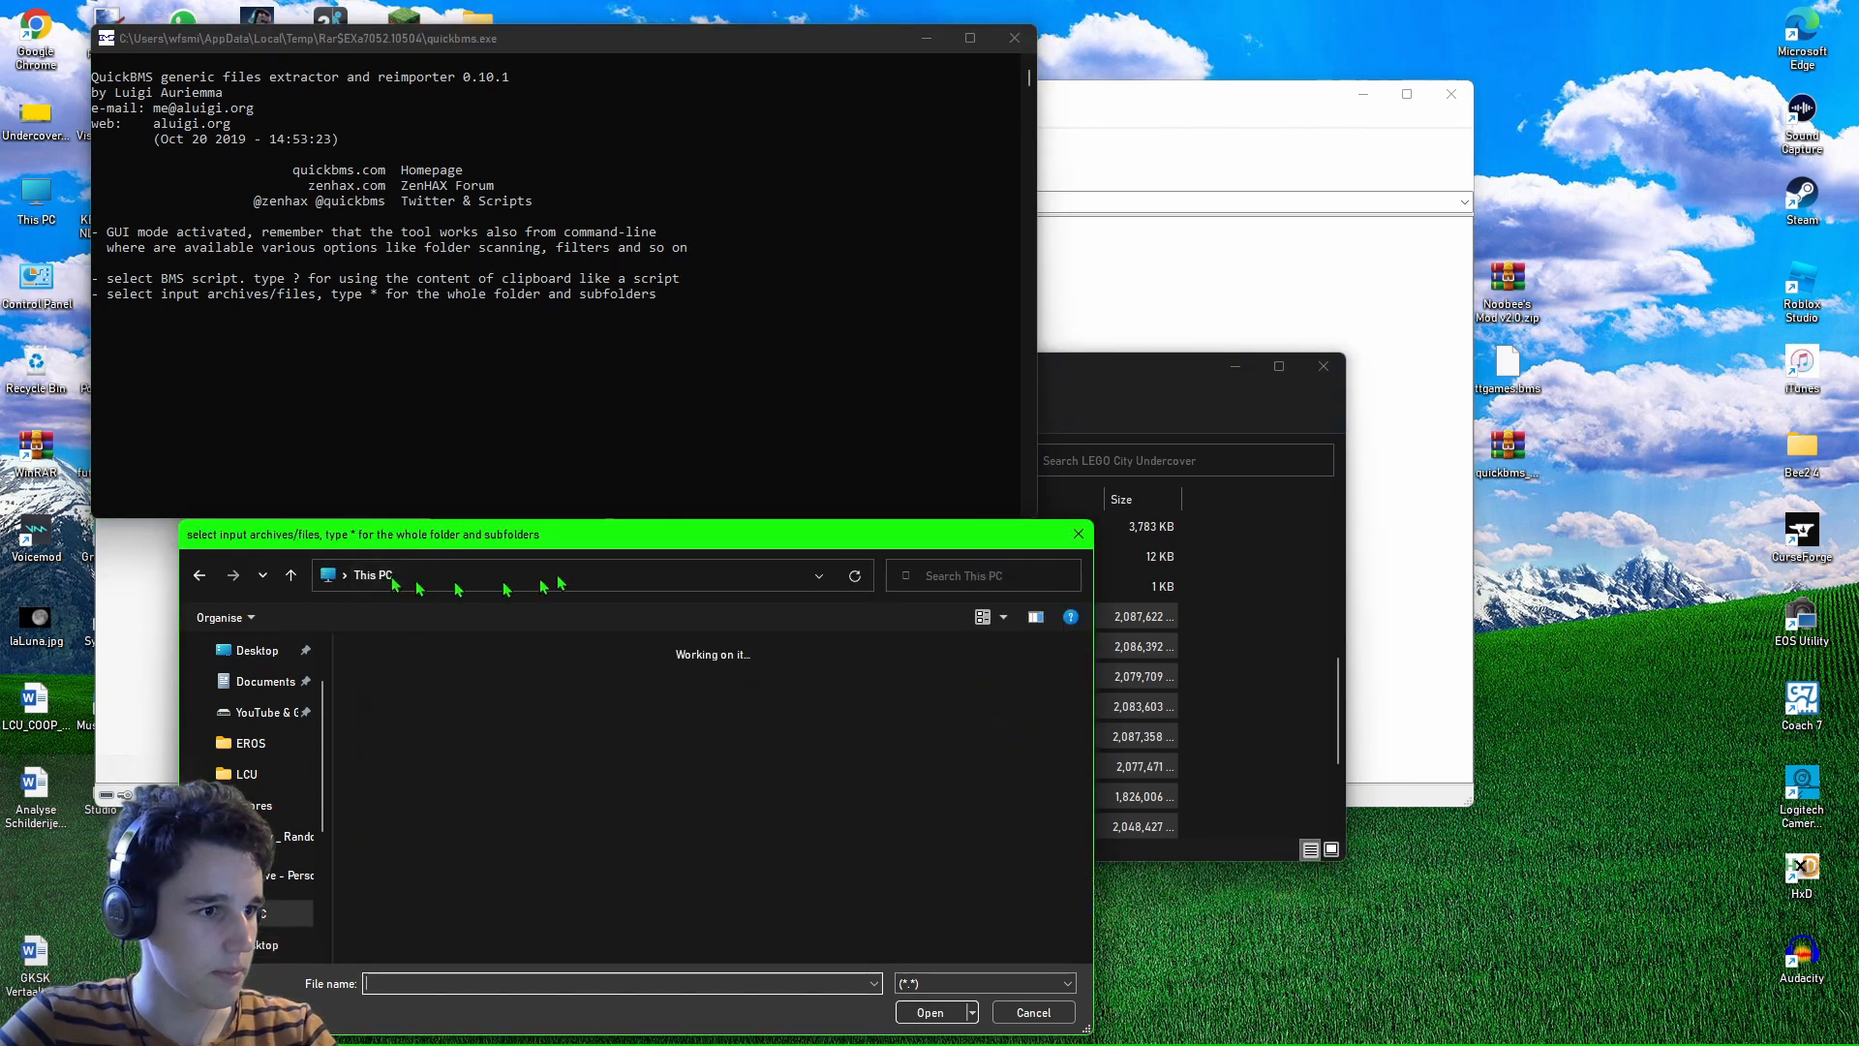
Point the input picker at U:\SteamLibrary\steamapps\common\LEGO City Undercover and feed it the GAME.DAT archives.
type("U:\\SteamLibrary\\steamapps\\common\\LEGO City Undercover")
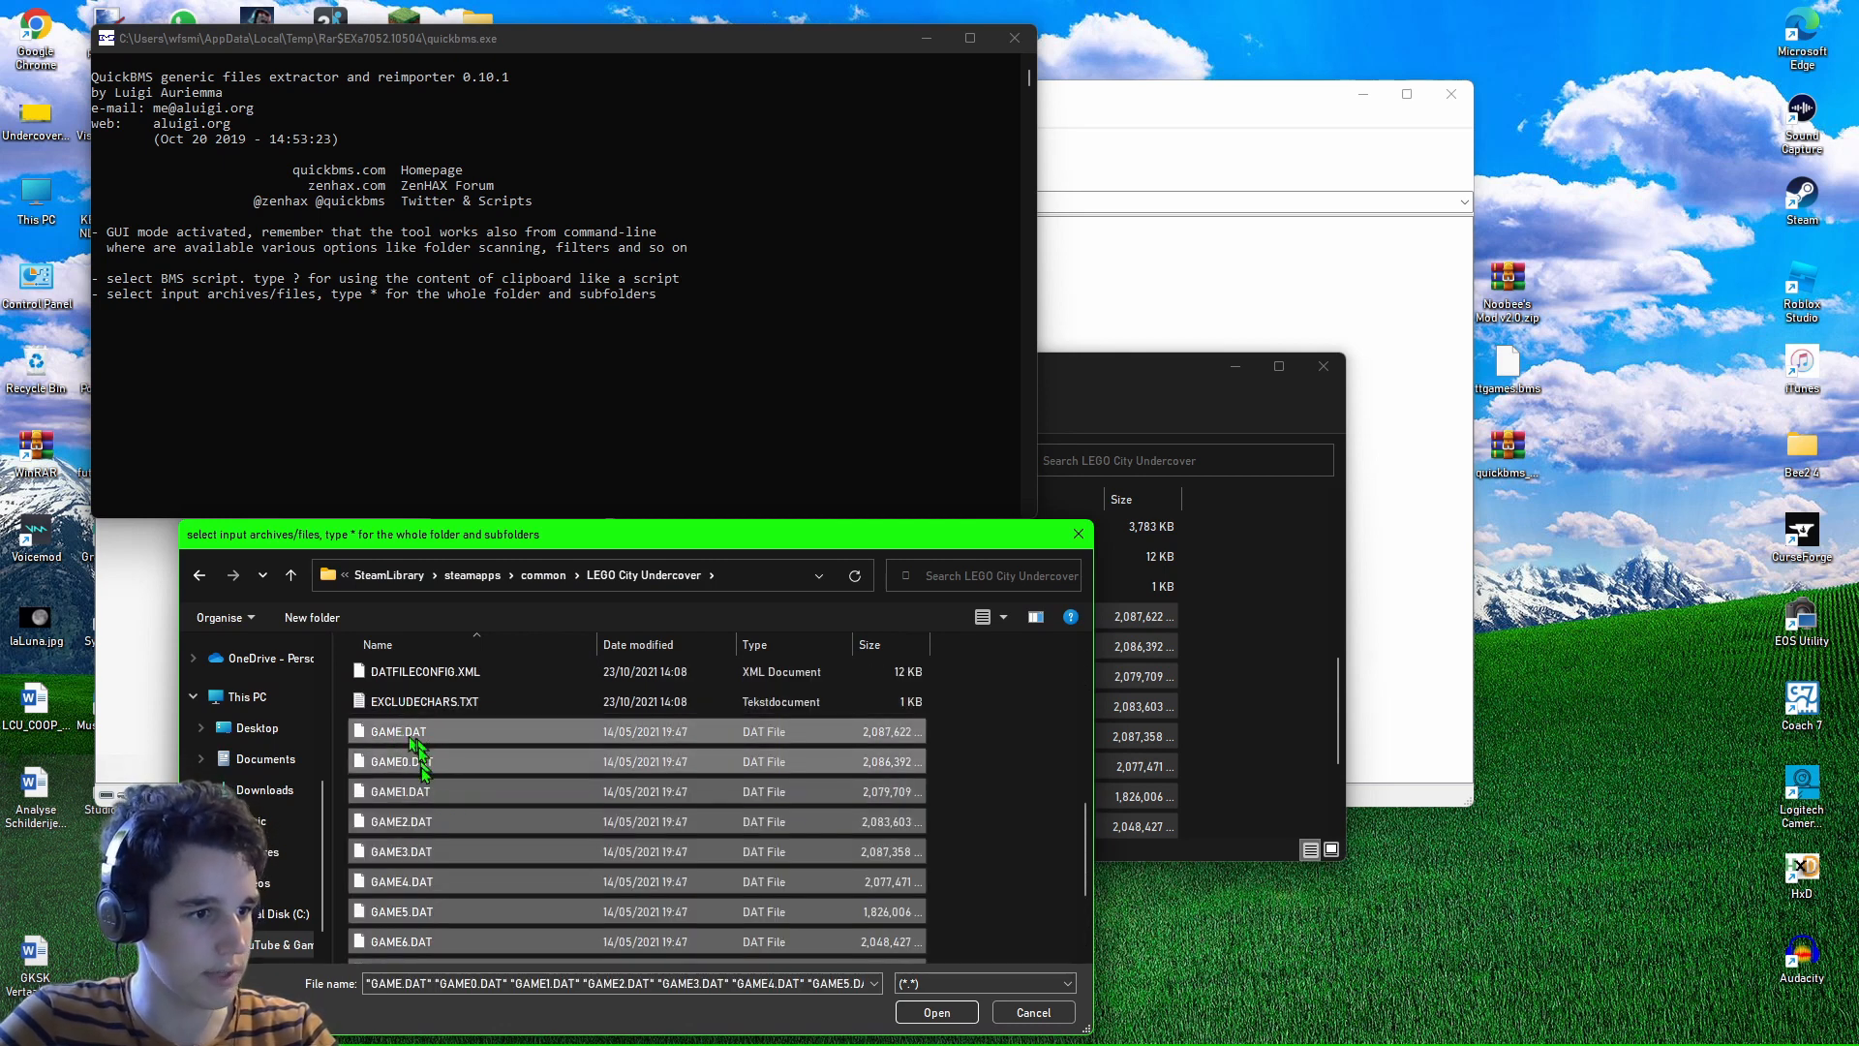
mouse_move(408, 770)
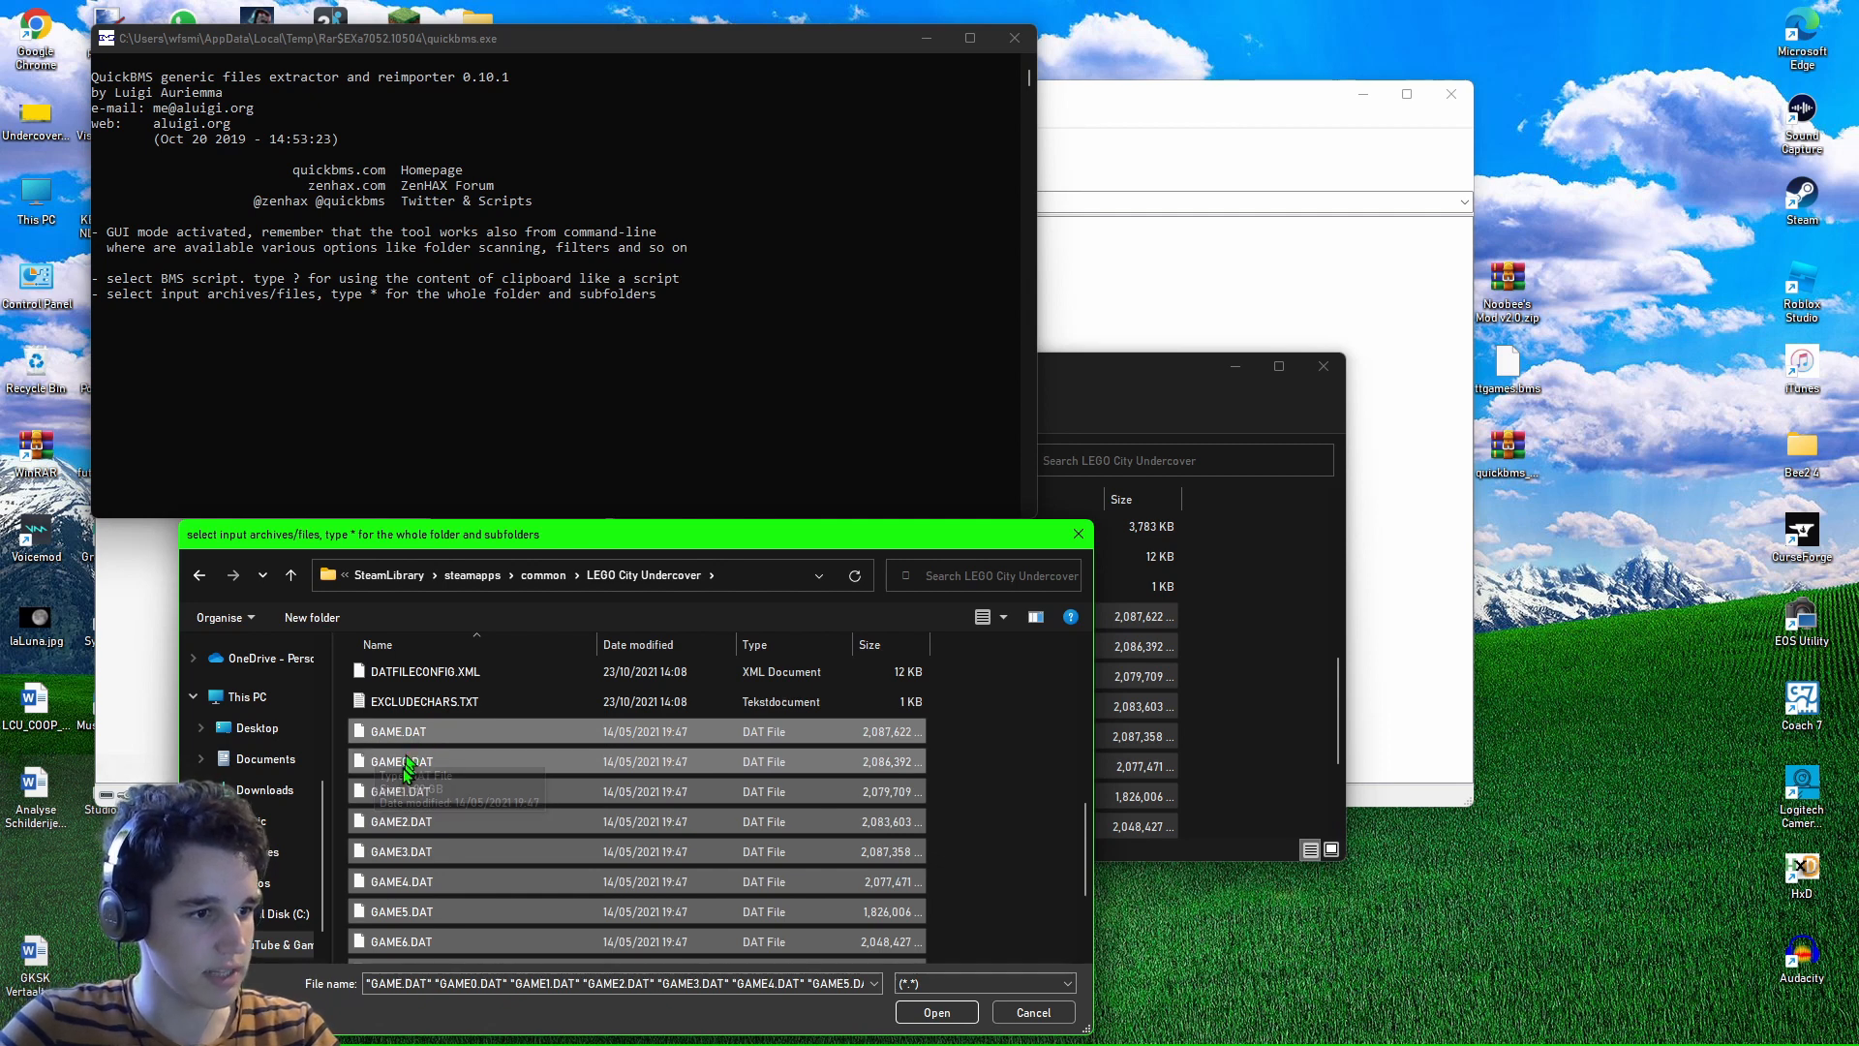
scroll("down", 3)
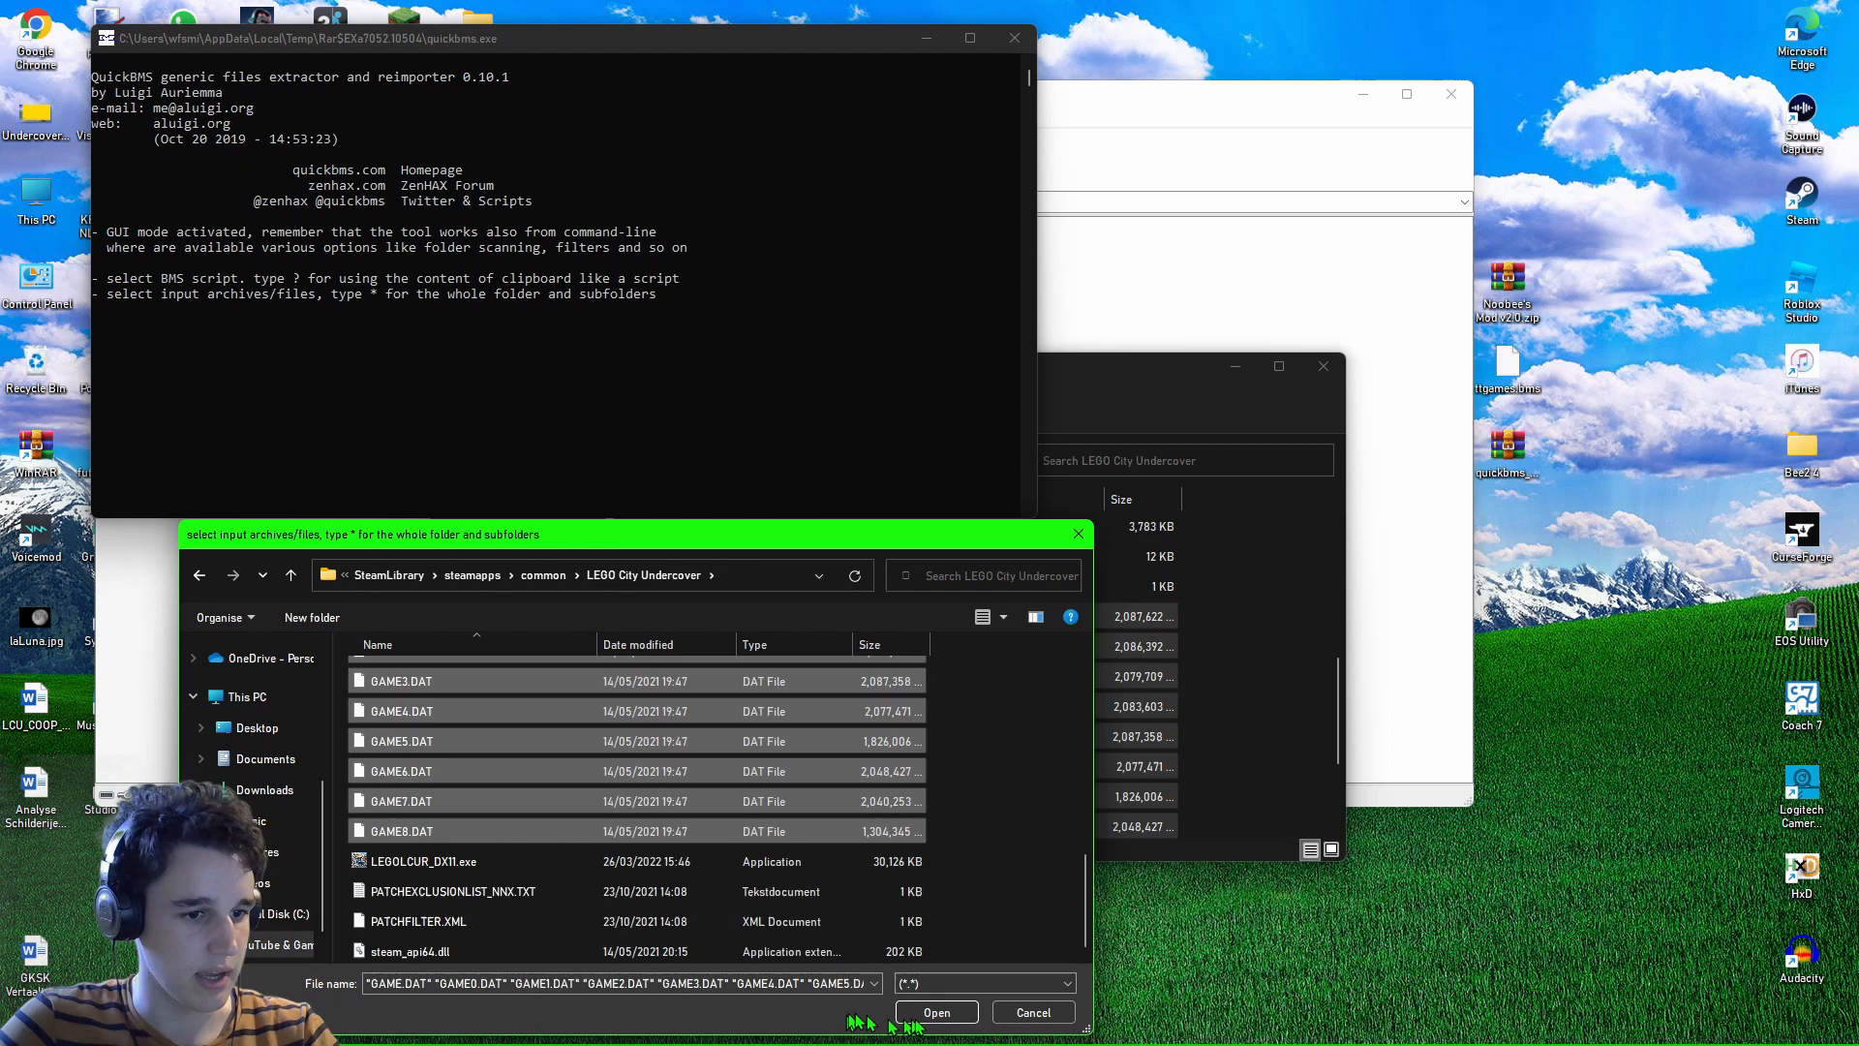
left_click(934, 1012)
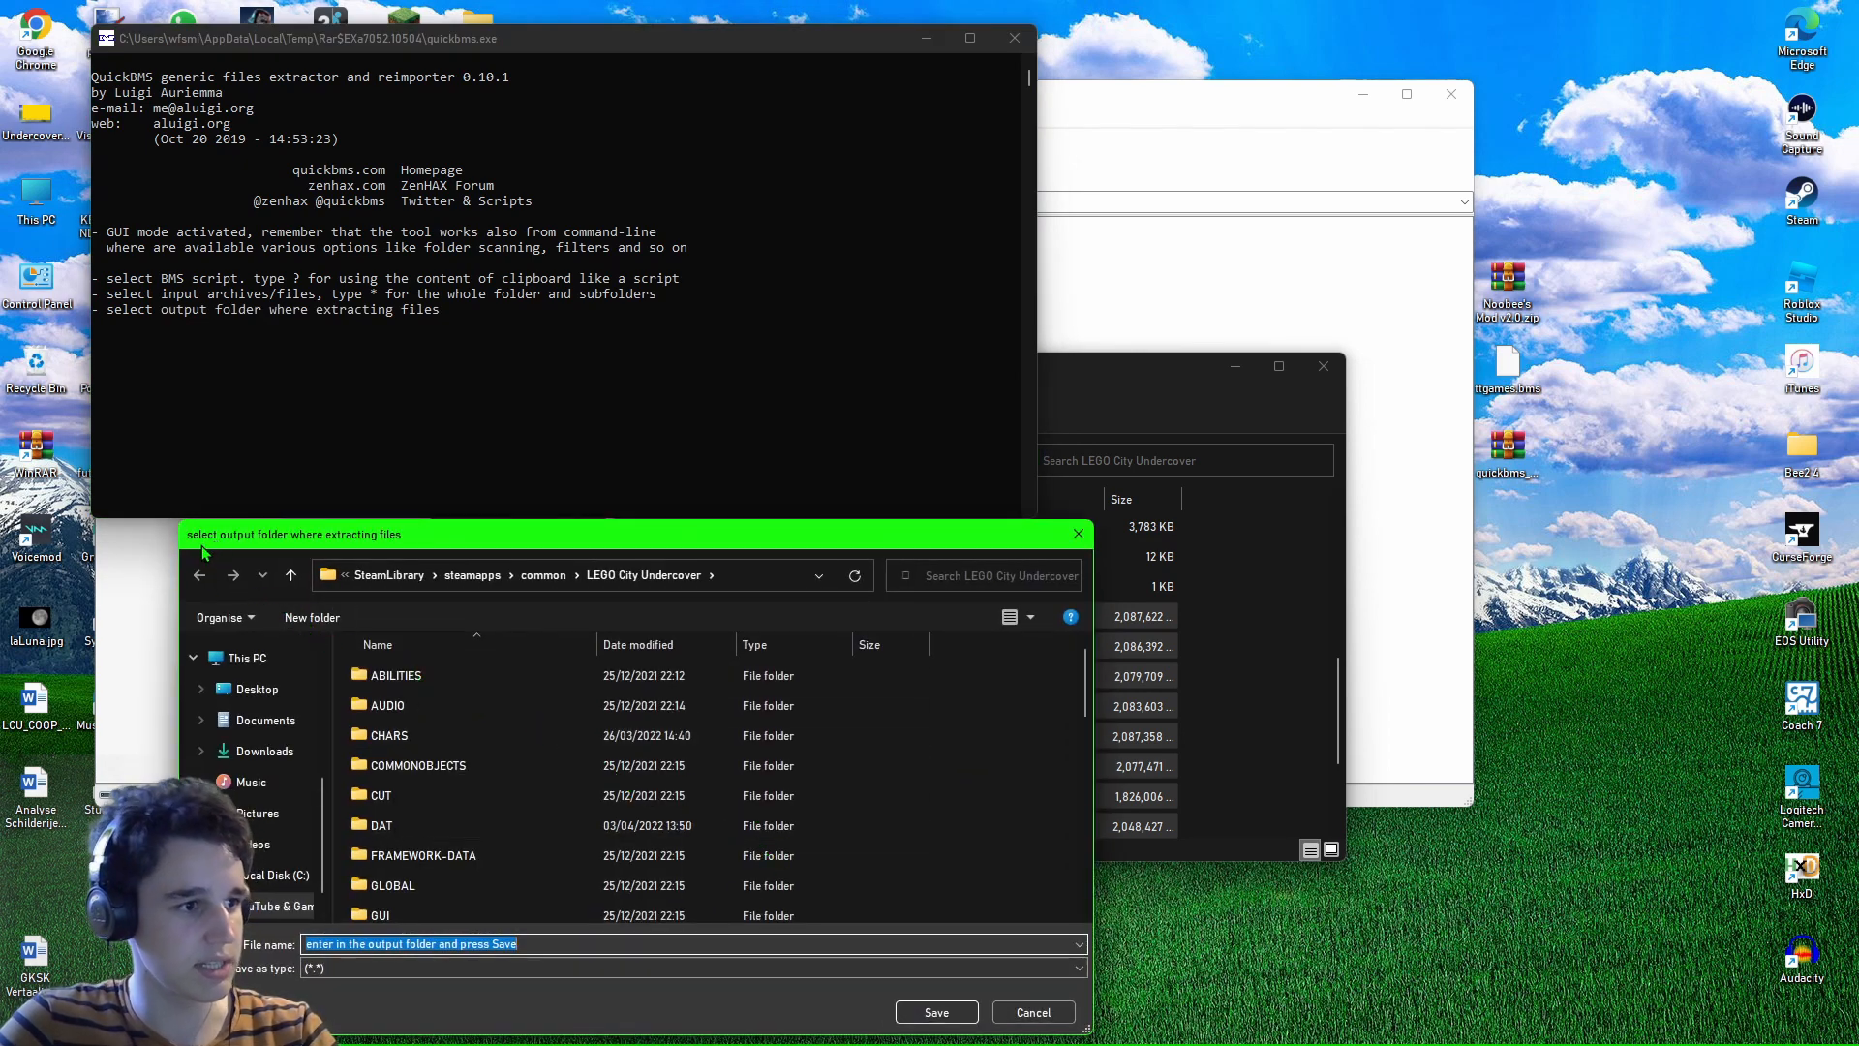
mouse_move(364, 542)
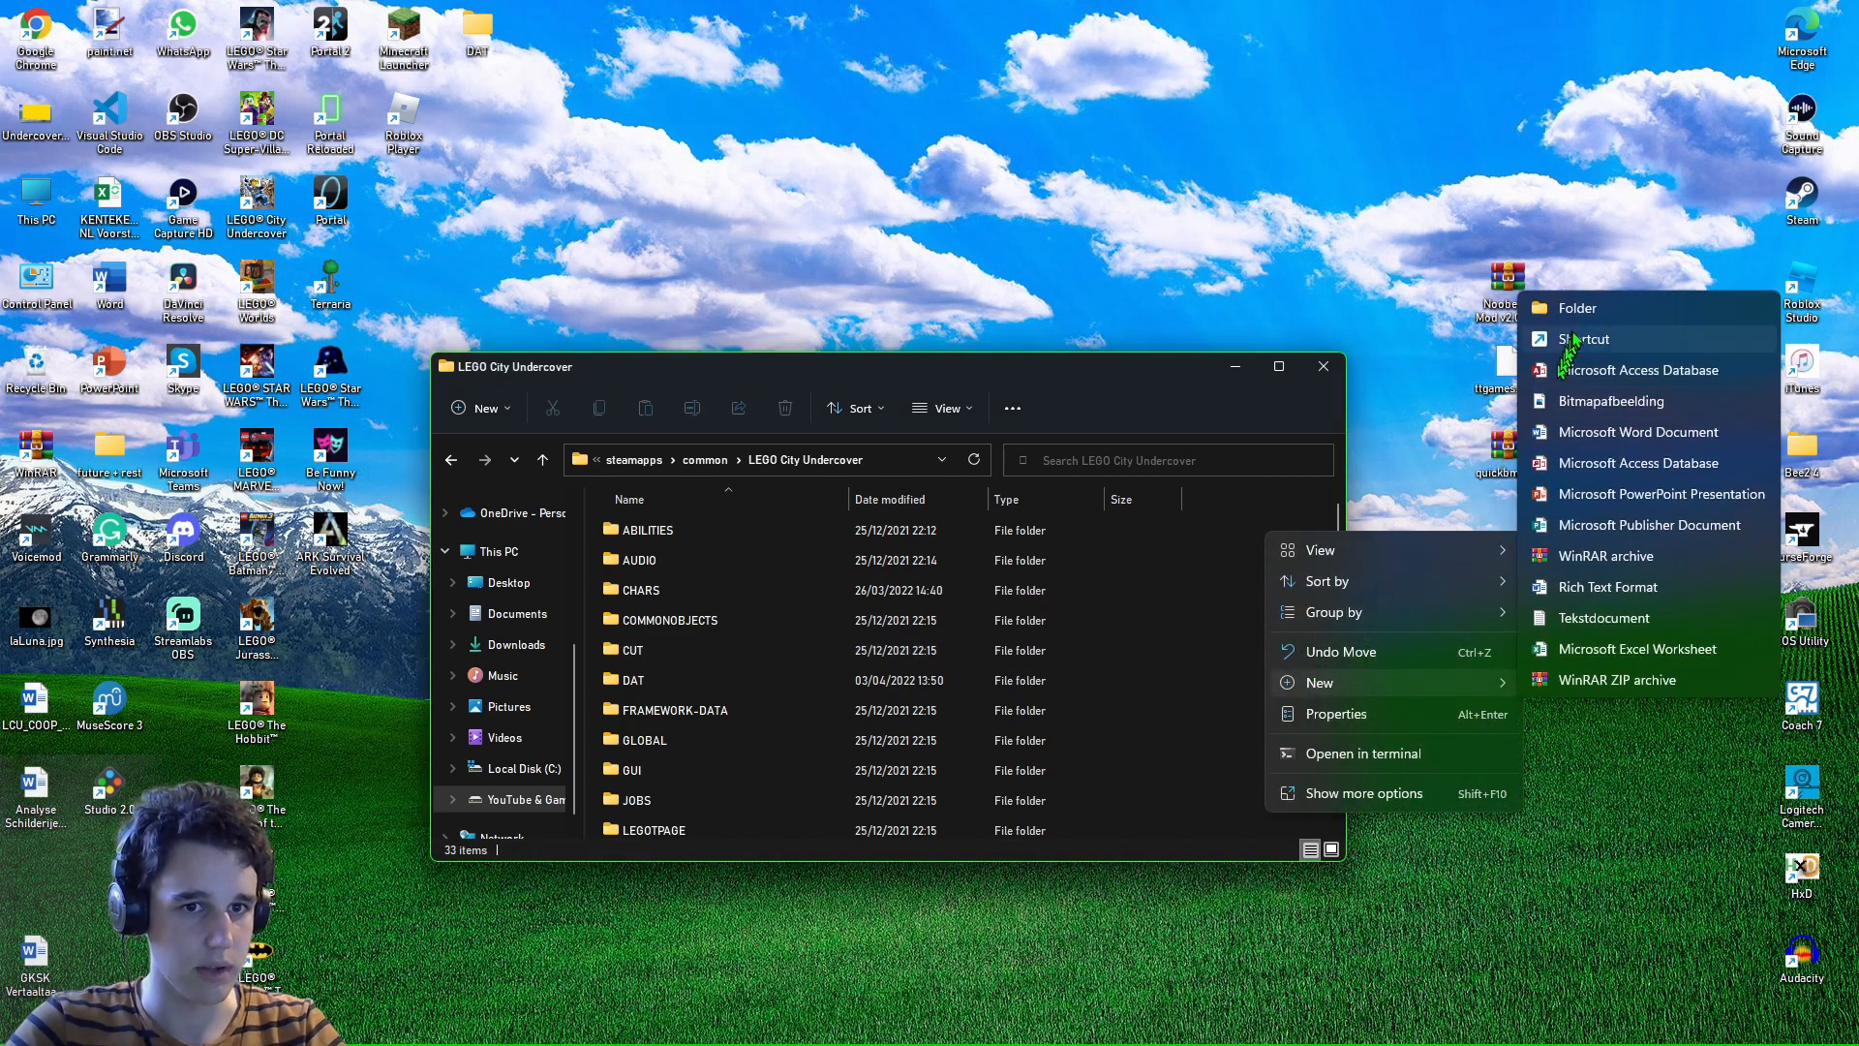
mouse_move(1578, 308)
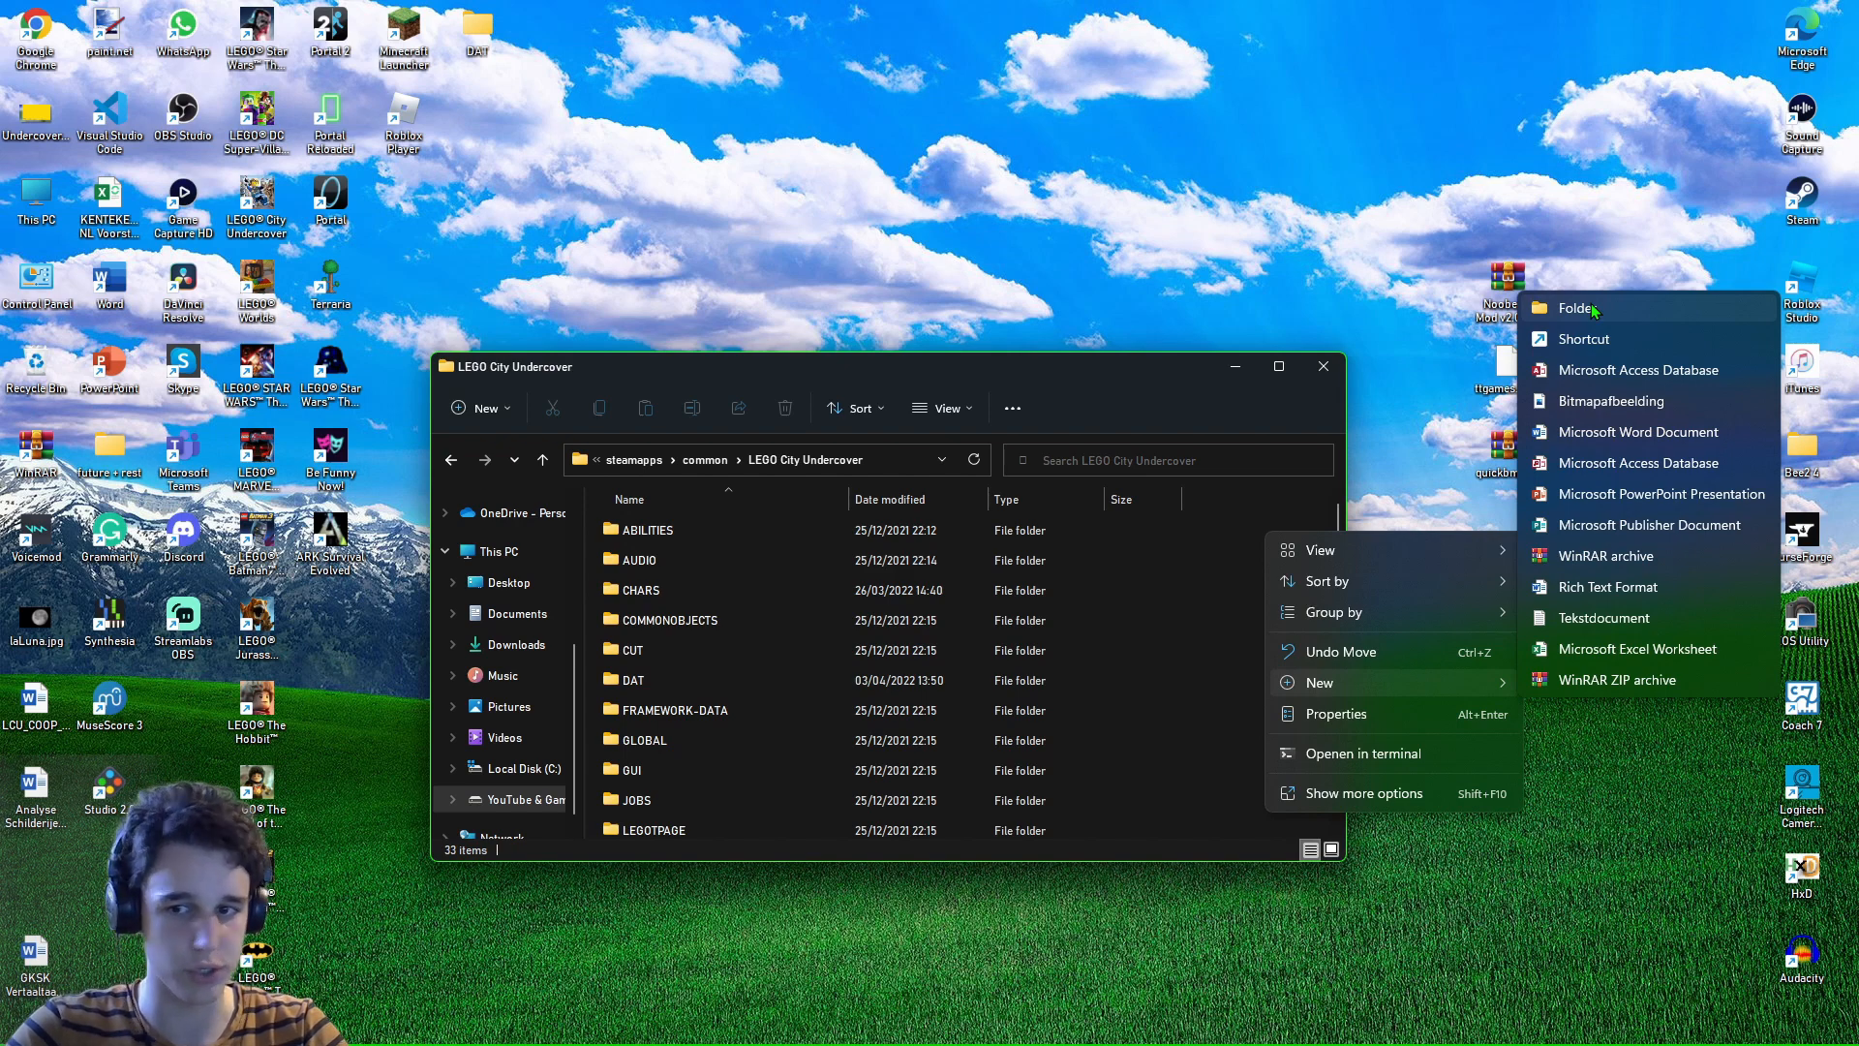
Create a DAT backup folder in the game directory and open it.
left_click(1576, 308)
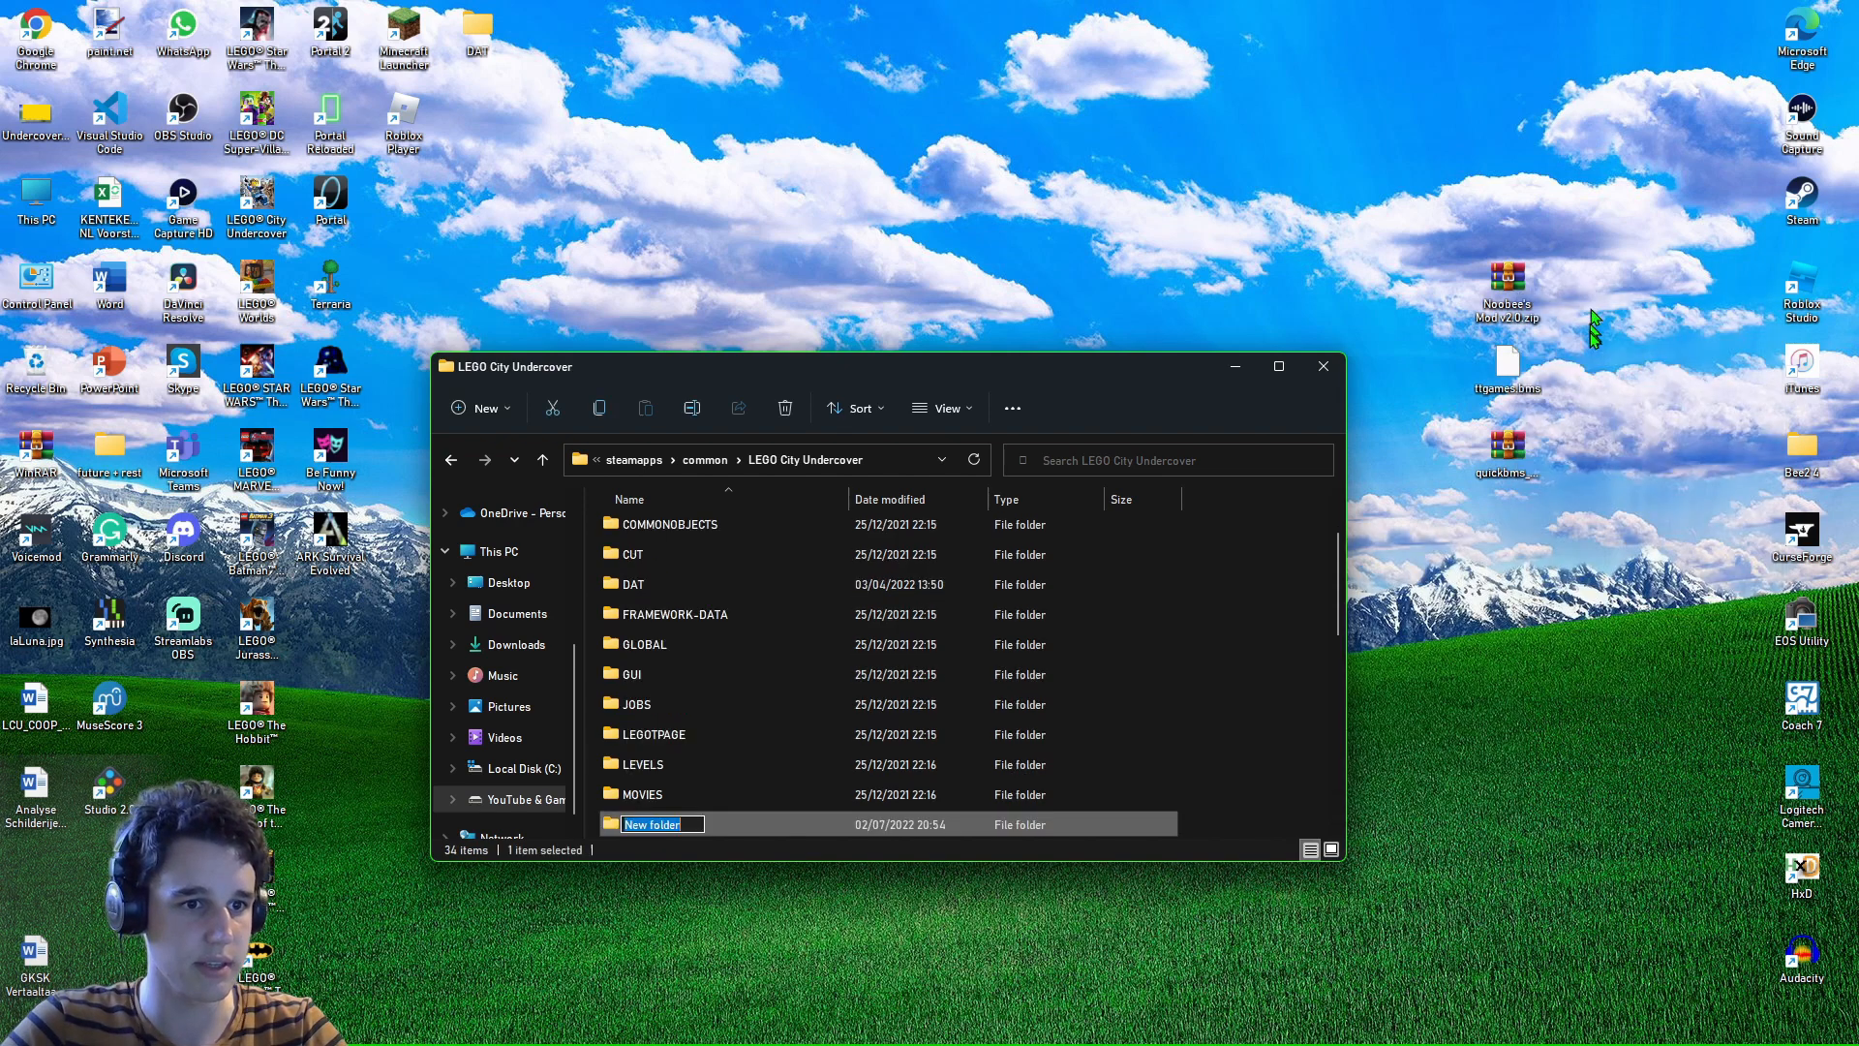
type("DA")
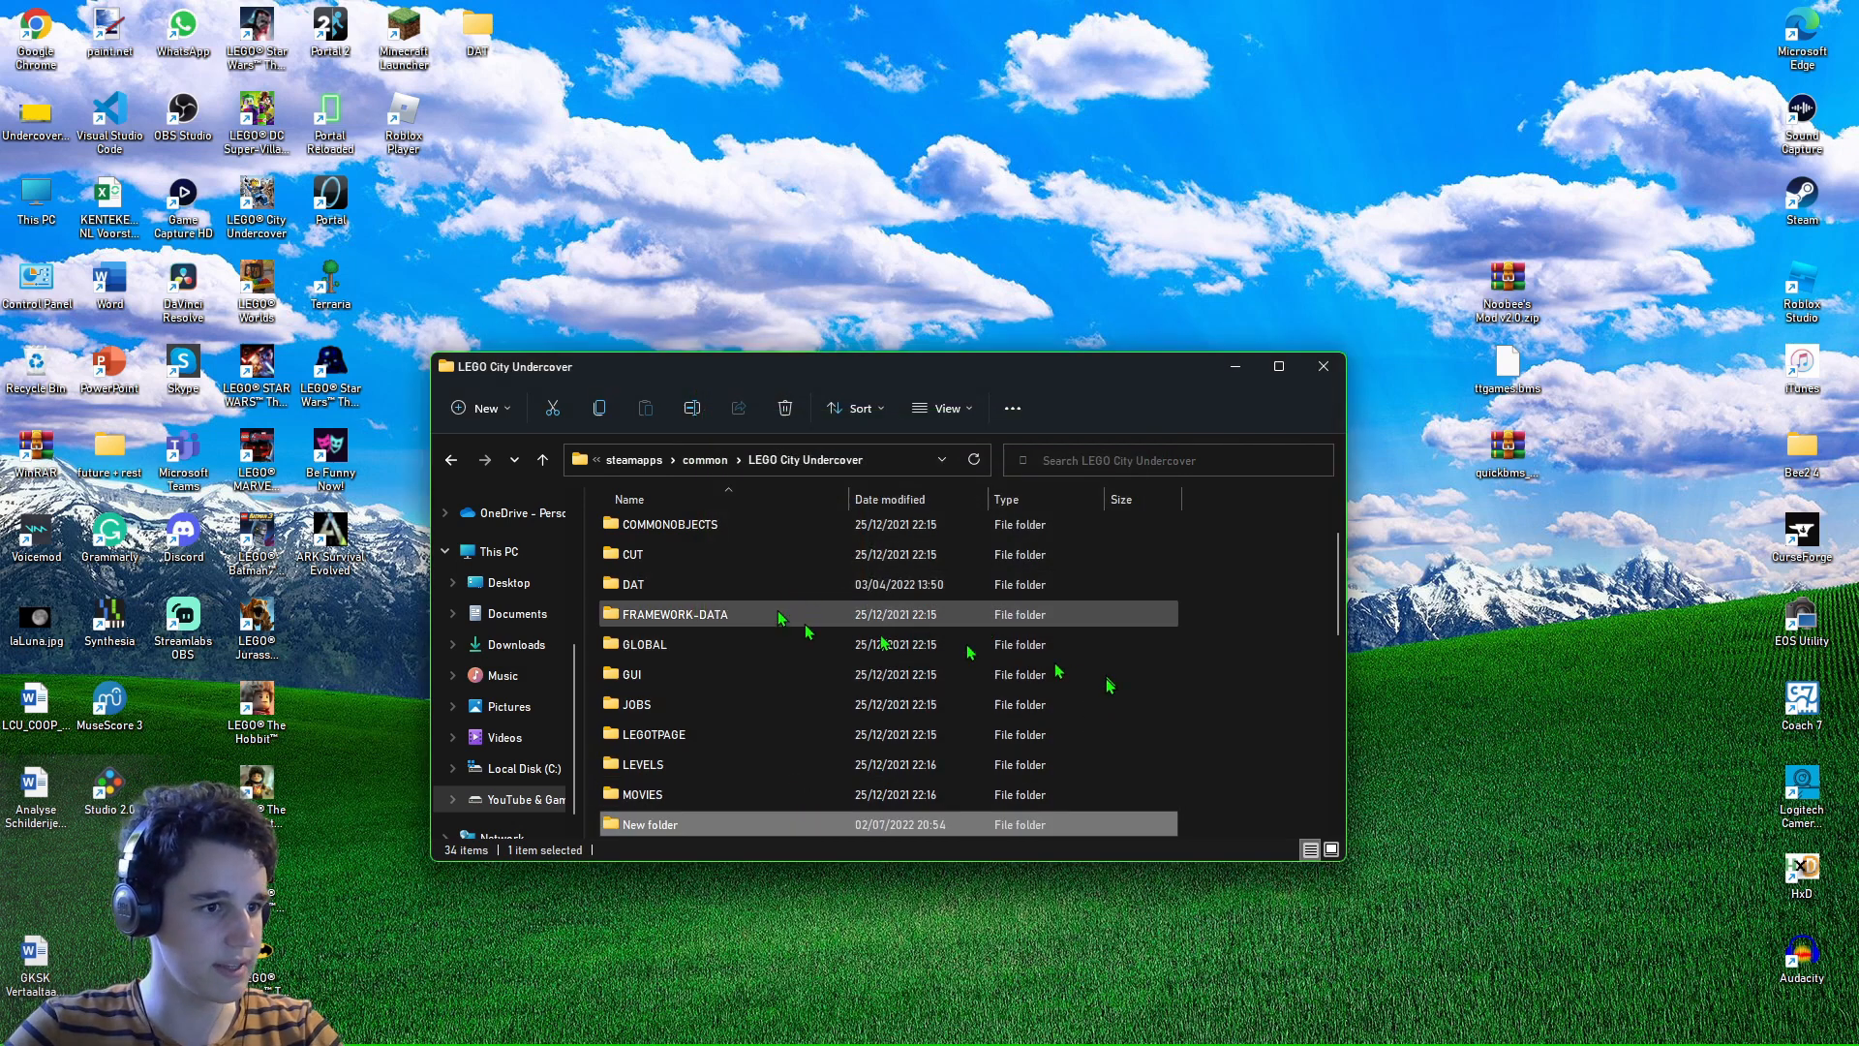
double_click(631, 583)
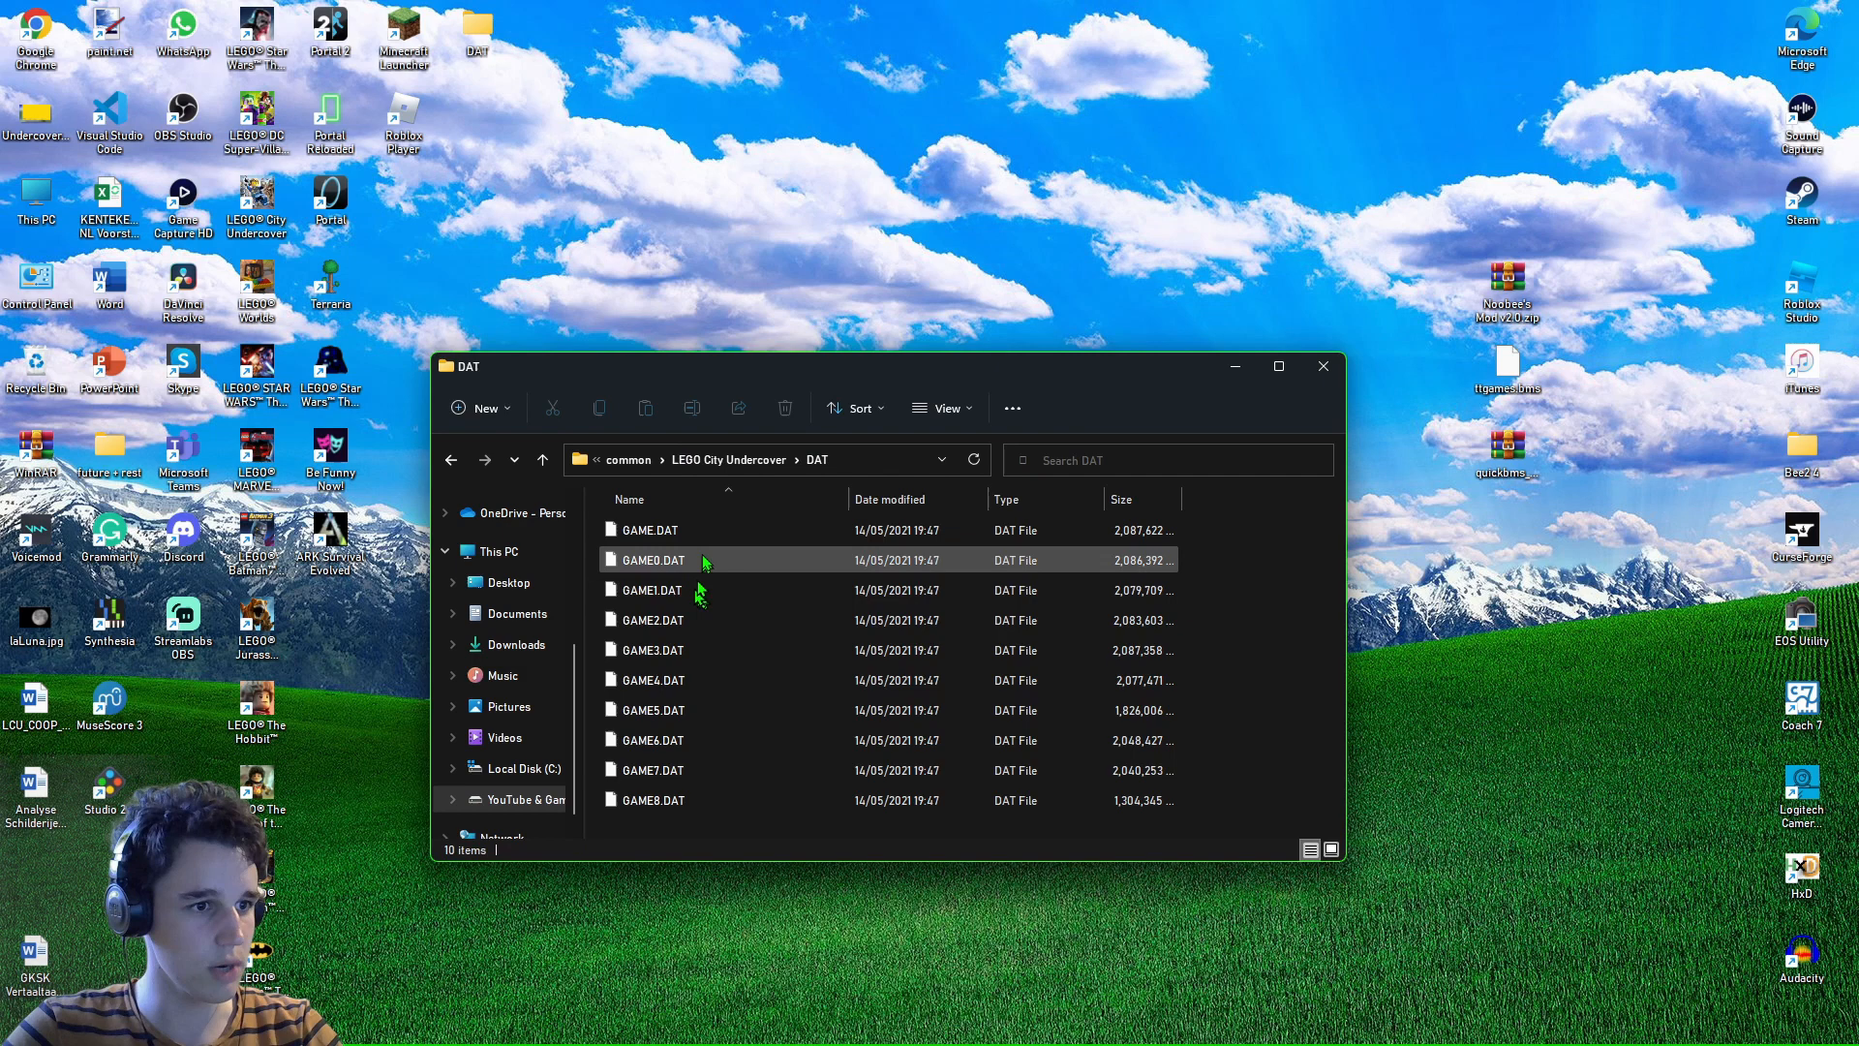
left_click(651, 619)
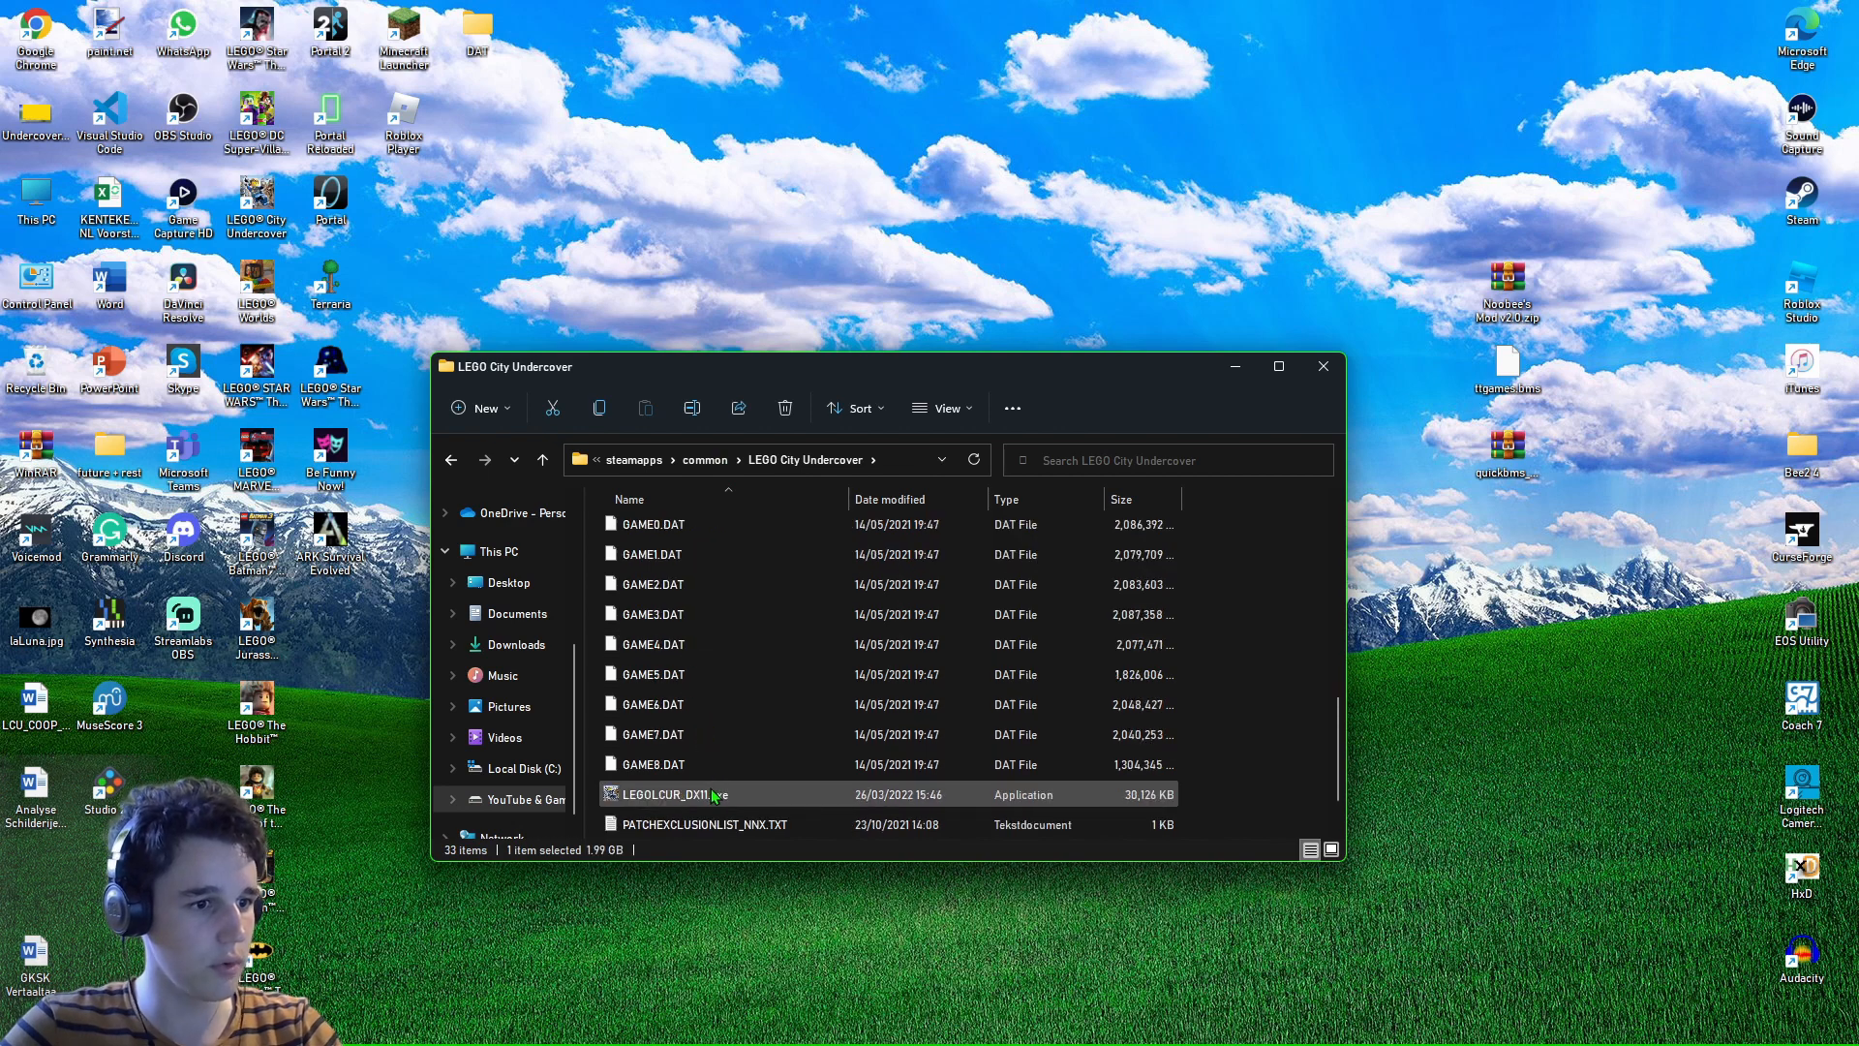
Send the ten original GAME .DAT files to the Recycle Bin and return to the game folder.
key("Delete")
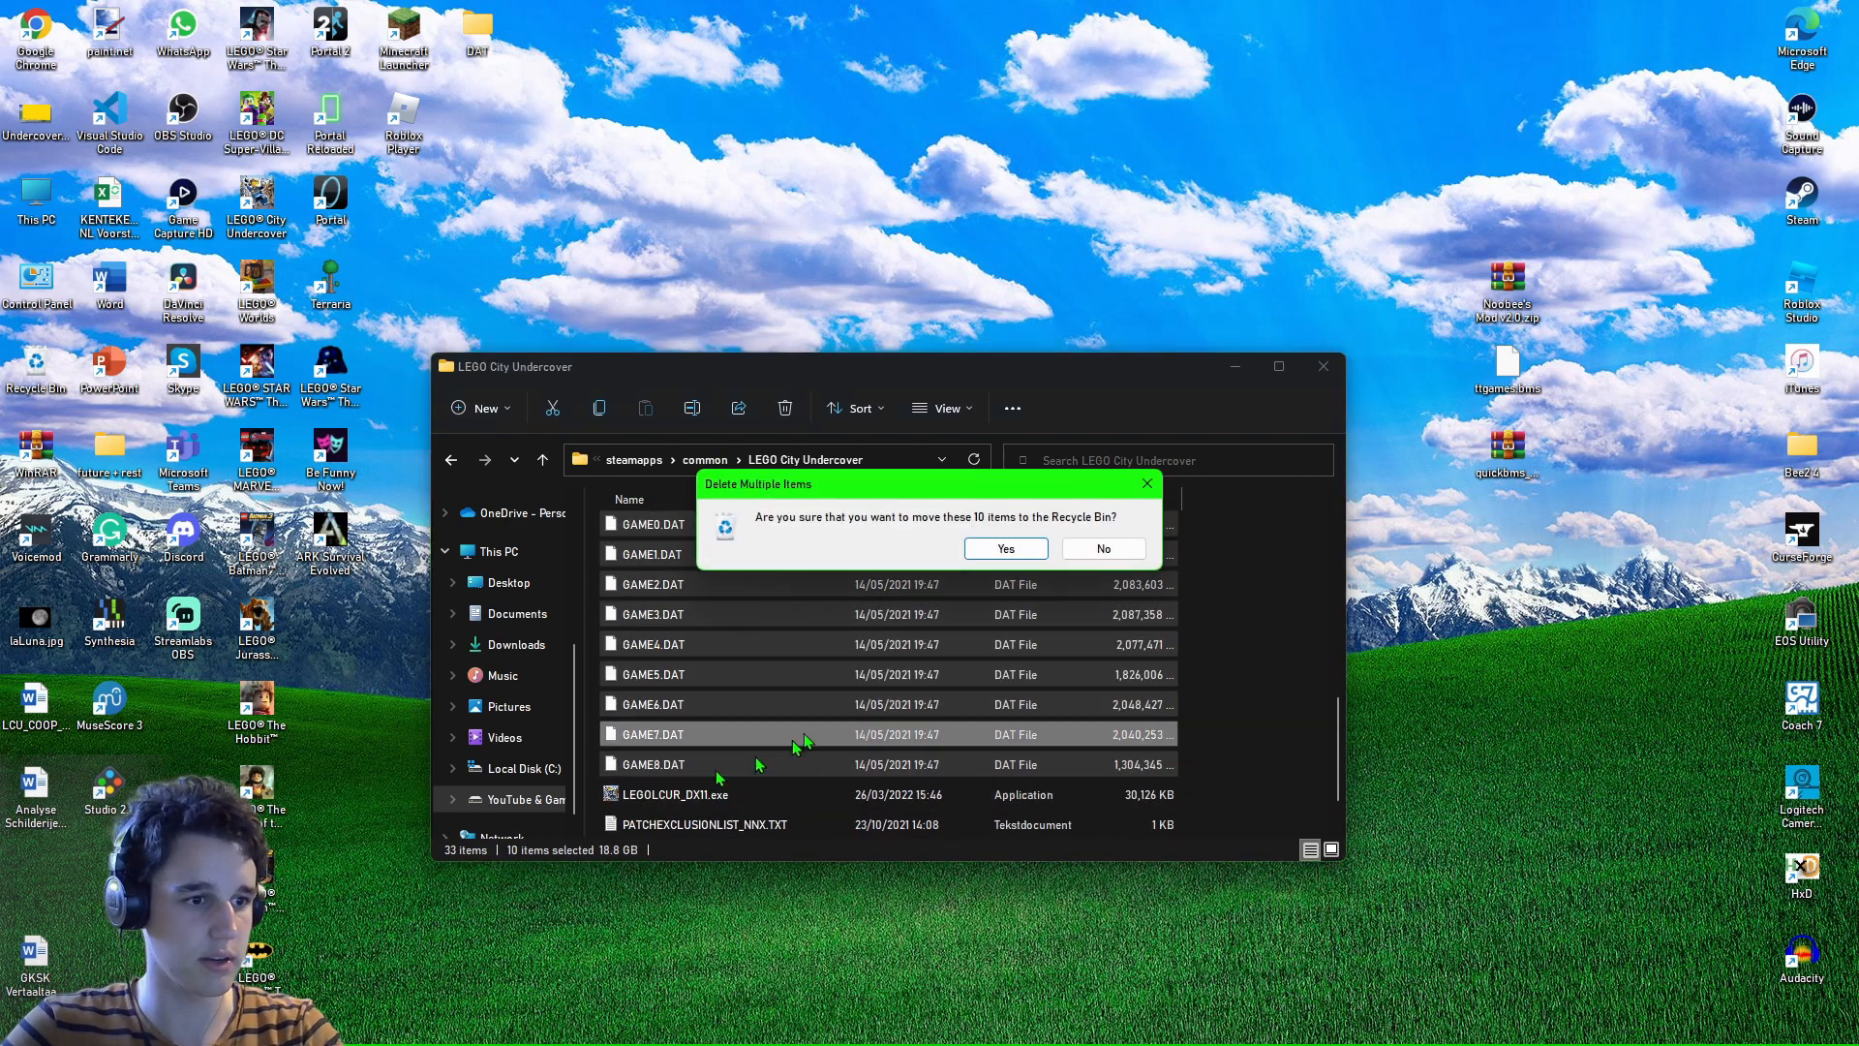
left_click(1005, 548)
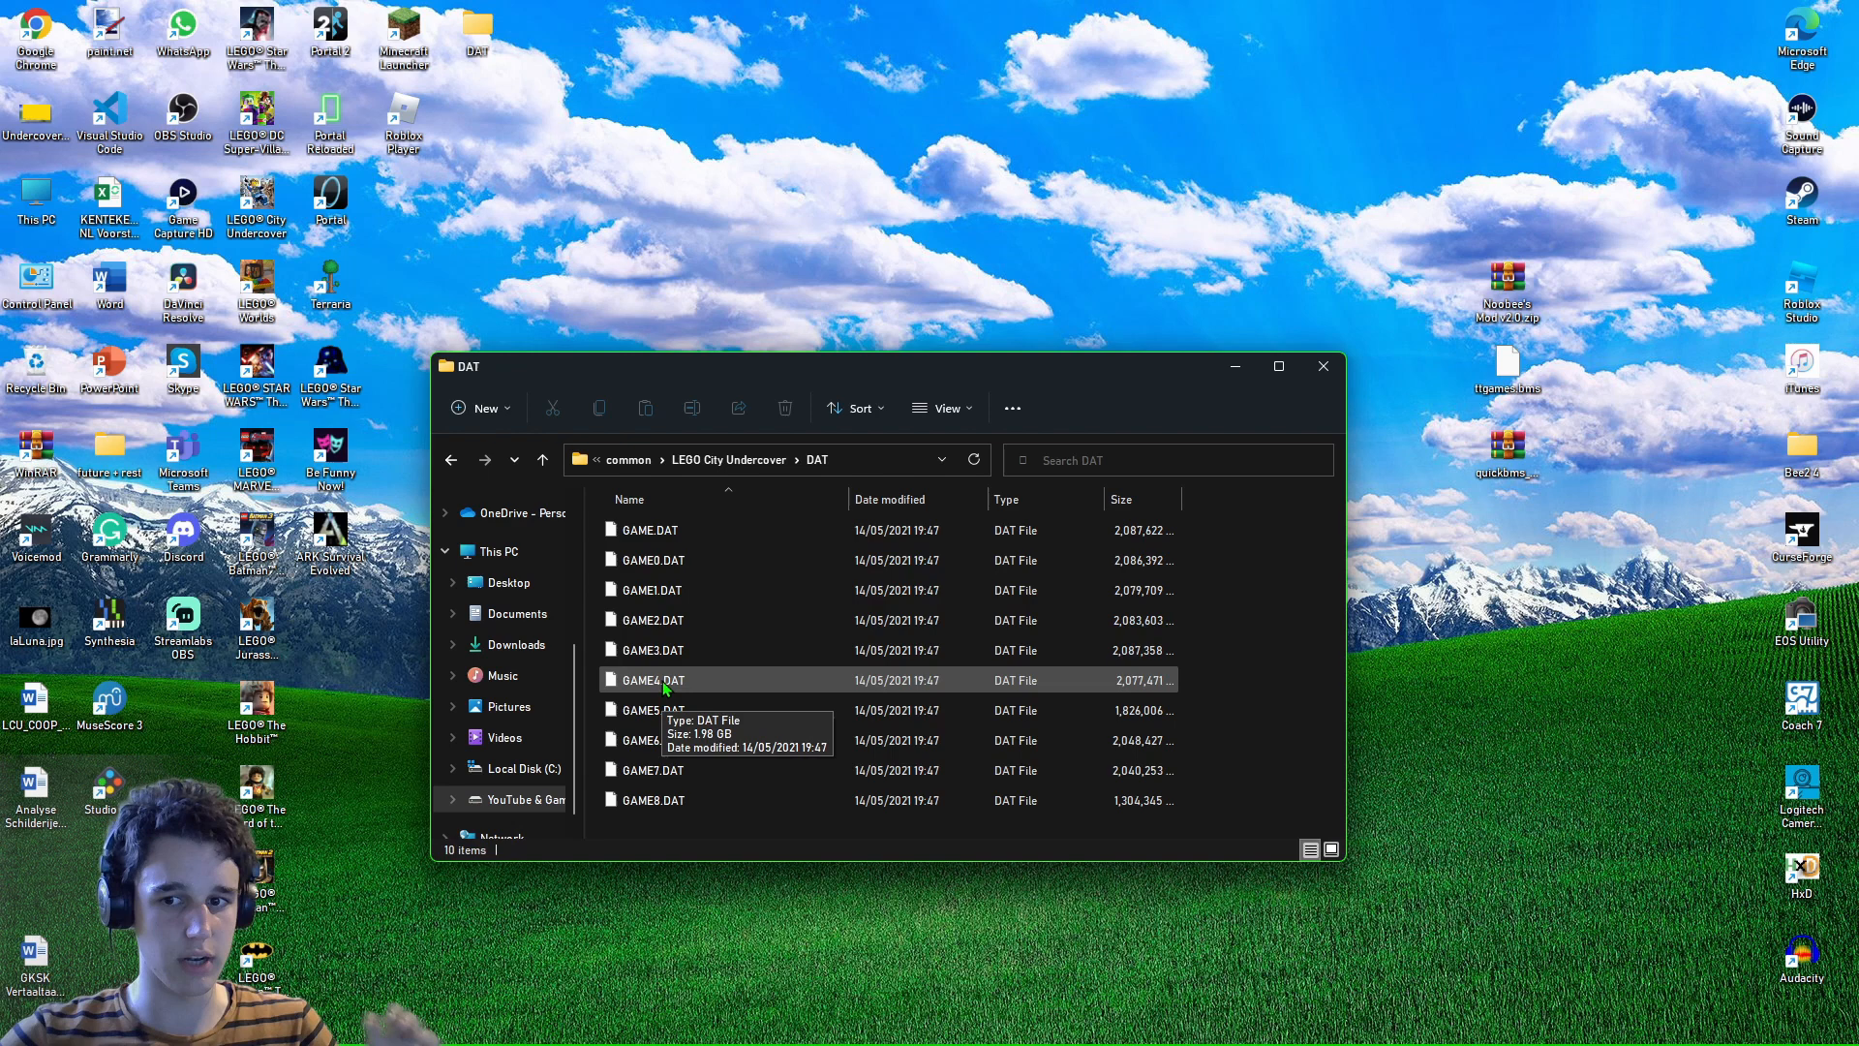
left_click(803, 461)
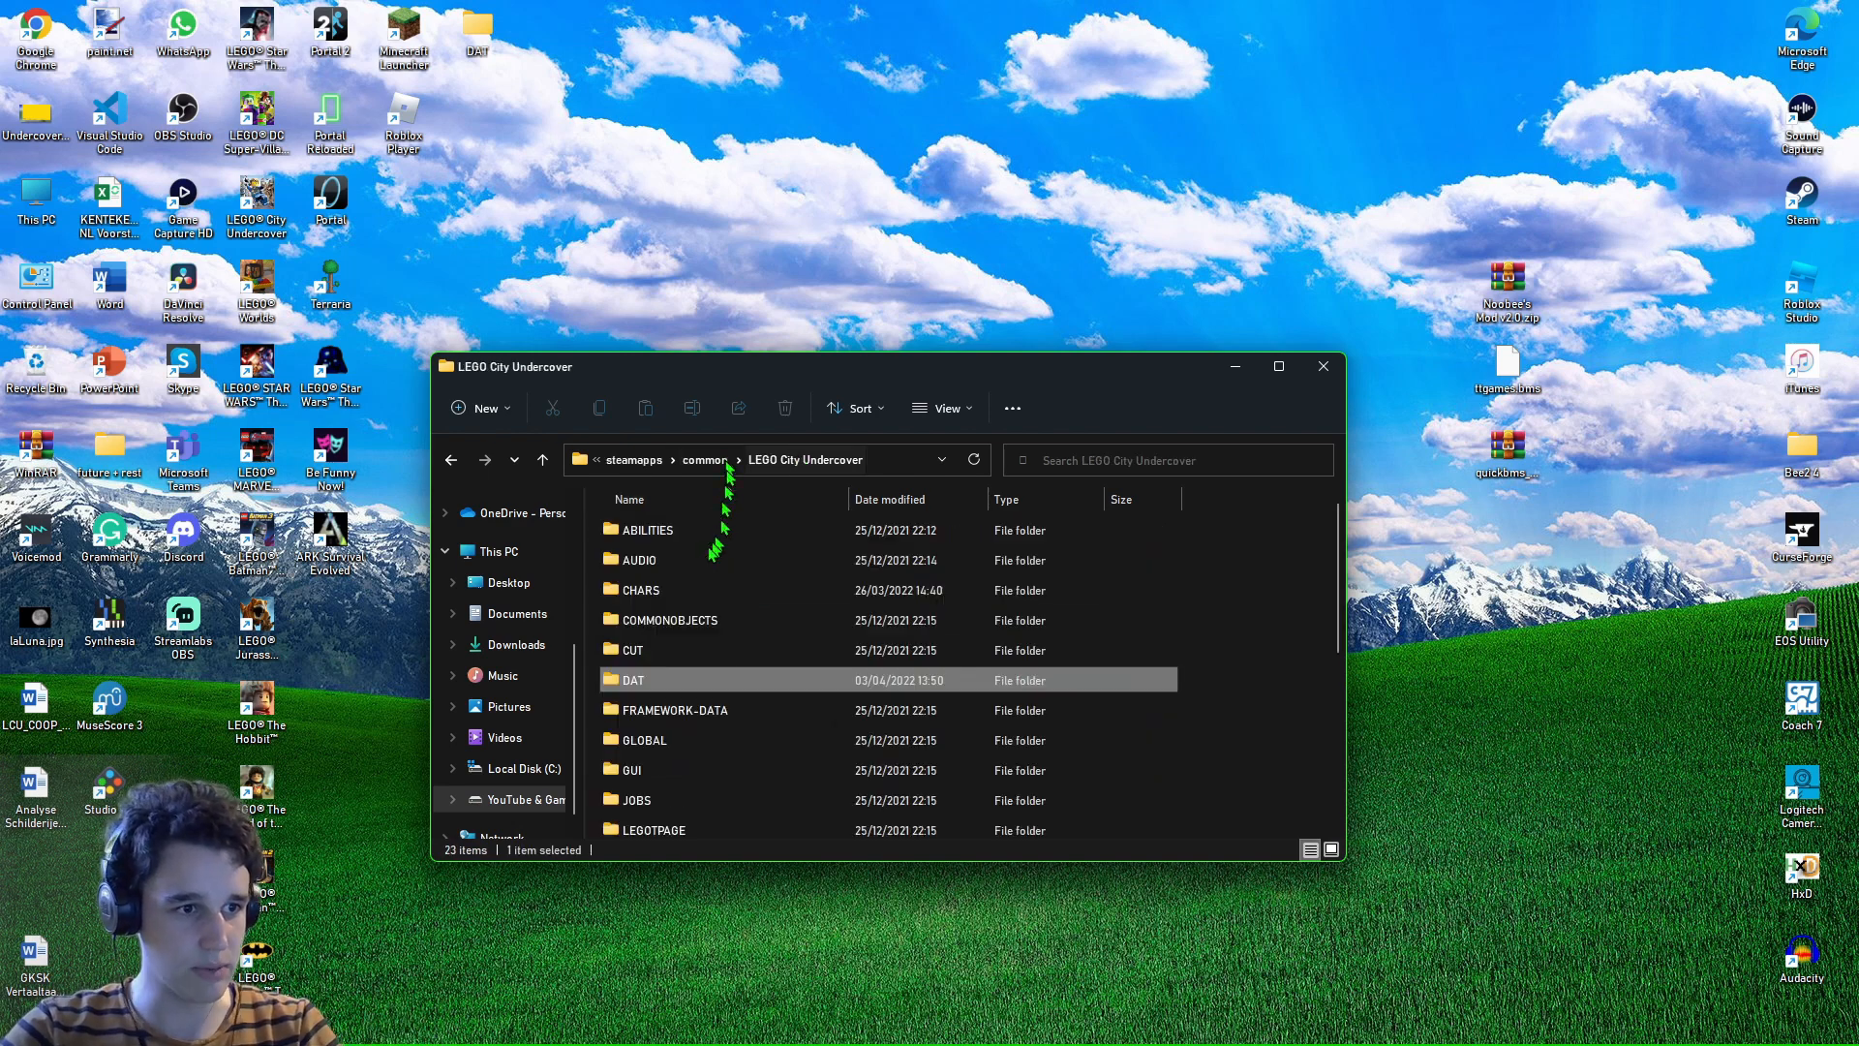
scroll("down", 3)
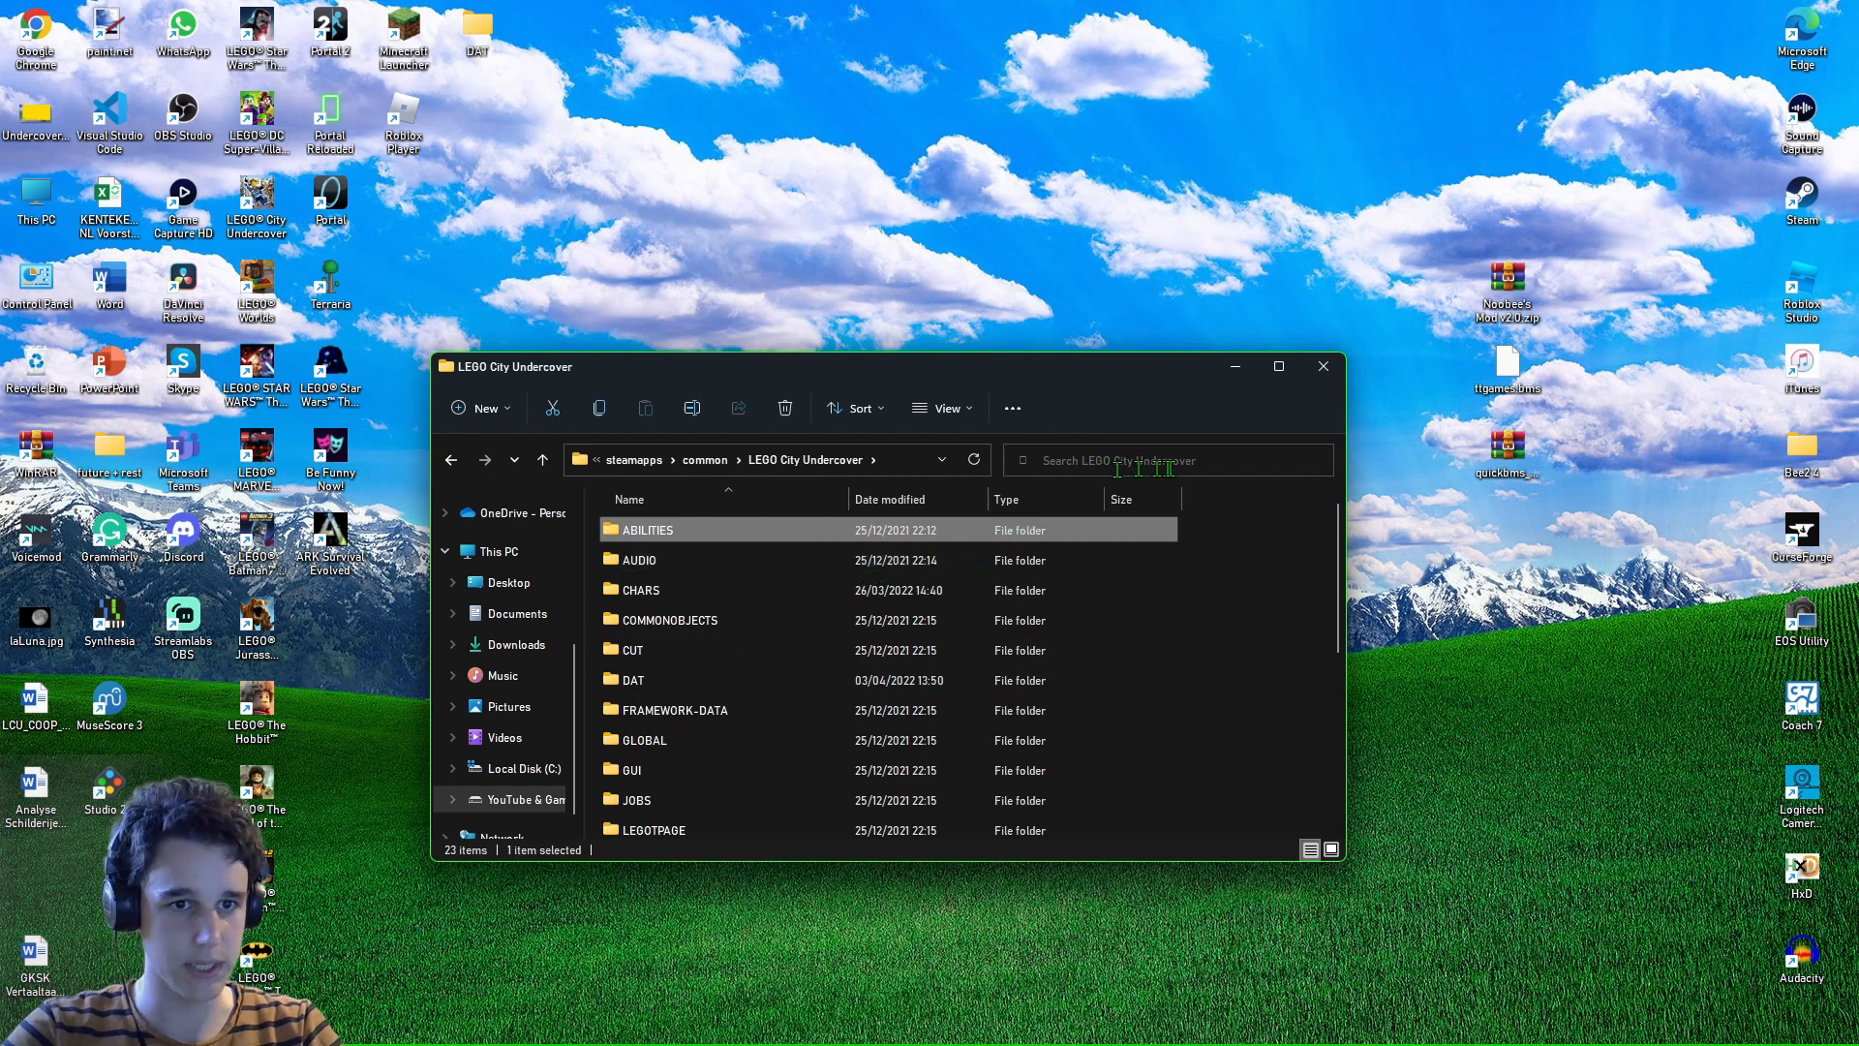
left_click(1238, 561)
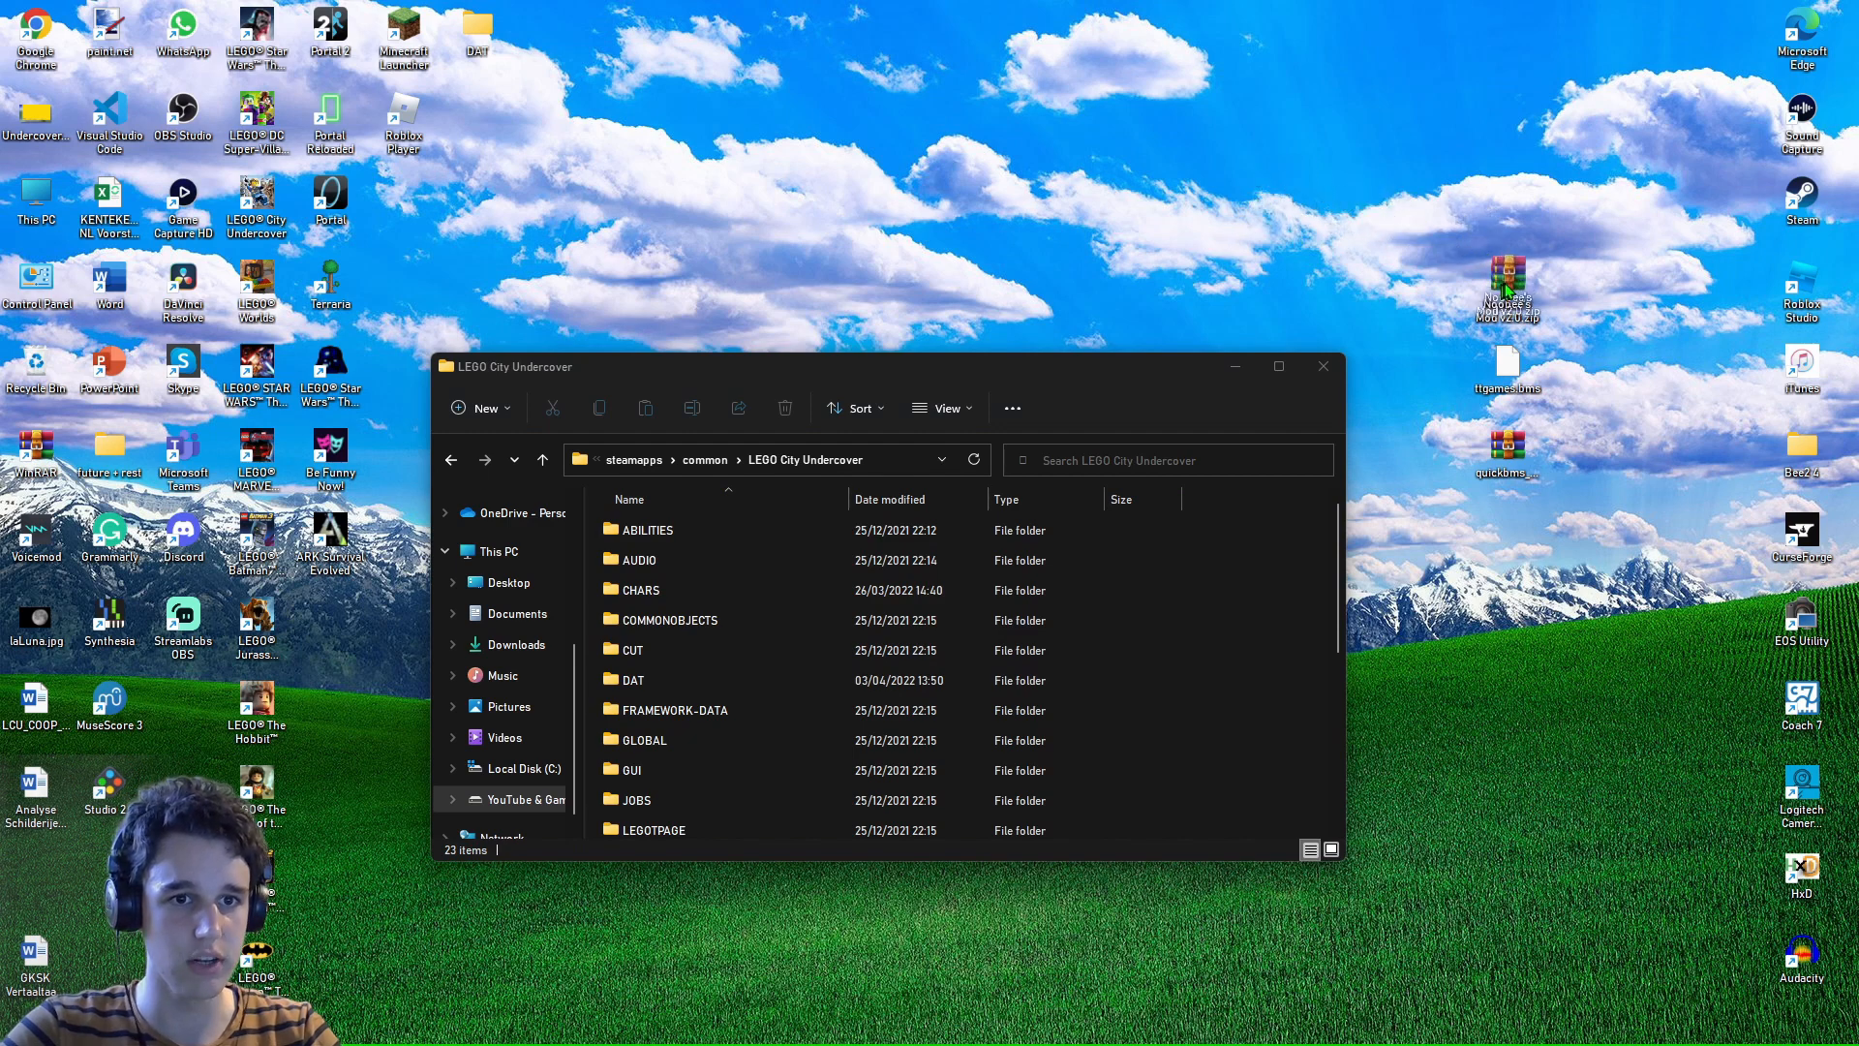
Open Noobee's Mod v2.0.zip past the licence nag down to its Install folder.
double_click(1507, 290)
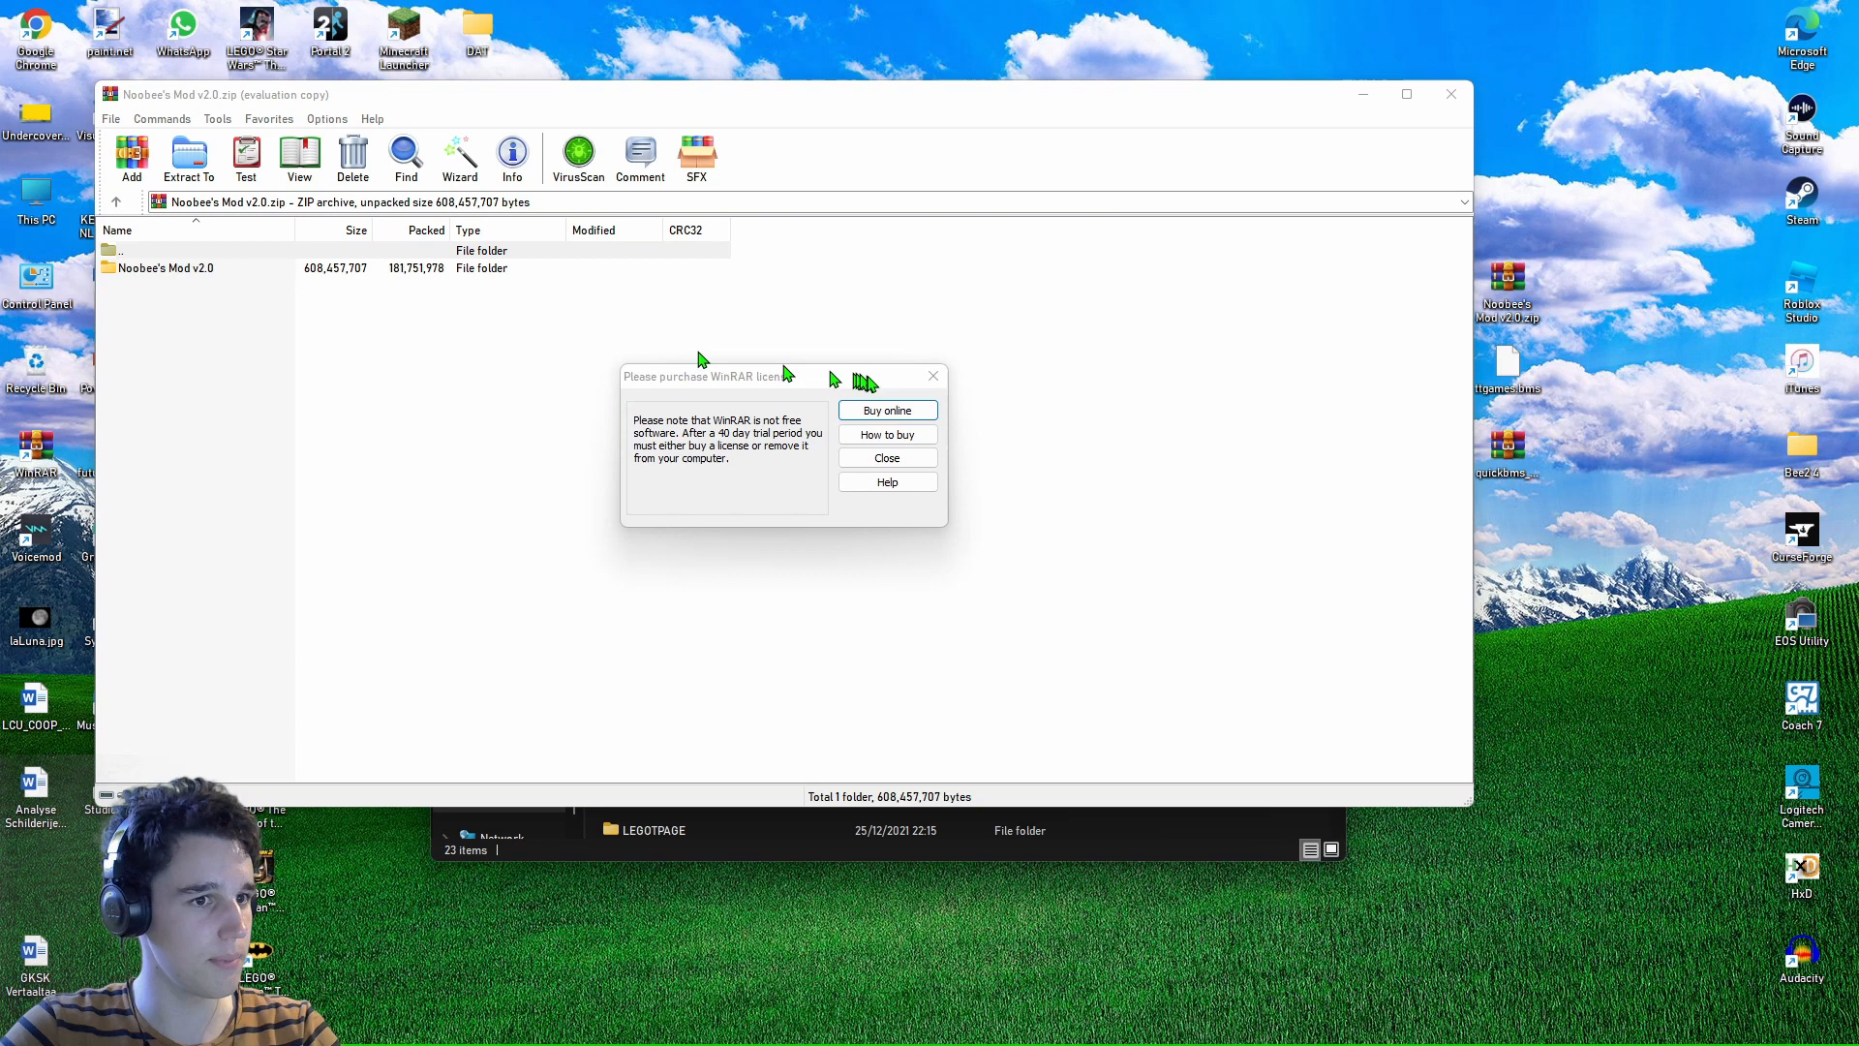
left_click(885, 457)
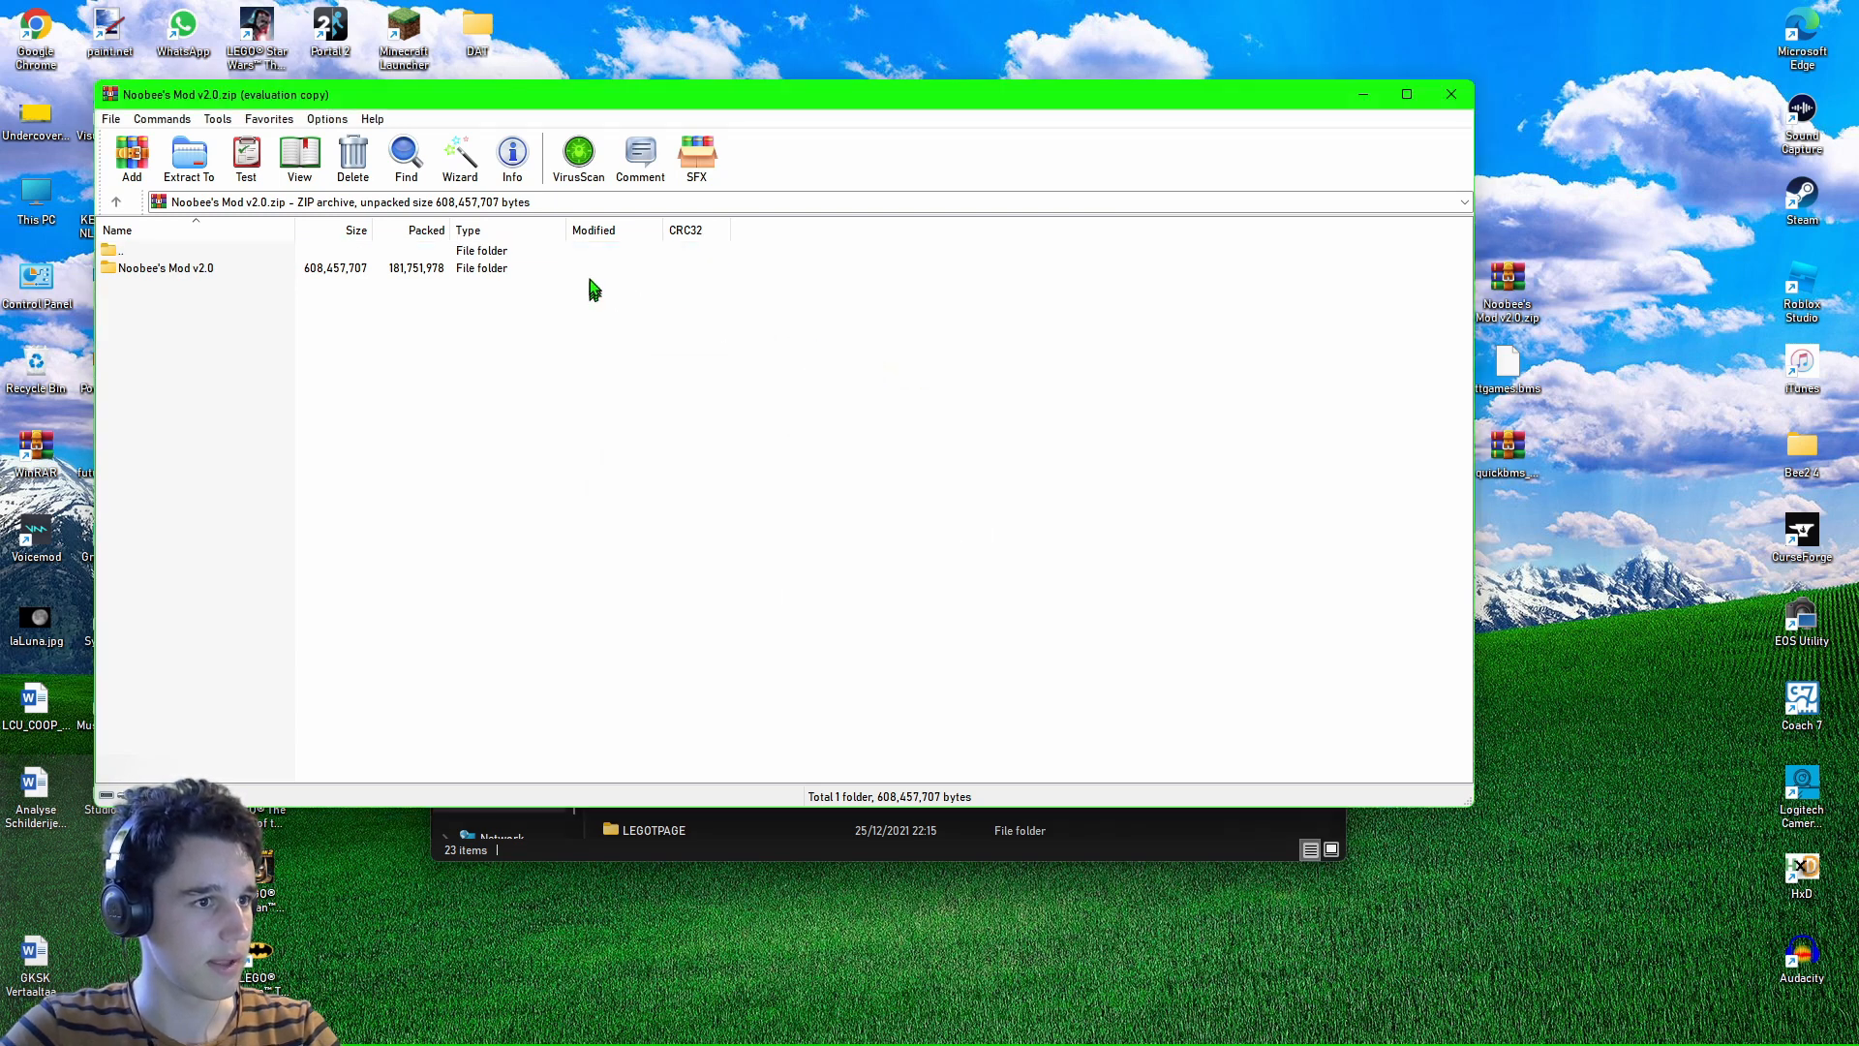
double_click(166, 267)
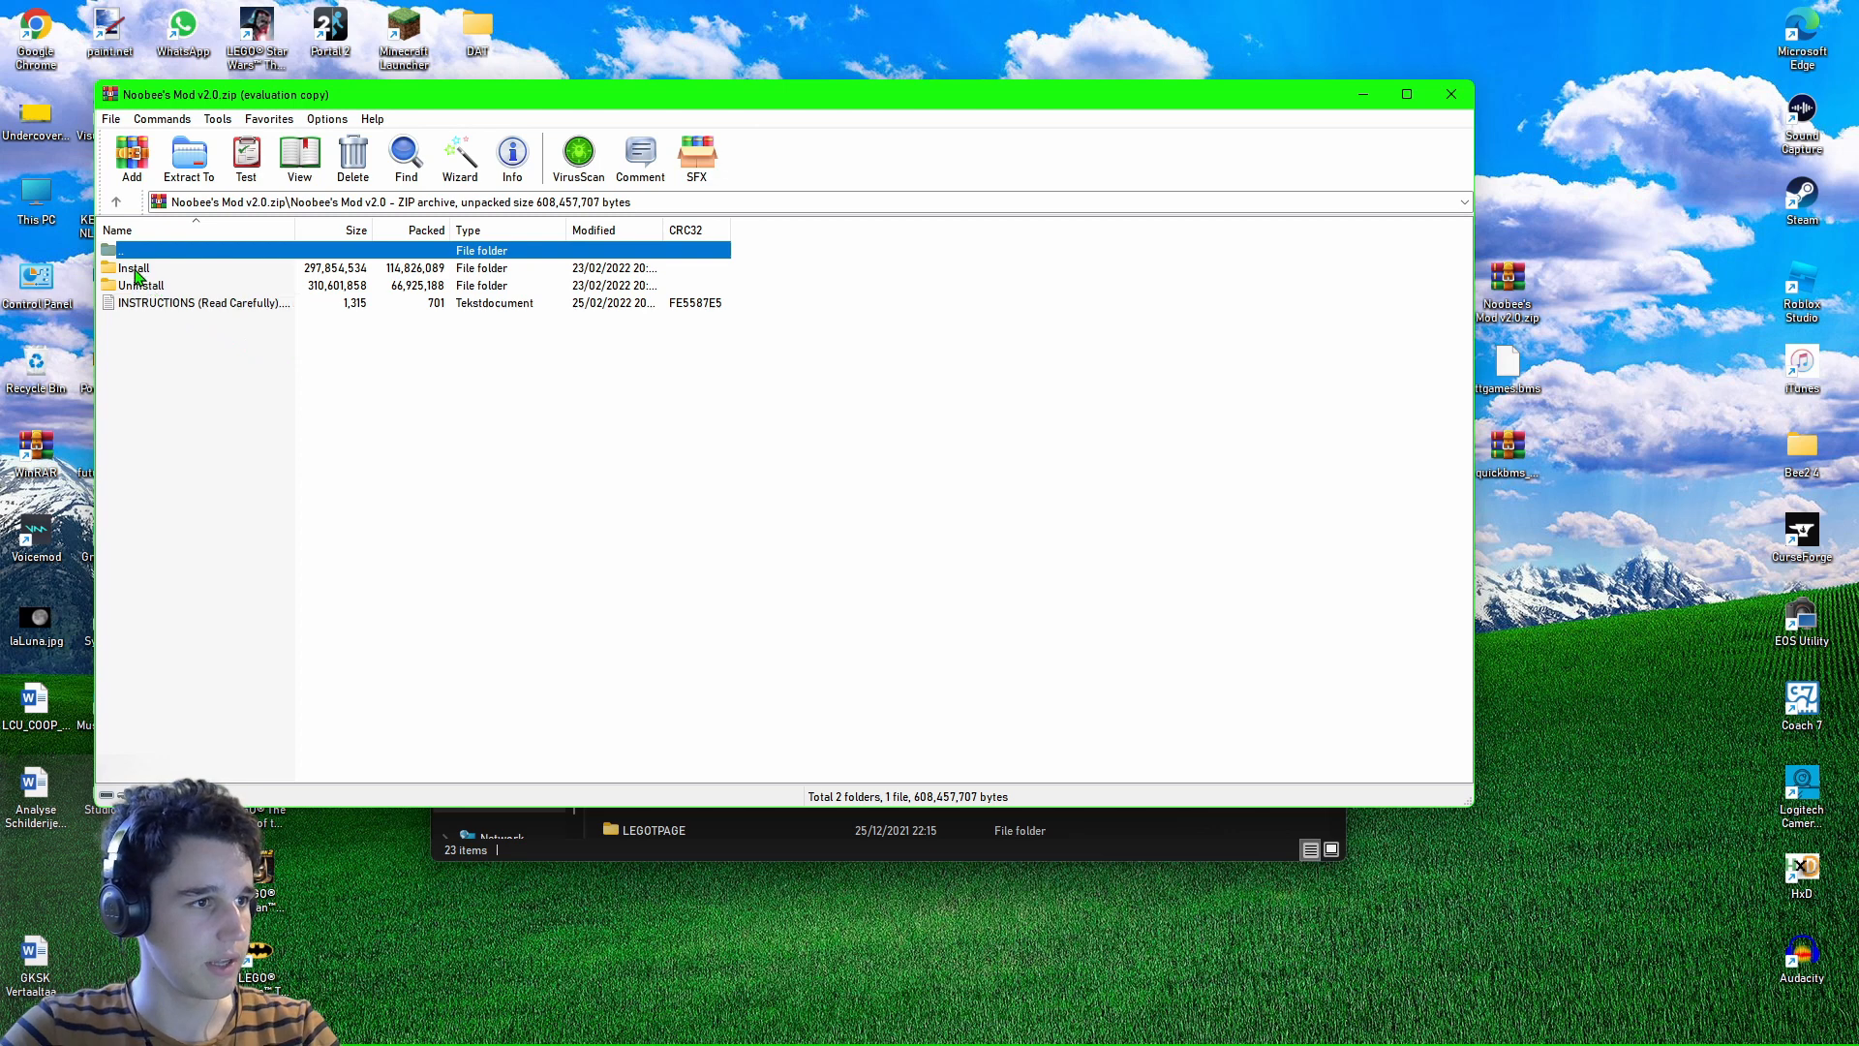
double_click(133, 267)
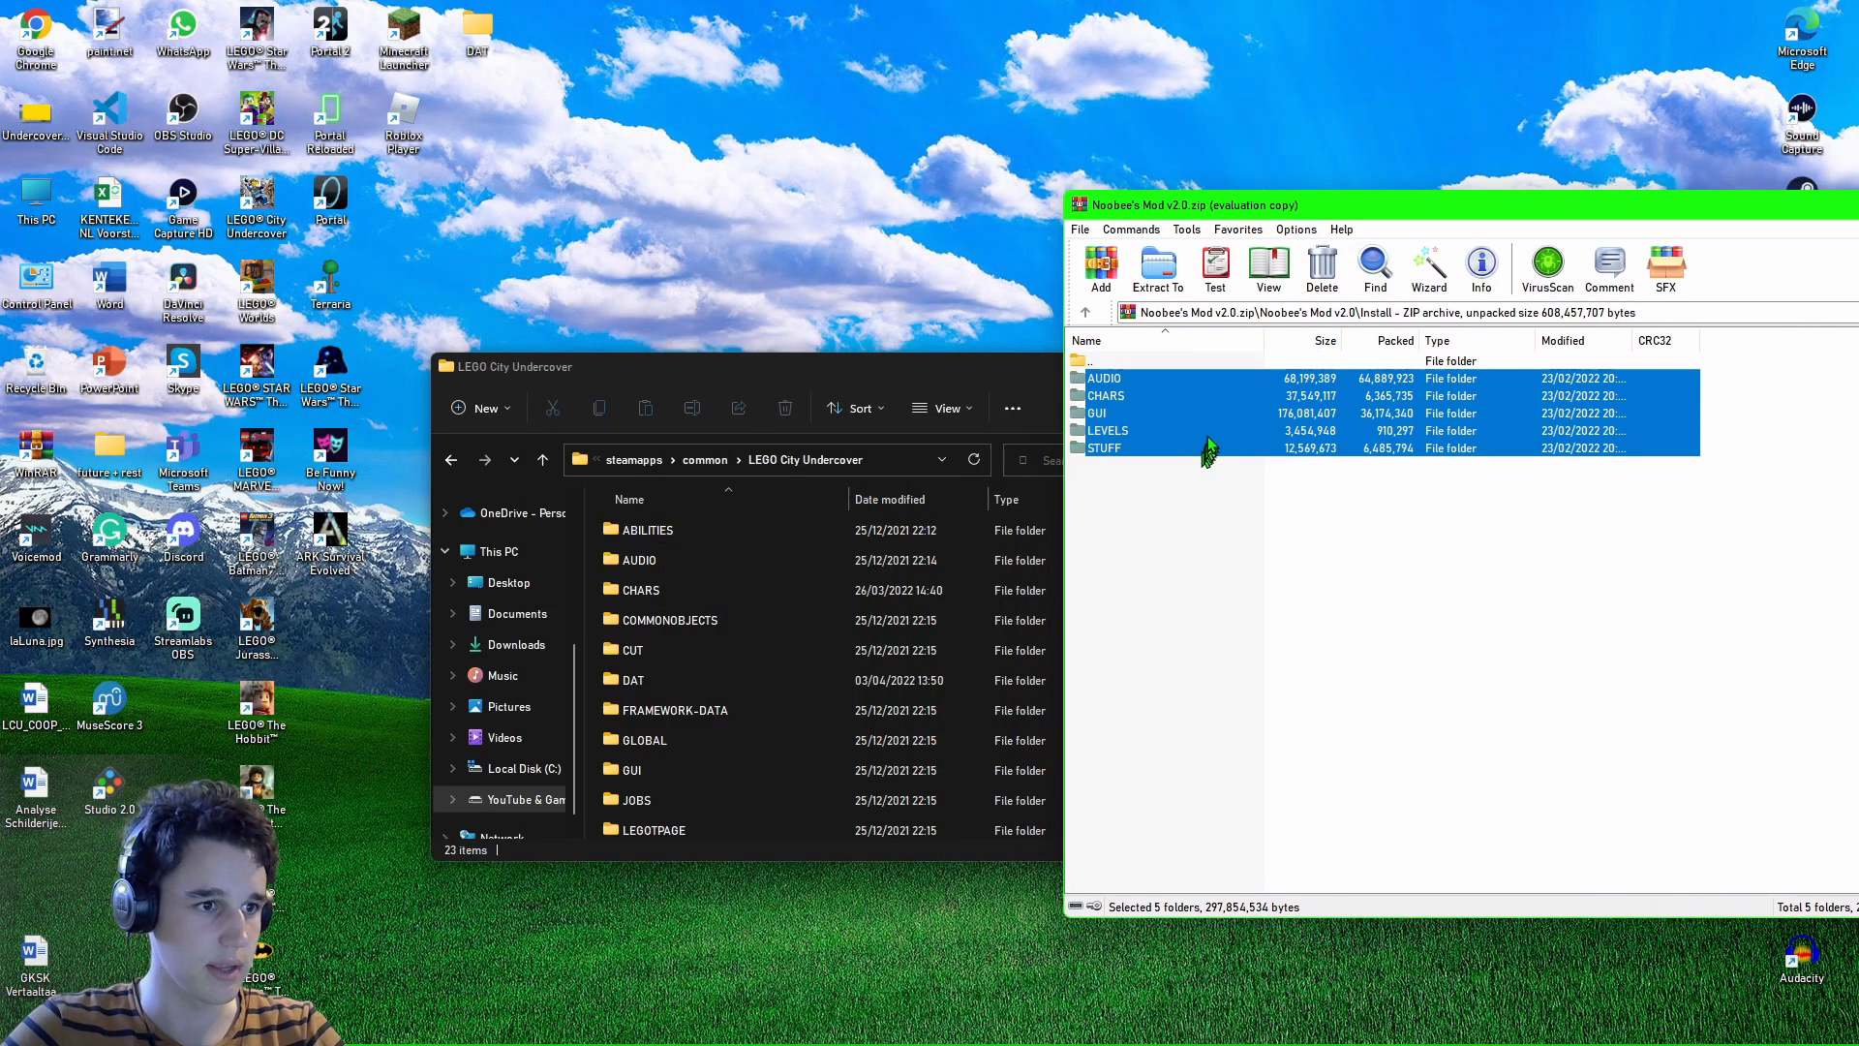
Select AUDIO, CHARS, GUI, LEVELS and STUFF for the game folder, then dismiss the cancelled move window.
left_click(1156, 271)
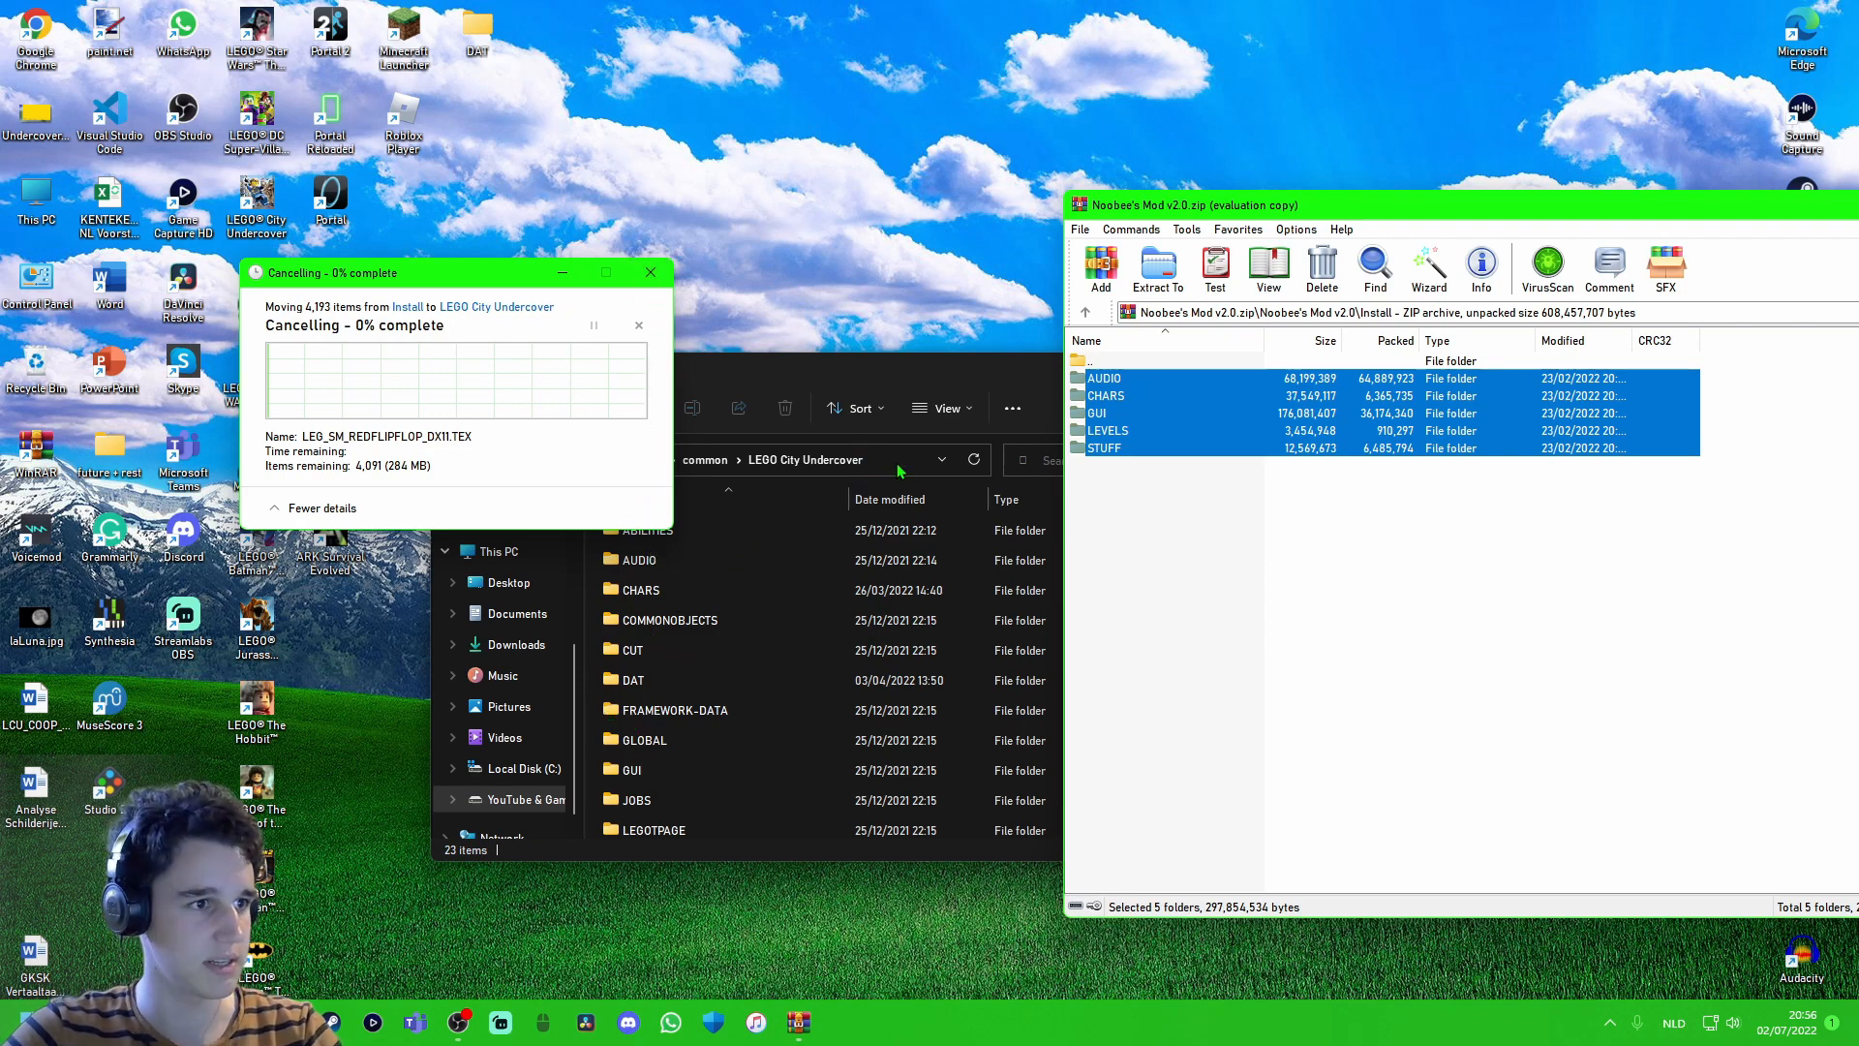
left_click(650, 273)
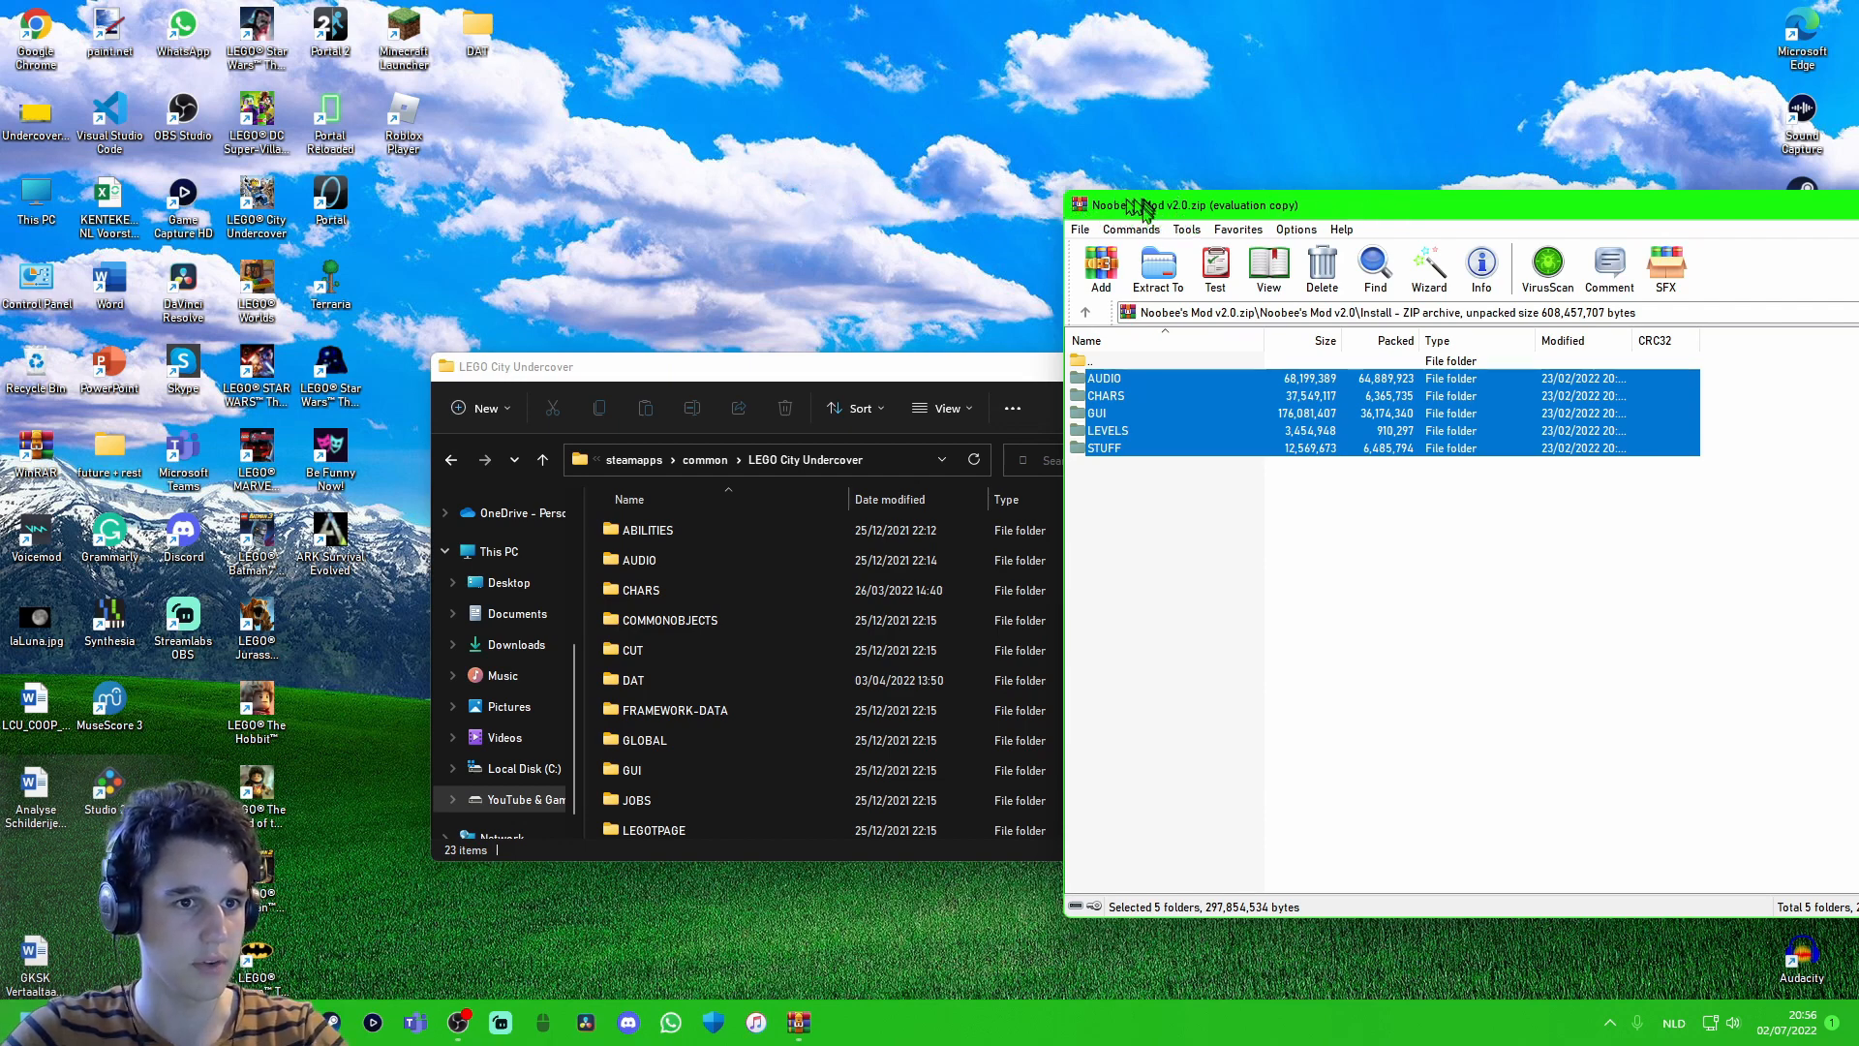
mouse_move(1470, 581)
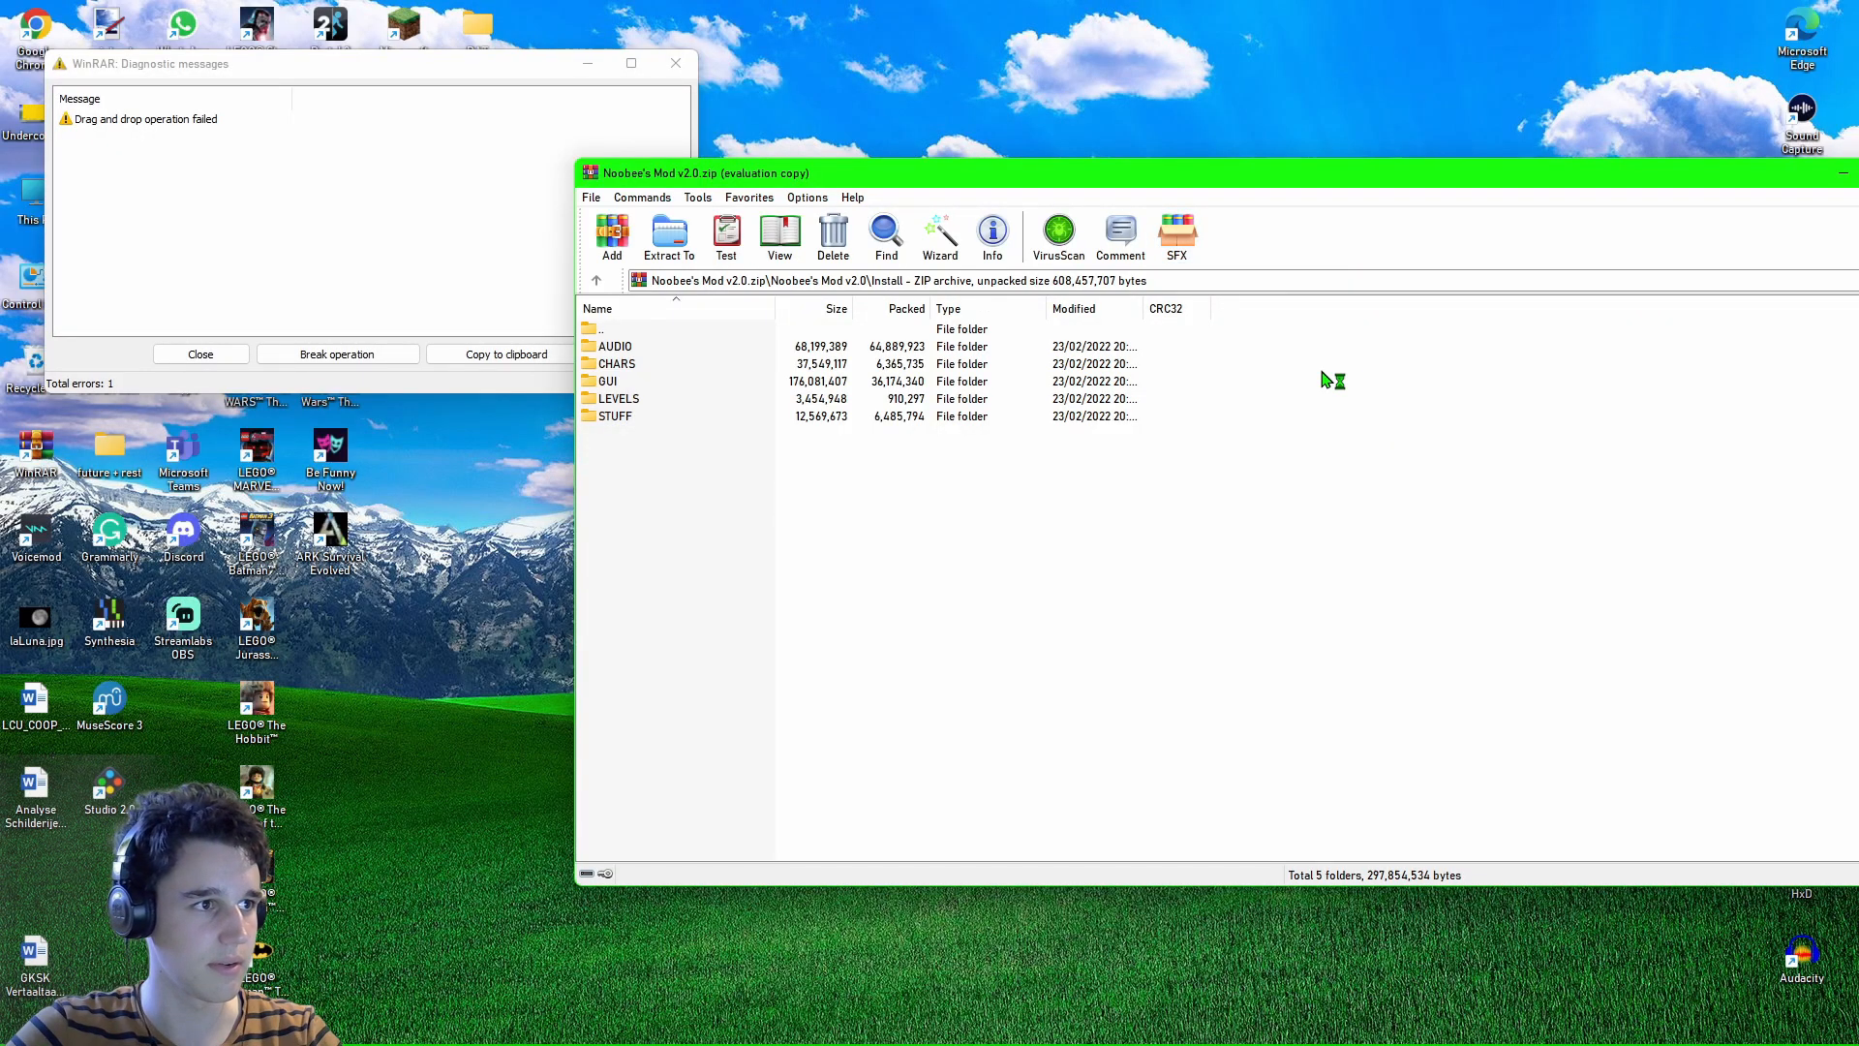
Dismiss WinRAR's drag-and-drop failure message, leaving the desktop clear.
left_click(200, 353)
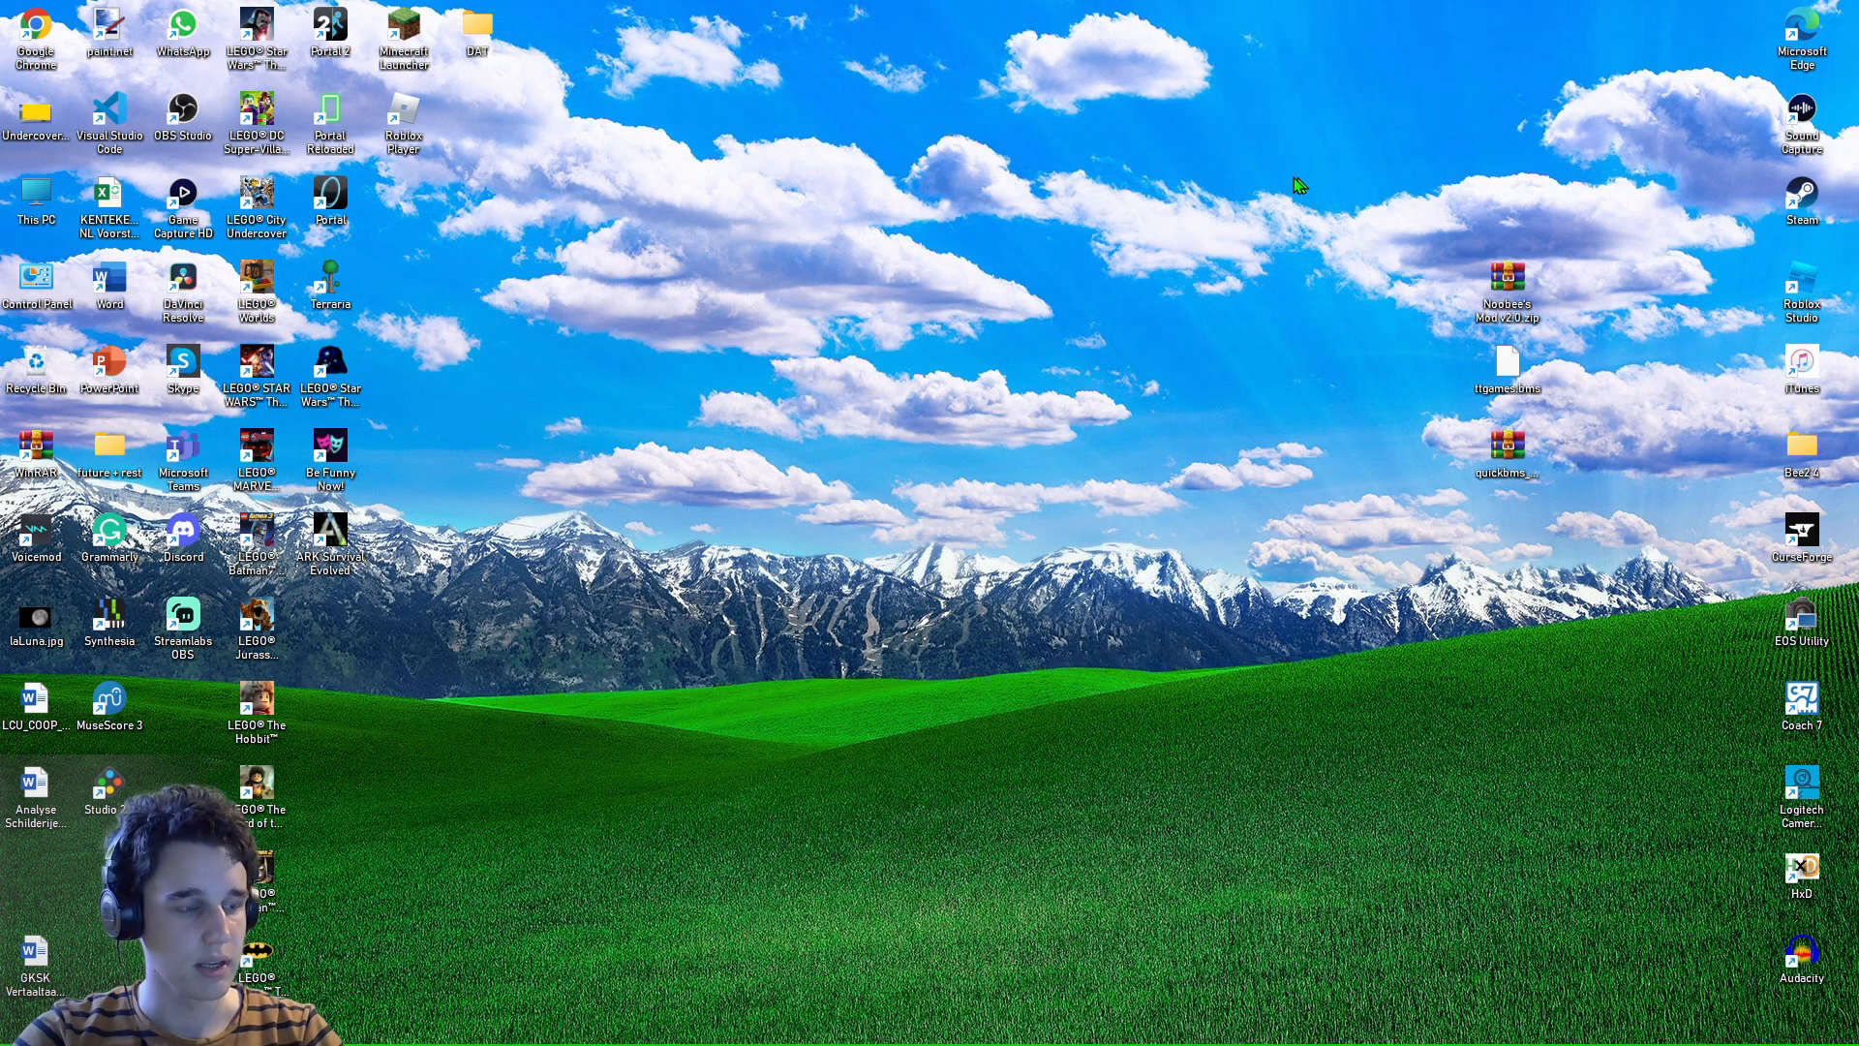
mouse_move(1200, 198)
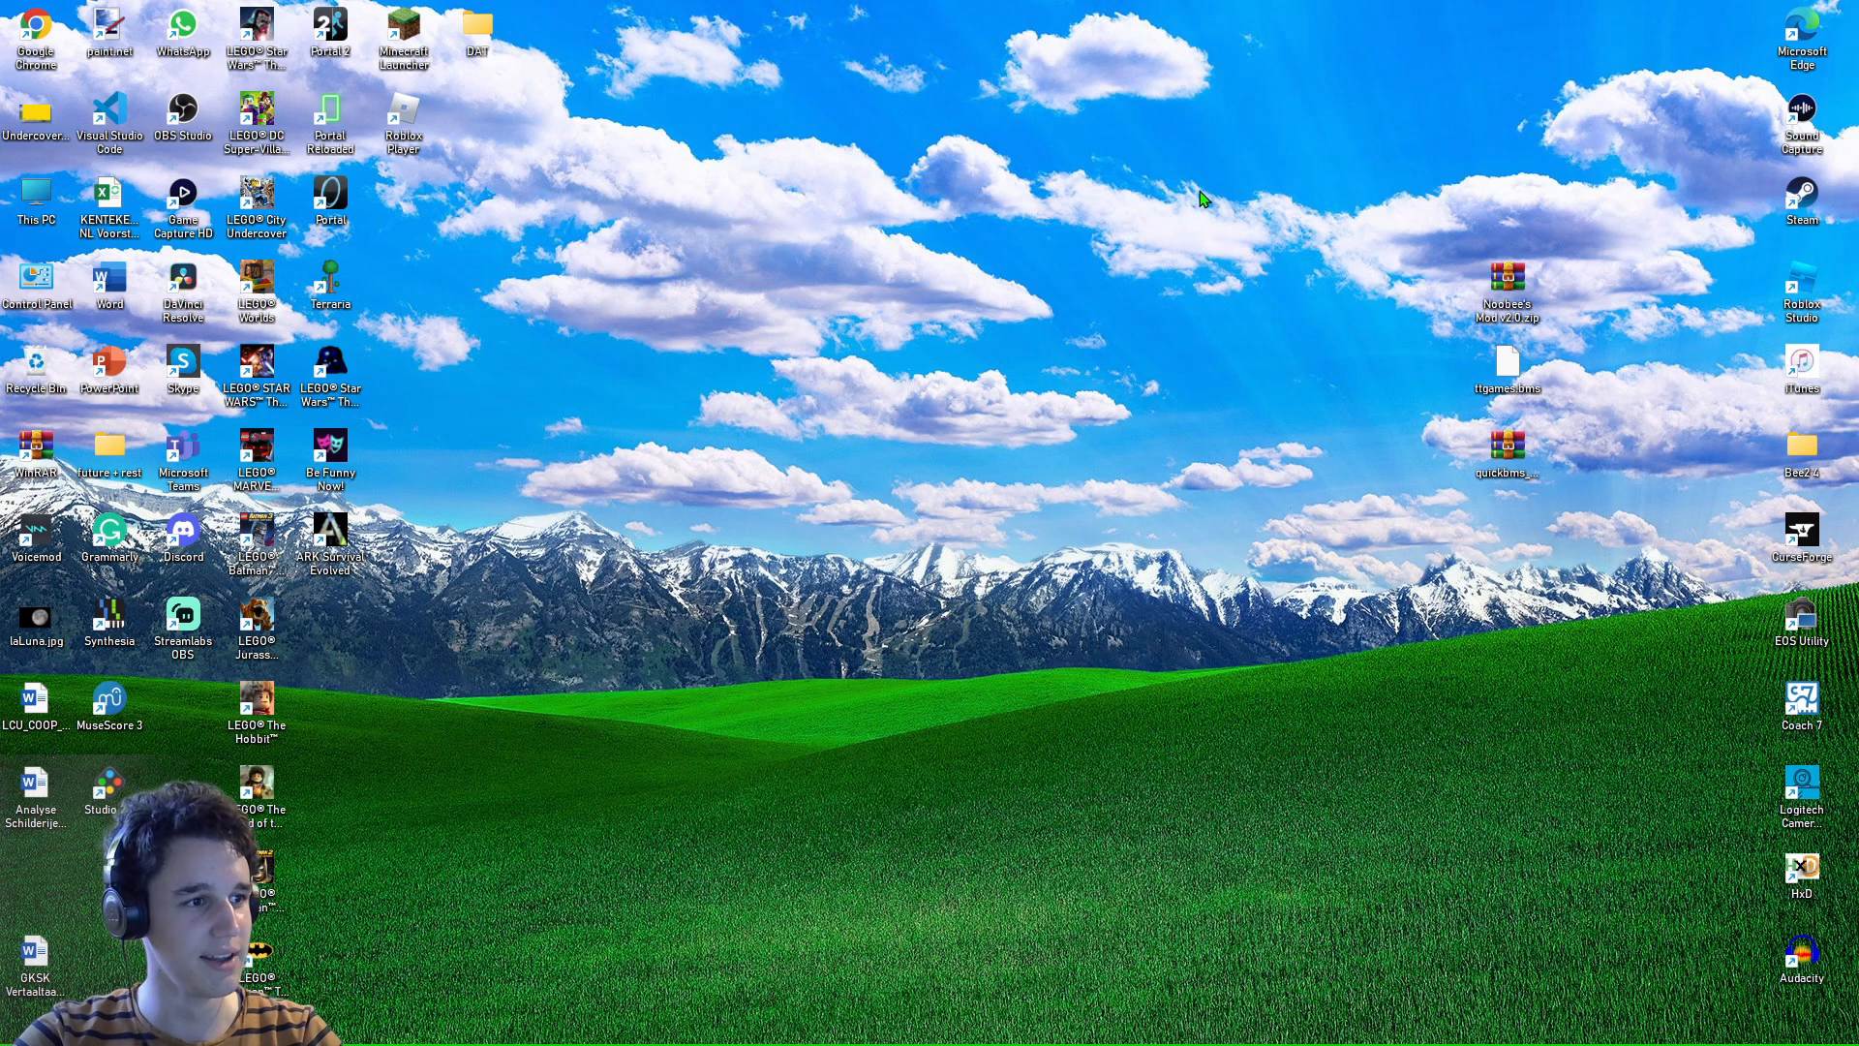
mouse_move(1136, 319)
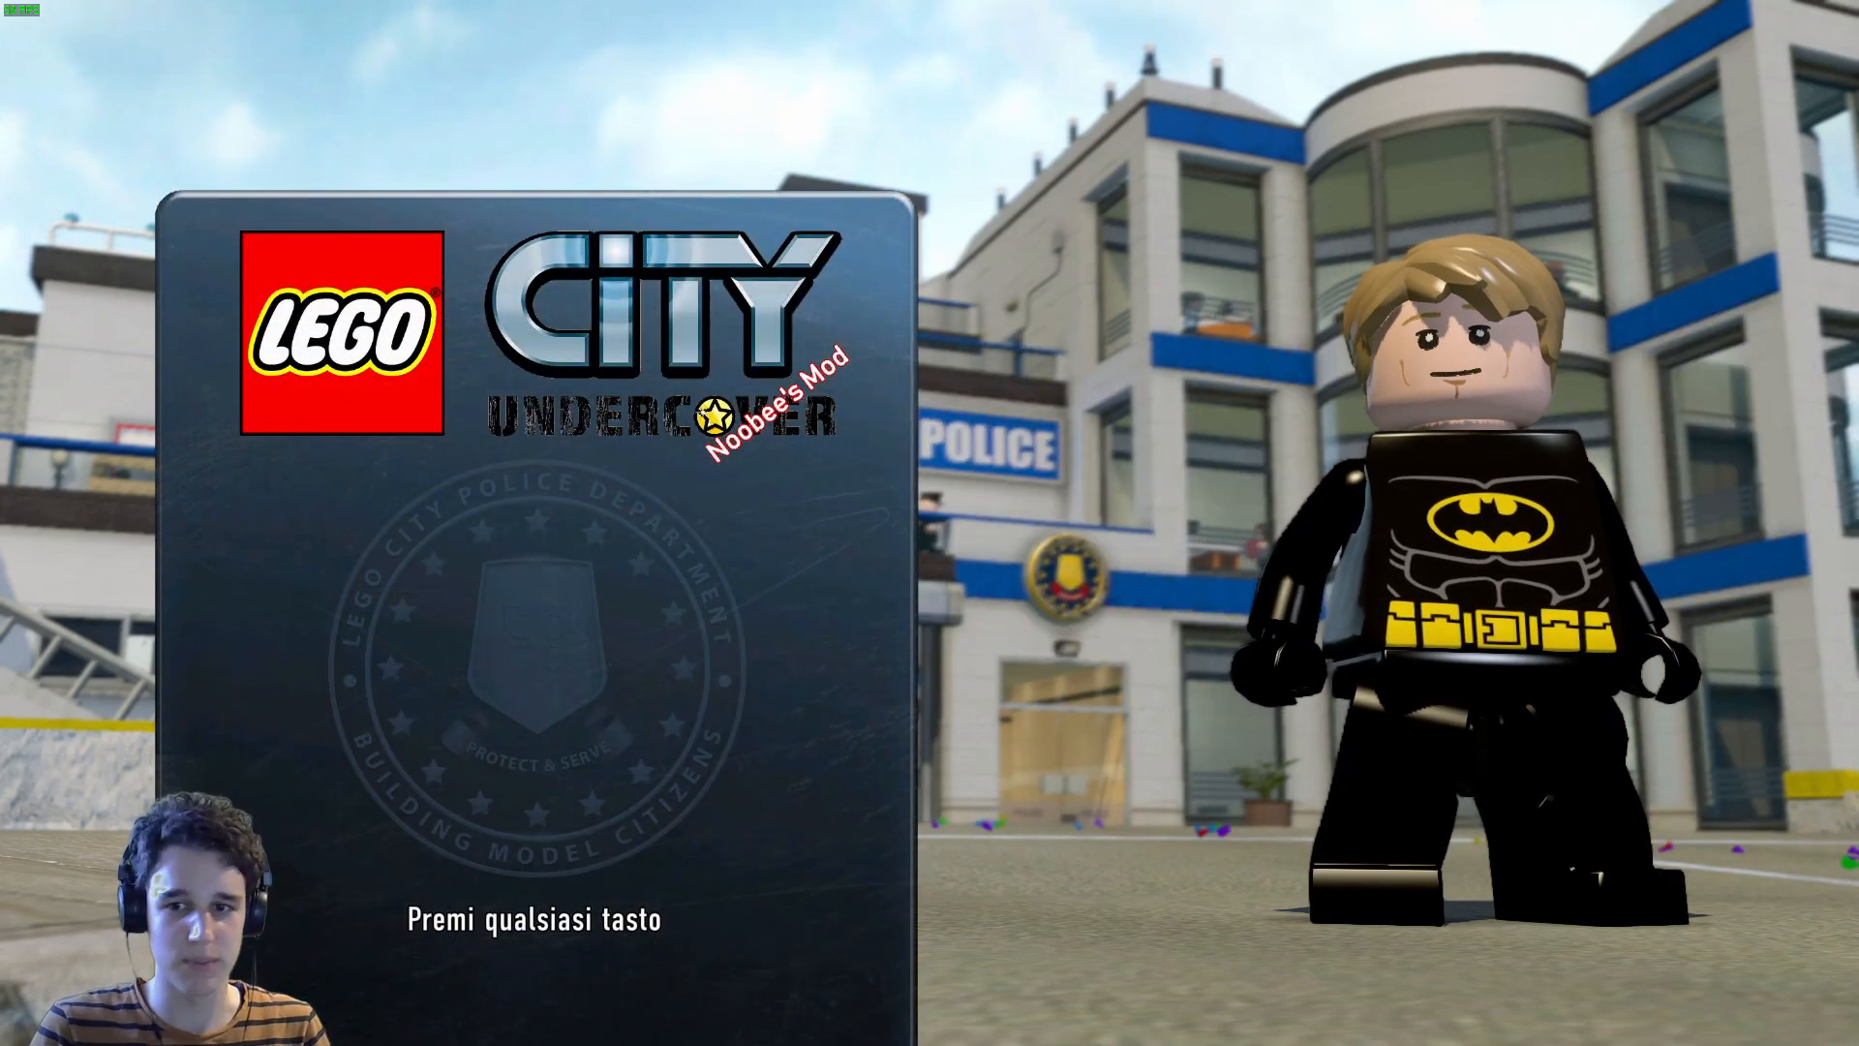
Continue past the LEGO City Undercover title screen to the main menu stamped Noobee's Mod.
key("enter")
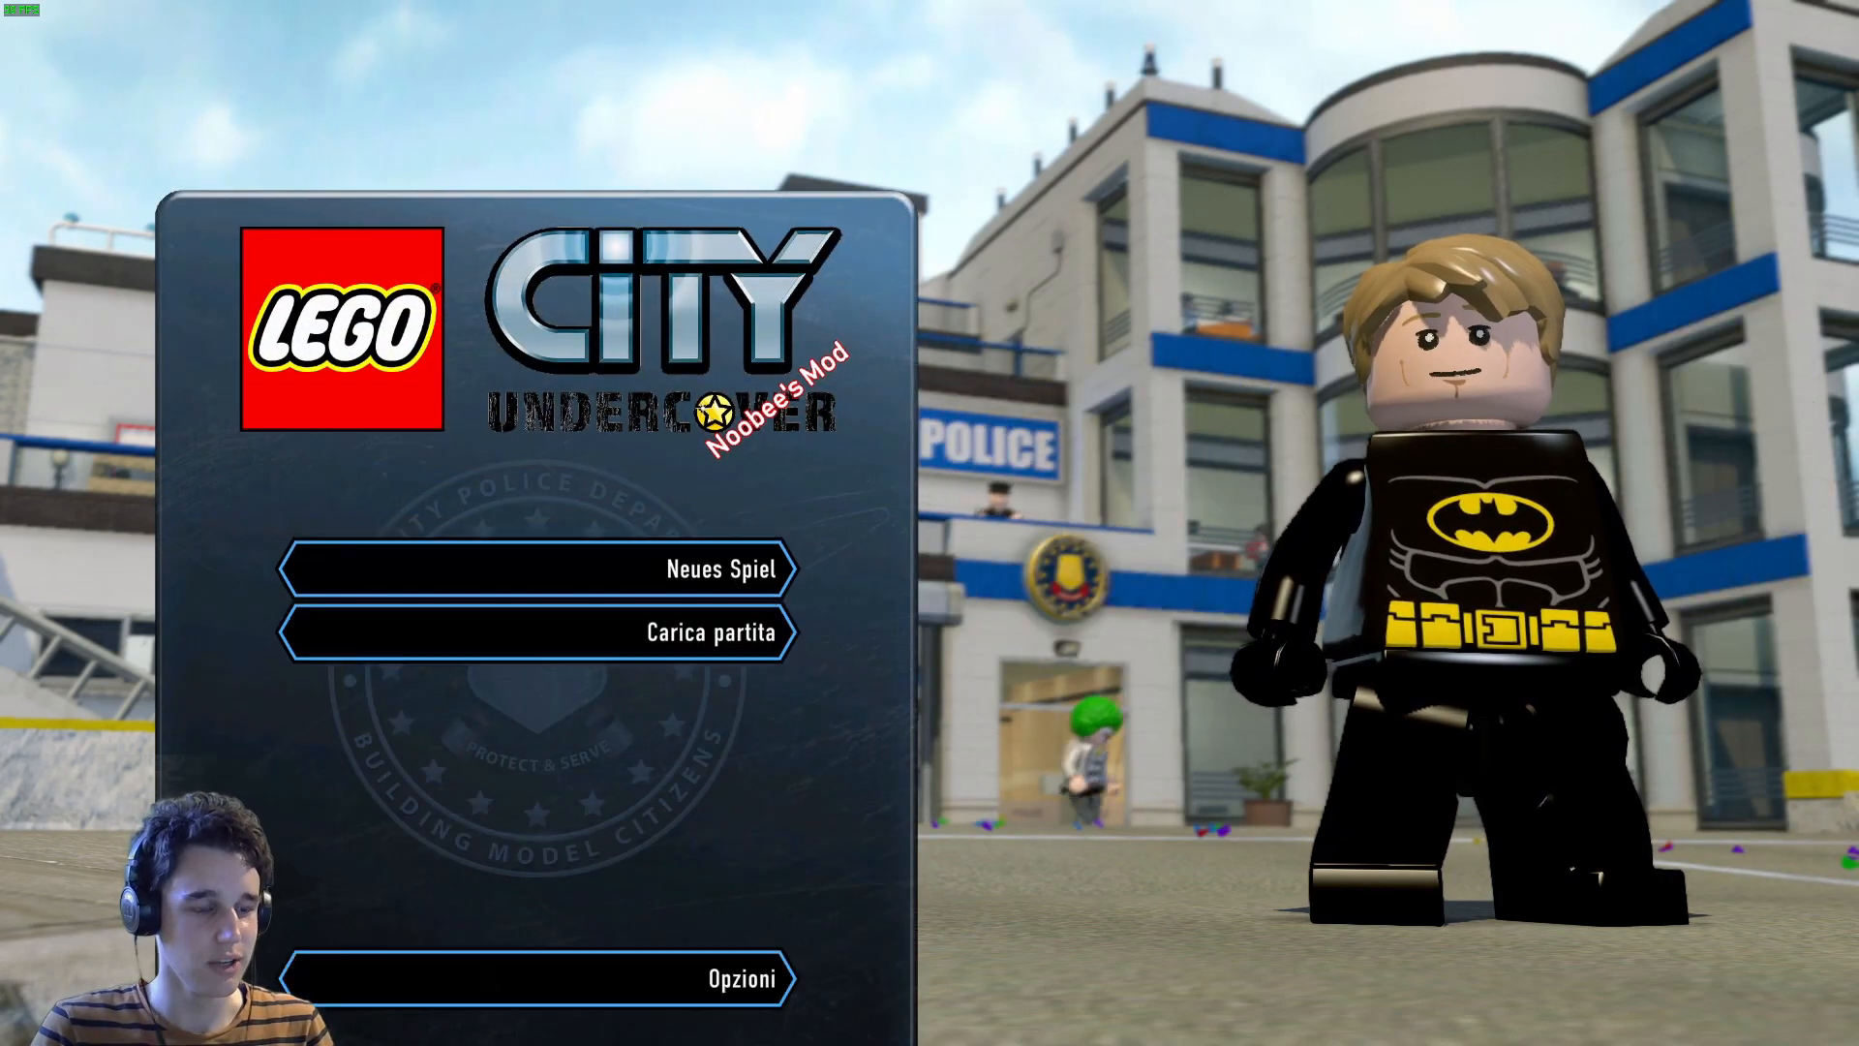